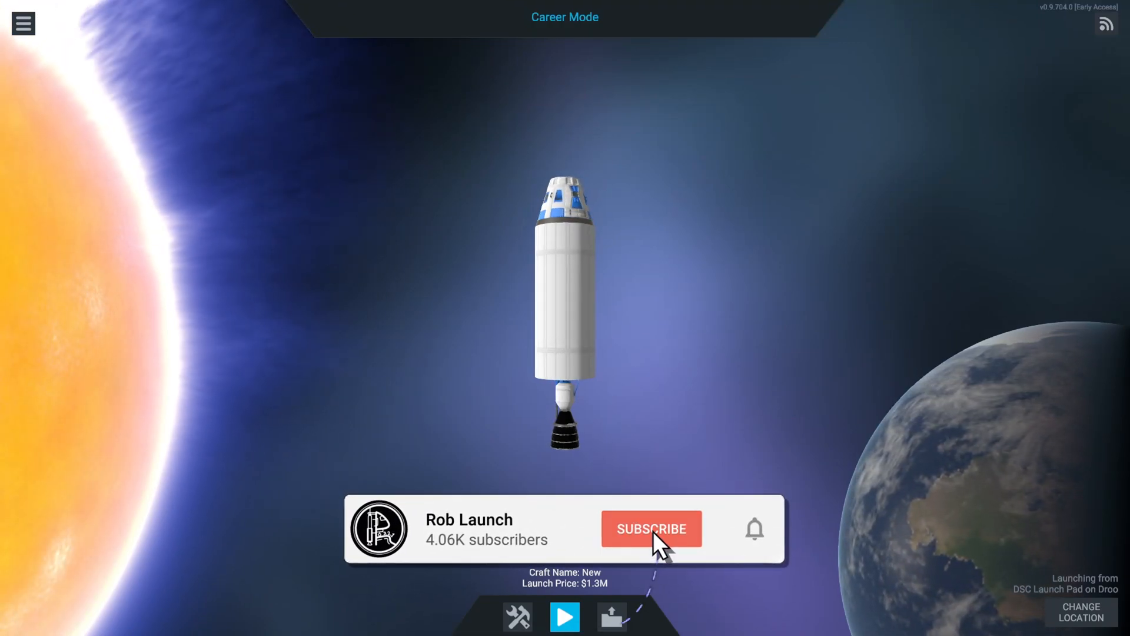
Launch the Career Mode tool so its welcome form appears over the game
{"action": "left_click", "coordinate": [650, 529]}
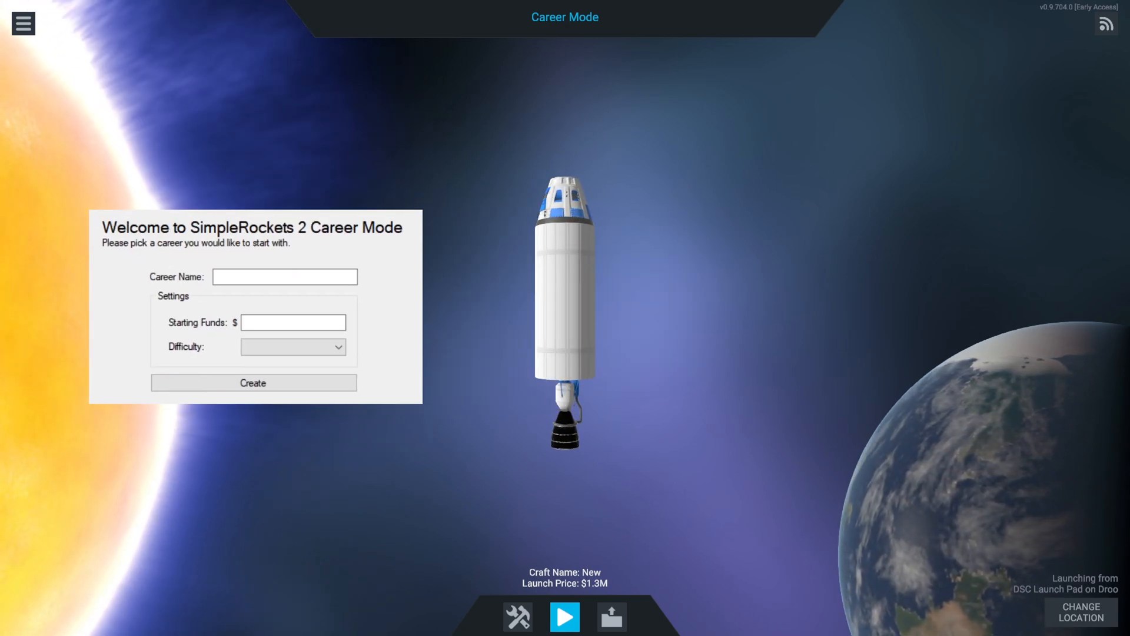
Name the new career 'Rob Launch'
{"action": "left_click", "coordinate": [286, 276]}
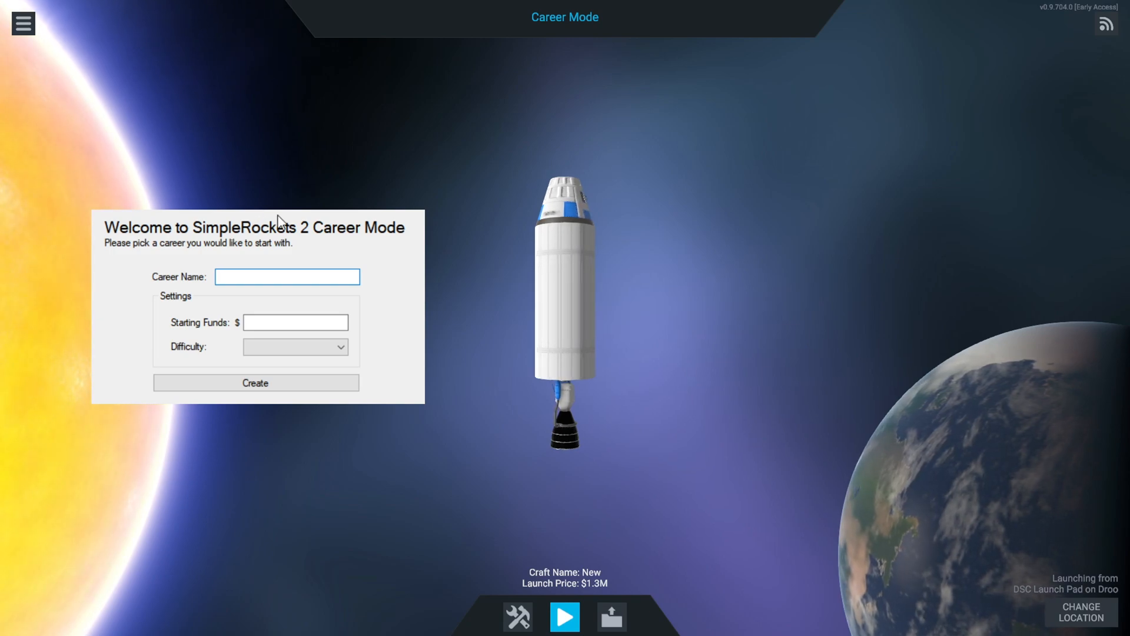
{"action": "left_click", "coordinate": [286, 276]}
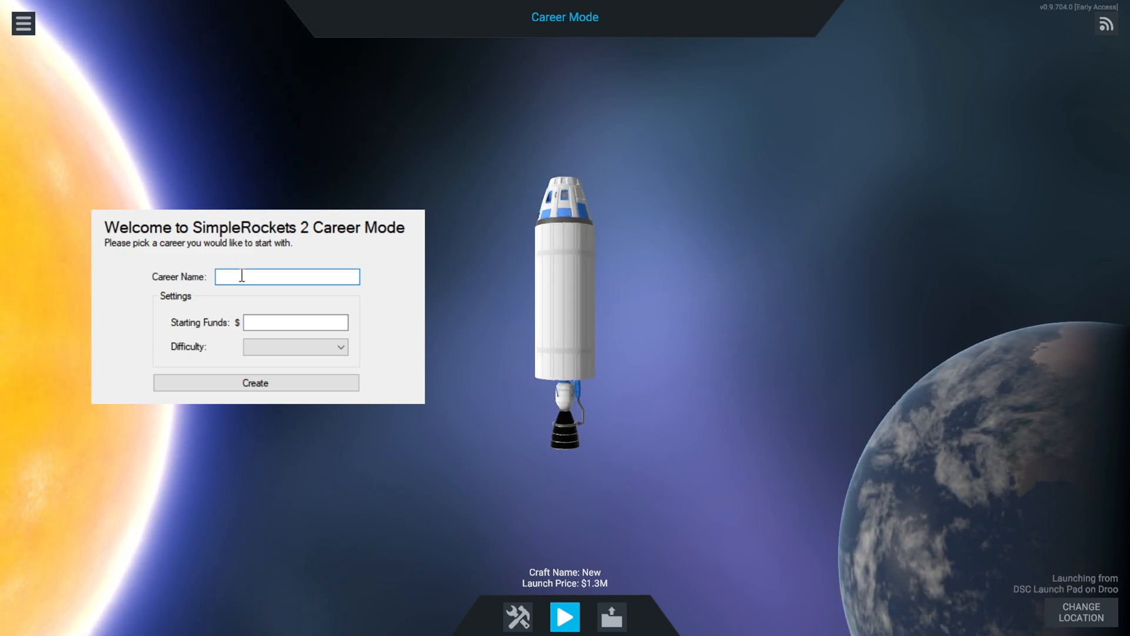
{"action": "type", "text": "Rob La"}
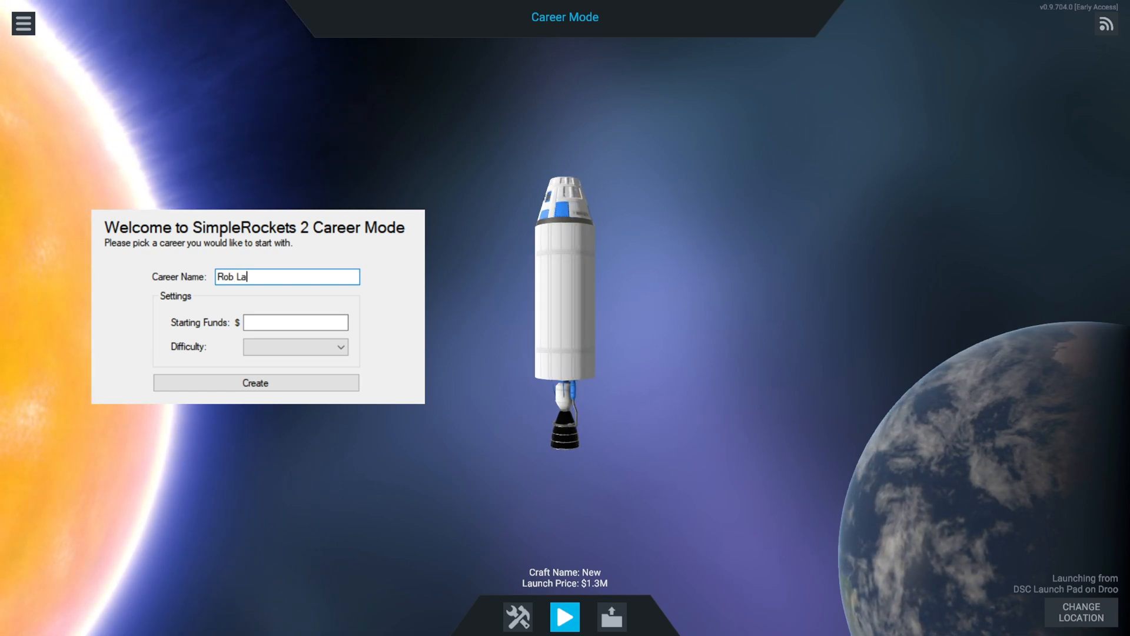
{"action": "type", "text": "unch"}
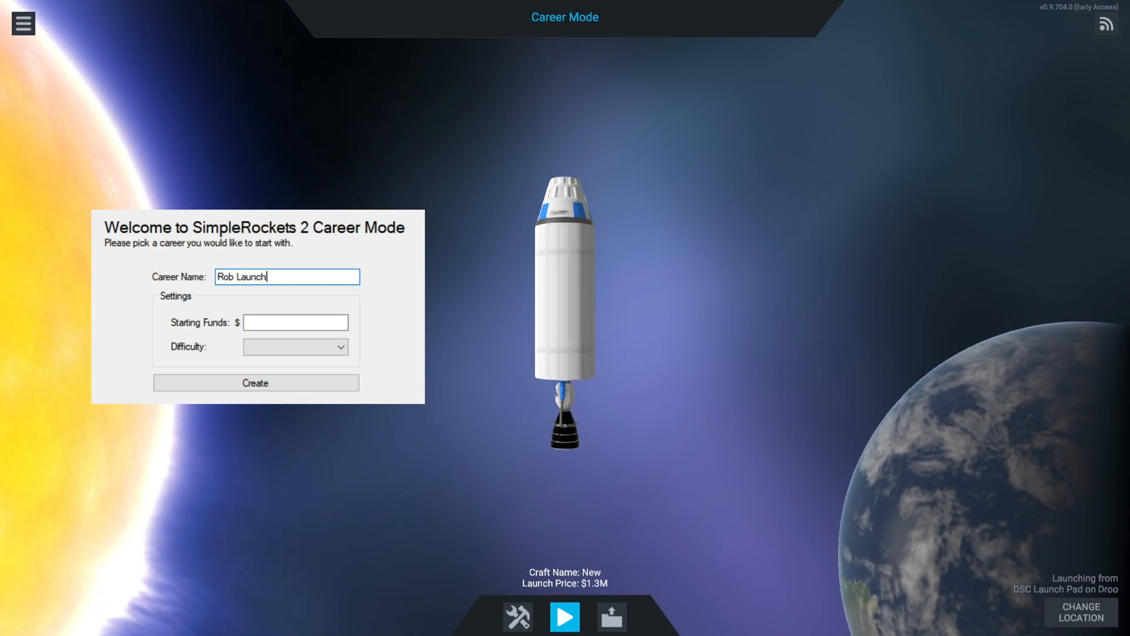
Enter 3000000 as the starting funds
{"action": "left_click", "coordinate": [296, 322]}
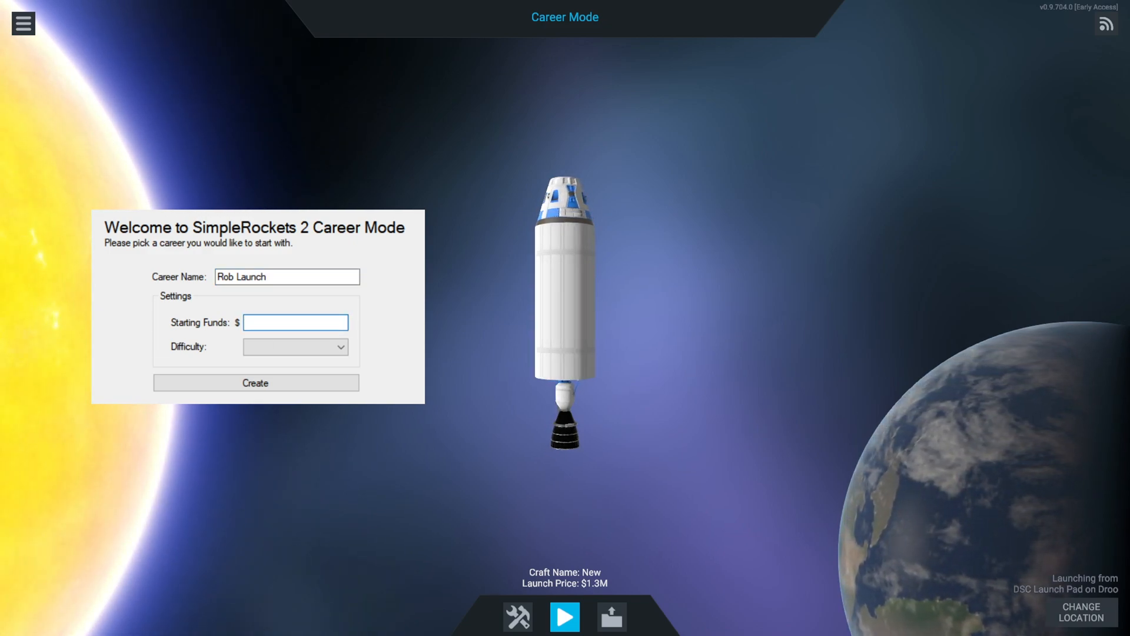
{"action": "left_click", "coordinate": [294, 322]}
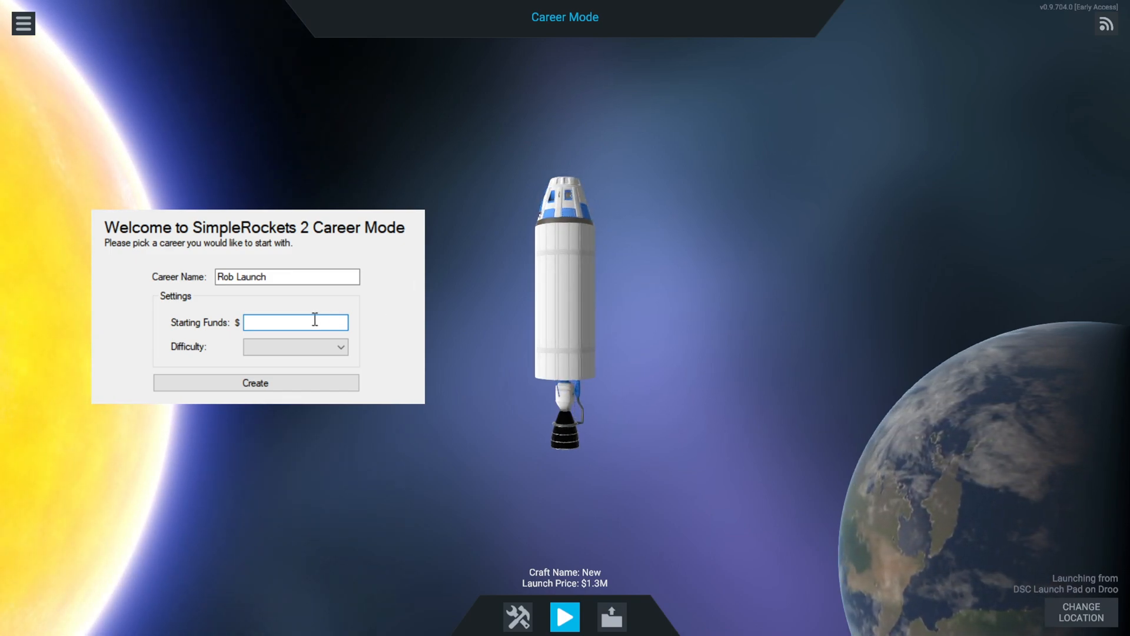
{"action": "type", "text": "3"}
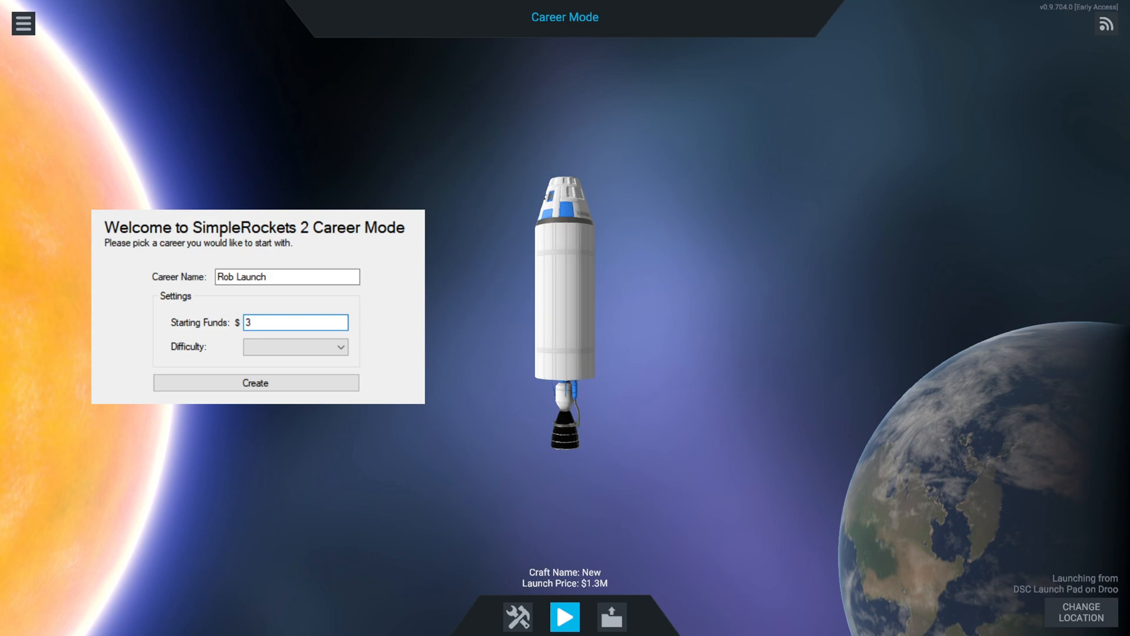
{"action": "type", "text": "000000"}
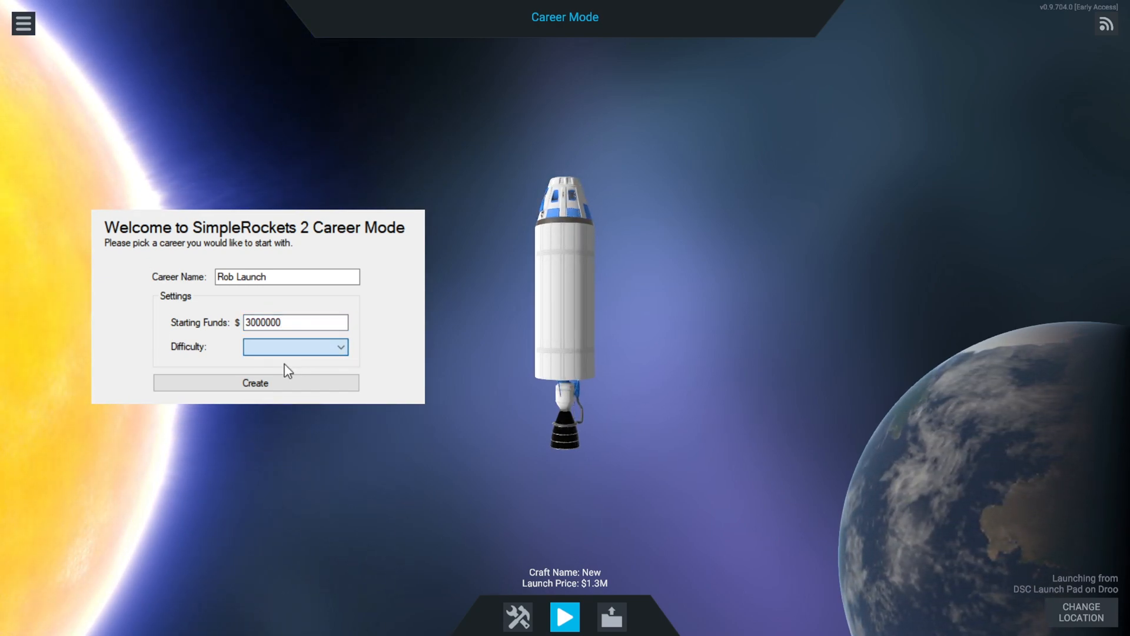
Cycle the difficulty through Medium and Hard back to Easy
{"action": "left_click", "coordinate": [295, 346]}
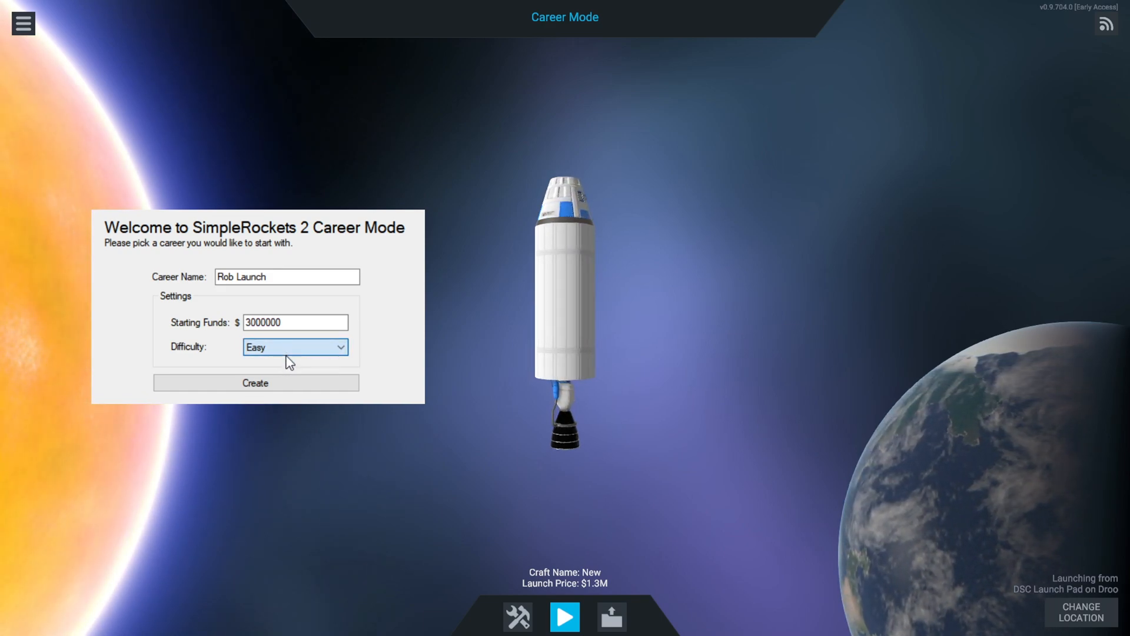
{"action": "left_click", "coordinate": [295, 346]}
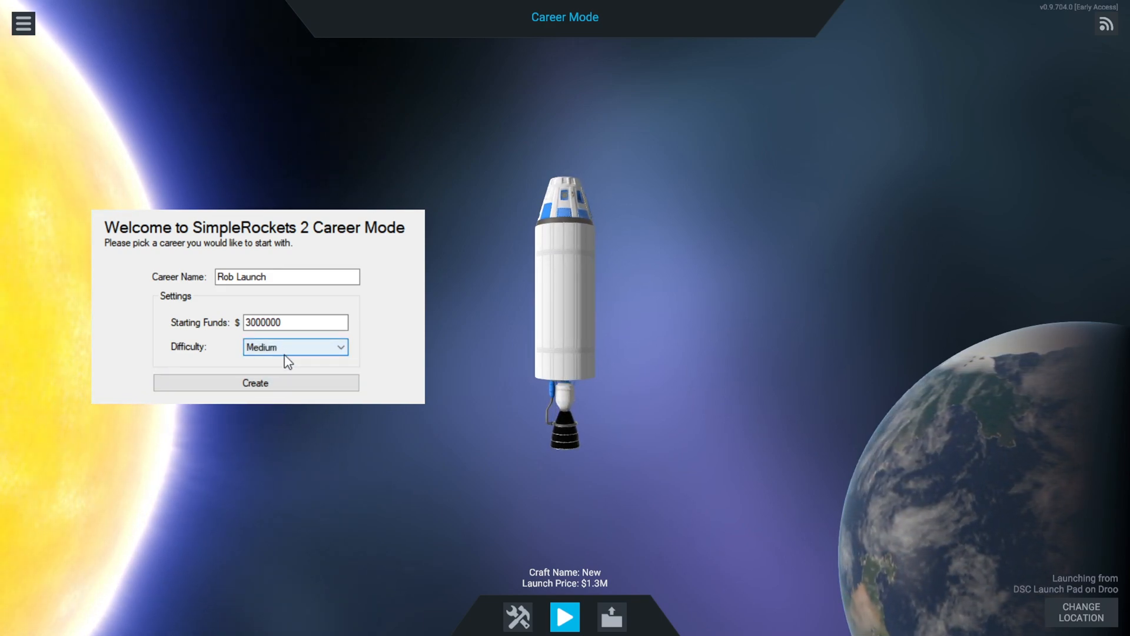
{"action": "left_click", "coordinate": [294, 346]}
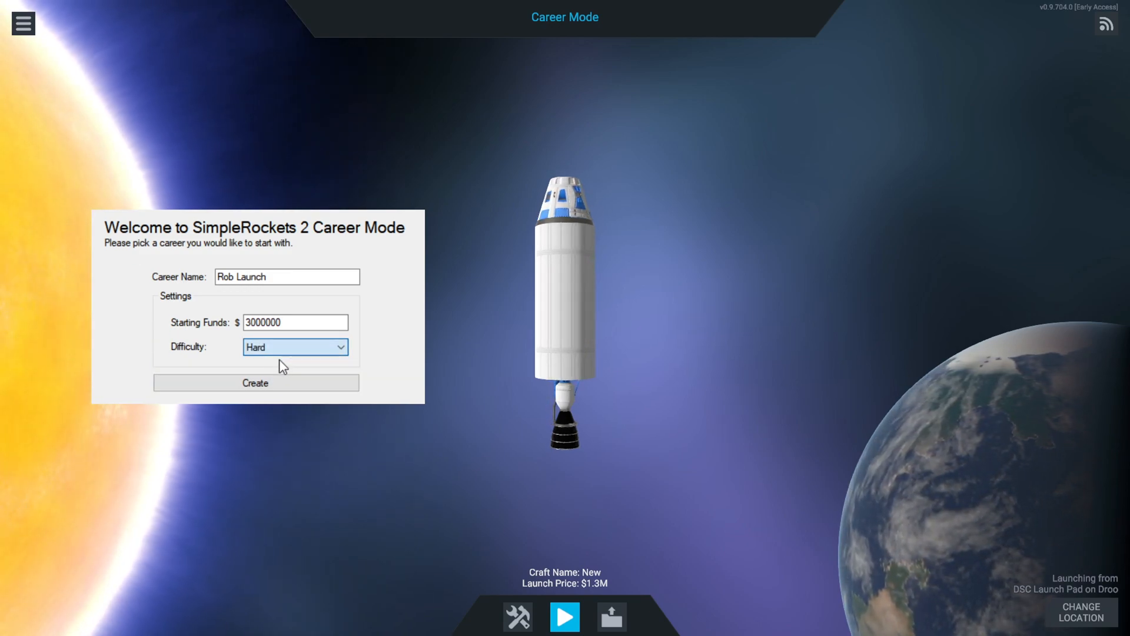
{"action": "left_click", "coordinate": [295, 346]}
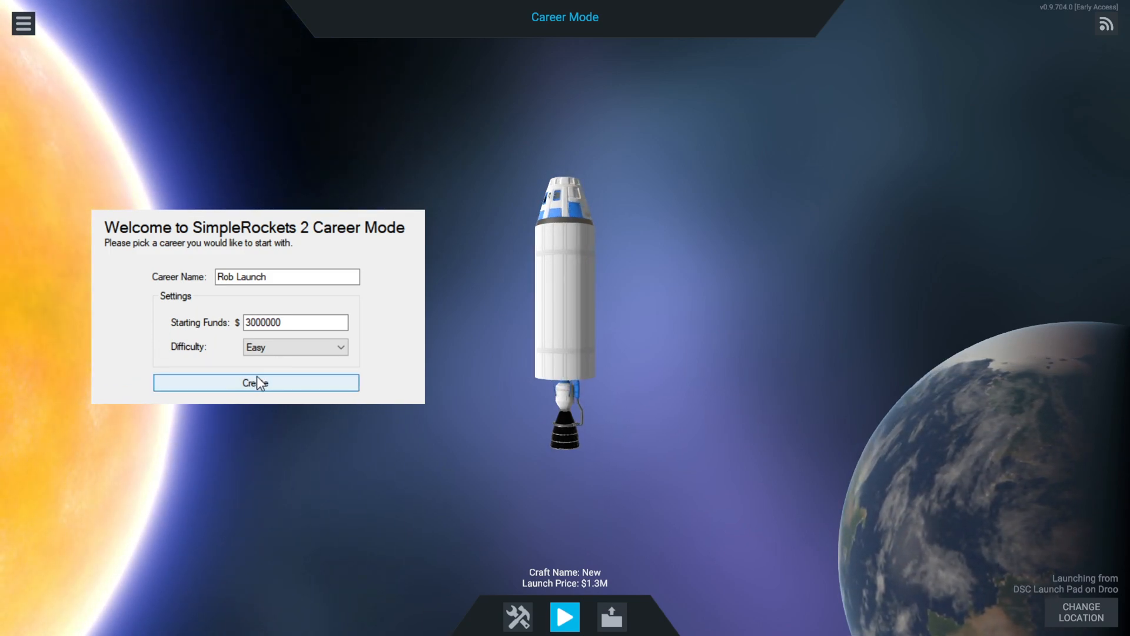
Create the 'Rob Launch' career and review the tracker's mission name, payload, cost and brief fields
{"action": "left_click", "coordinate": [255, 381]}
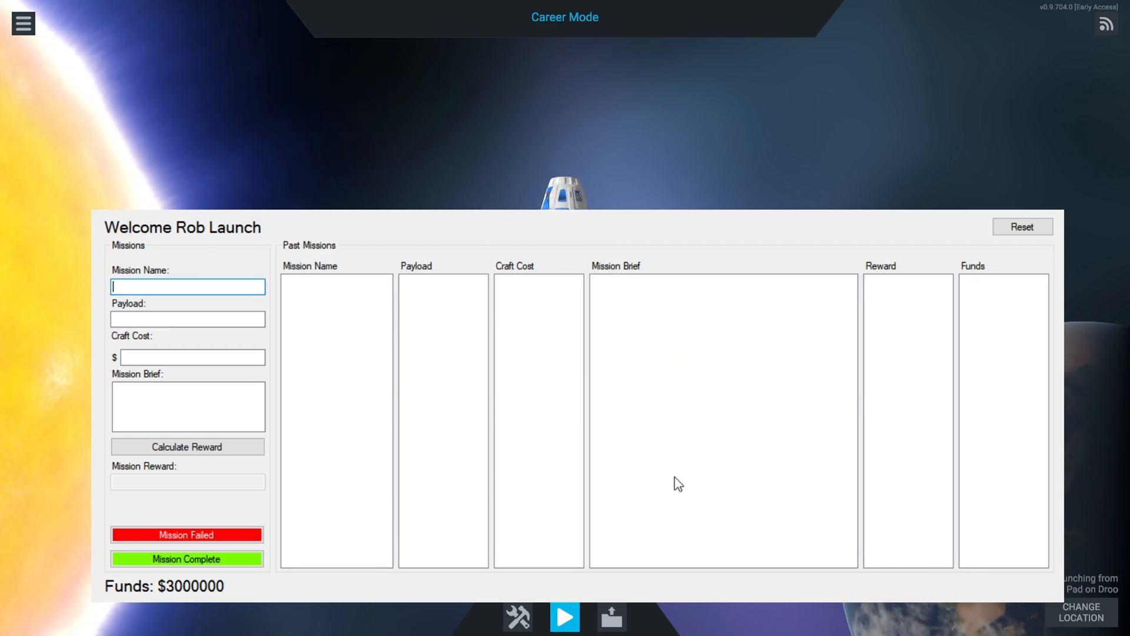
{"action": "mouse_move", "coordinate": [503, 211]}
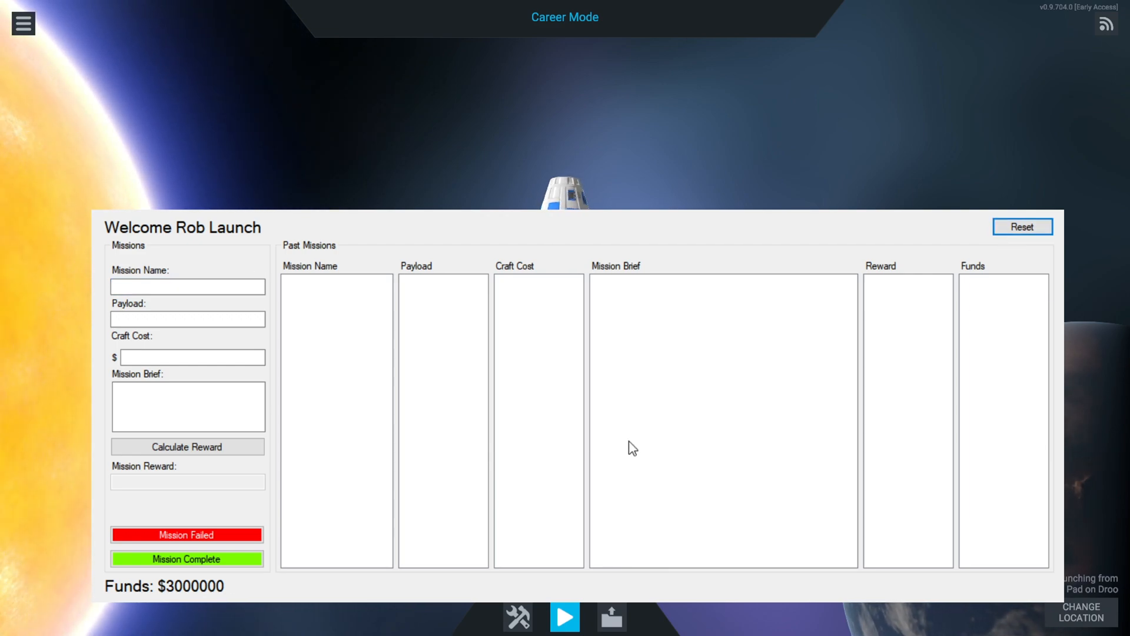
{"action": "left_click", "coordinate": [187, 286]}
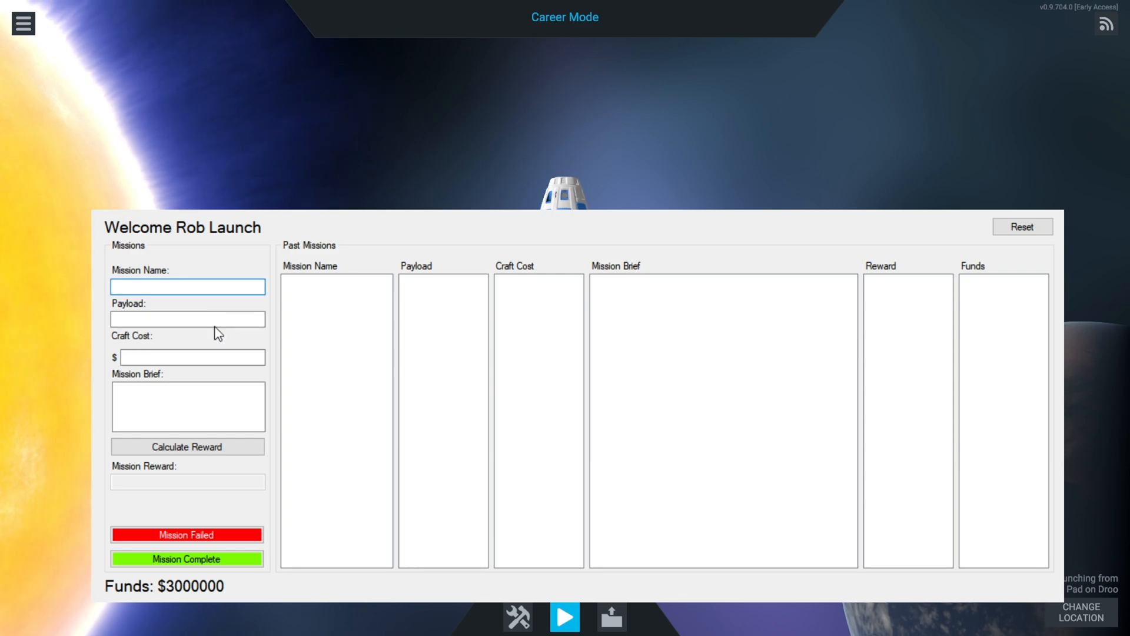
{"action": "left_click", "coordinate": [187, 319]}
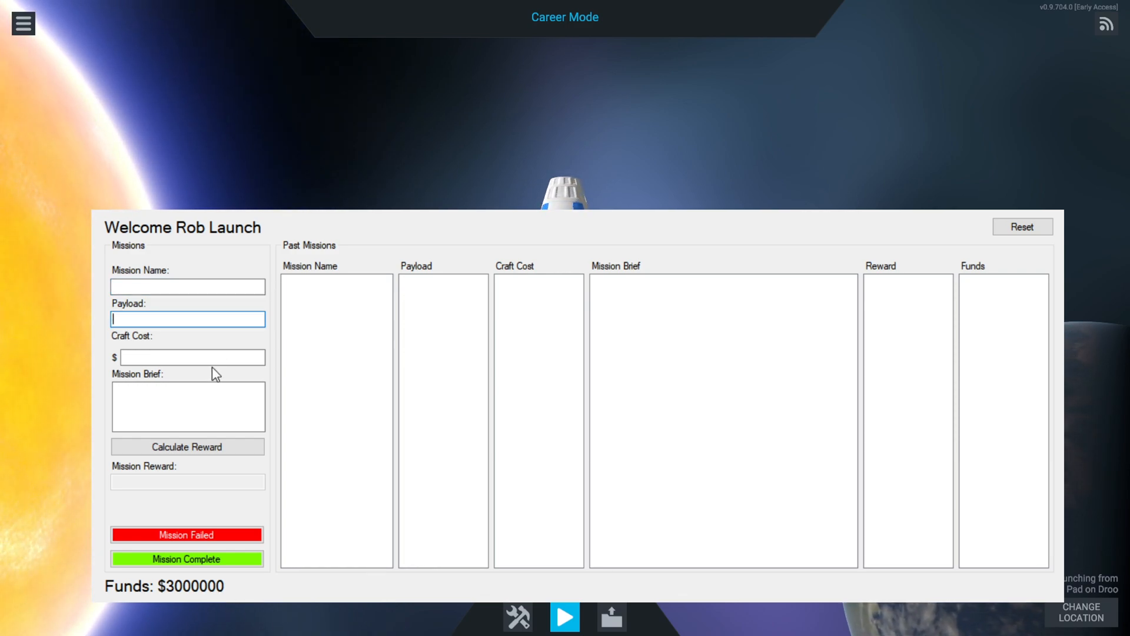
{"action": "left_click", "coordinate": [192, 358]}
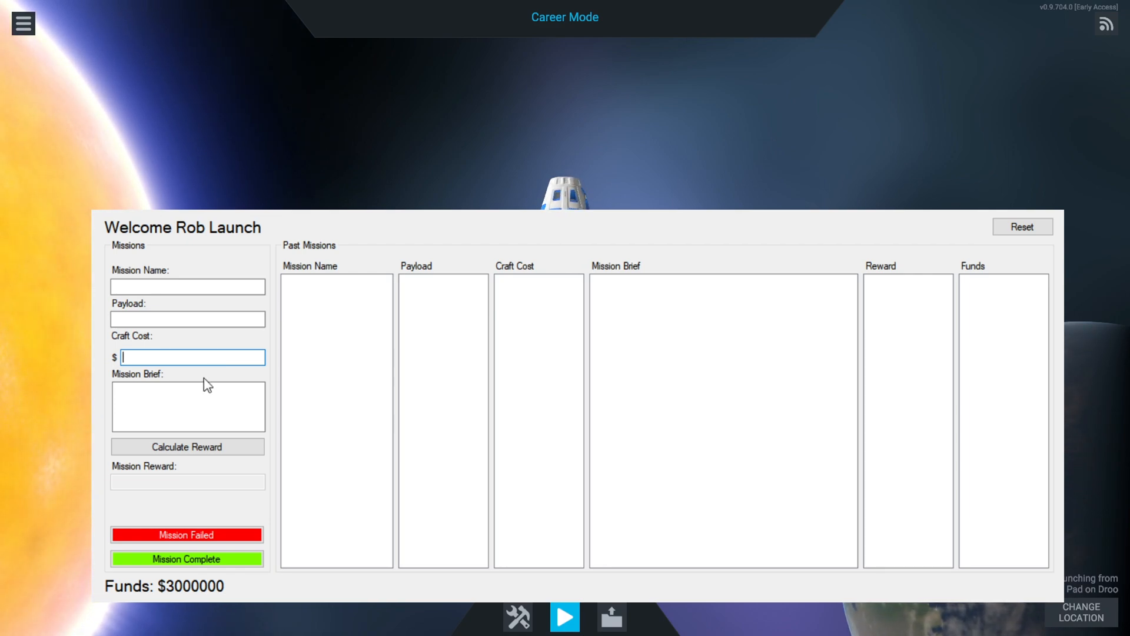
{"action": "left_click", "coordinate": [187, 406]}
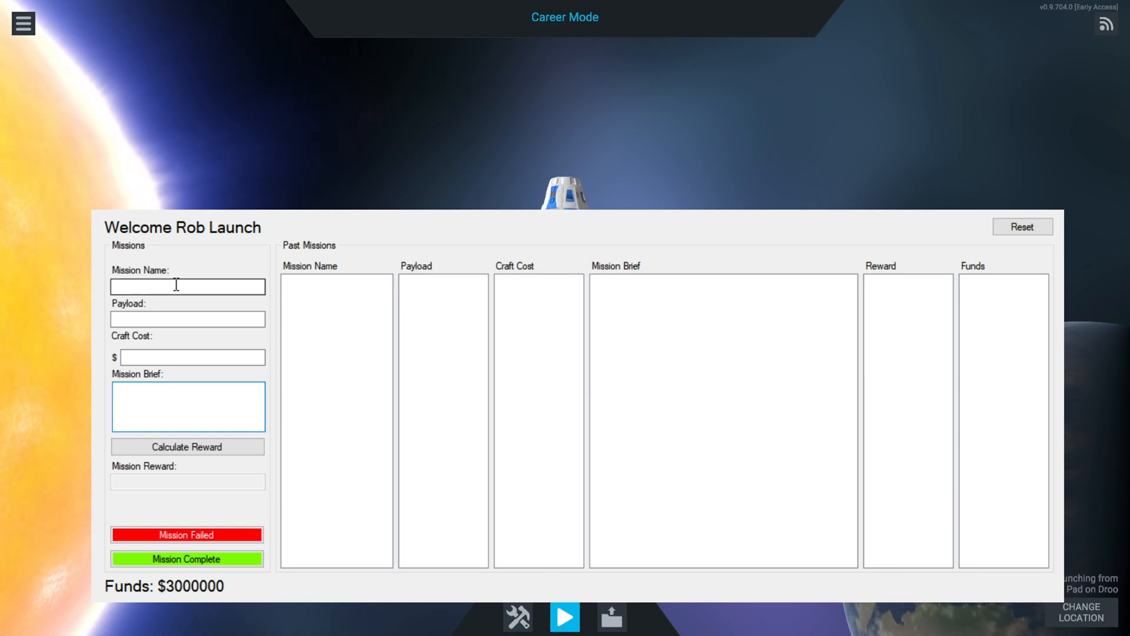
{"action": "left_click", "coordinate": [188, 407]}
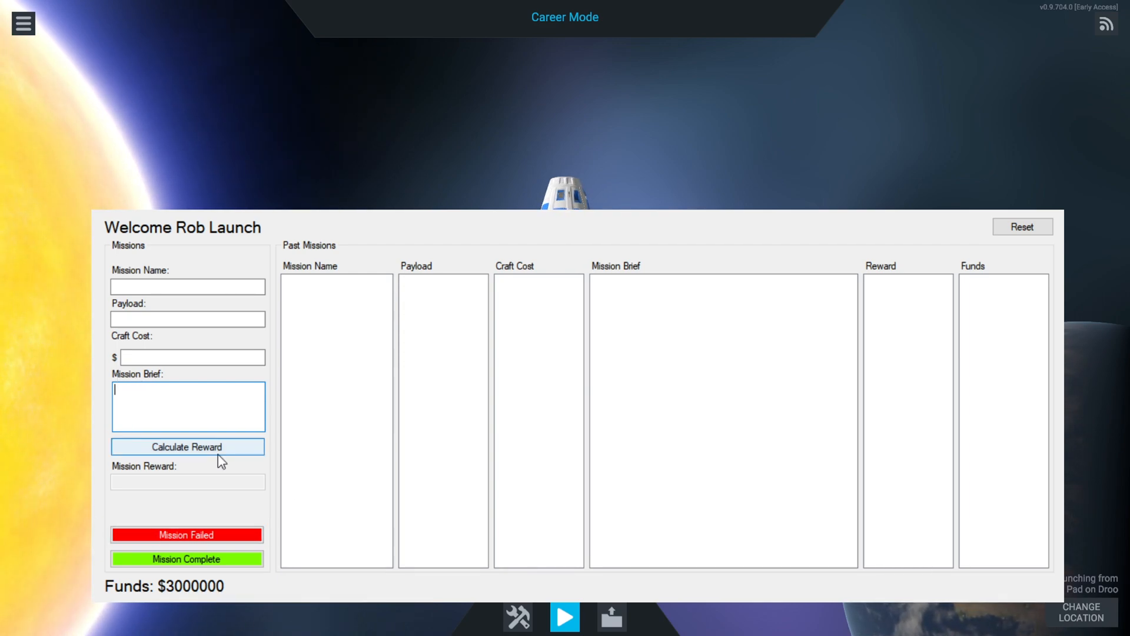
{"action": "mouse_move", "coordinate": [275, 474]}
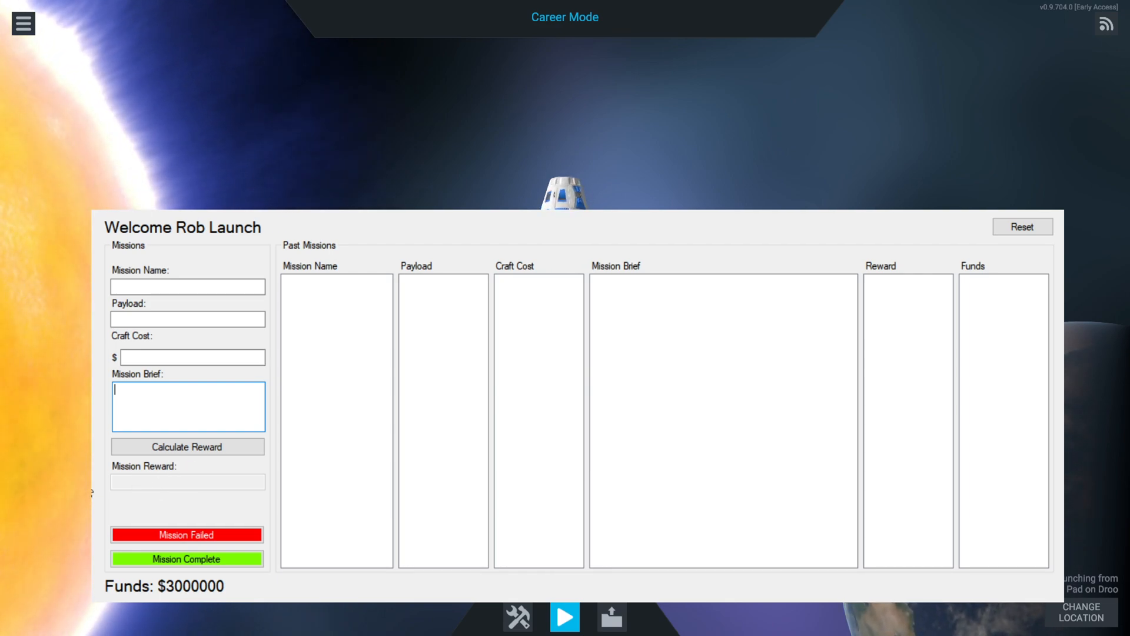
{"action": "mouse_move", "coordinate": [361, 509]}
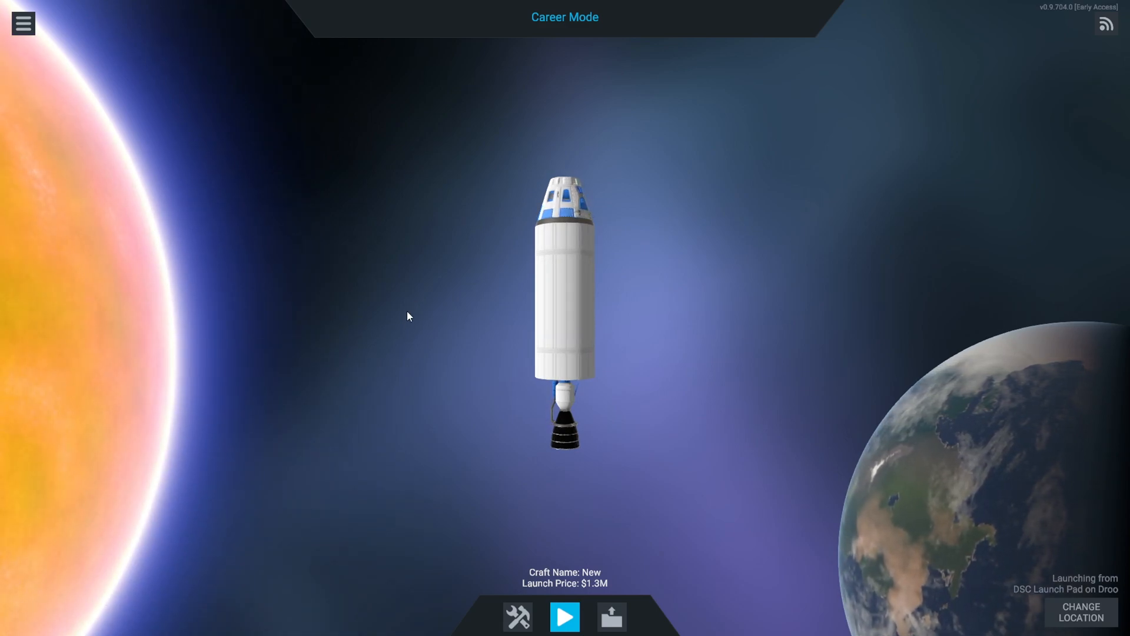
Open the craft designer and start a New Craft with a single small part
{"action": "left_click", "coordinate": [516, 616]}
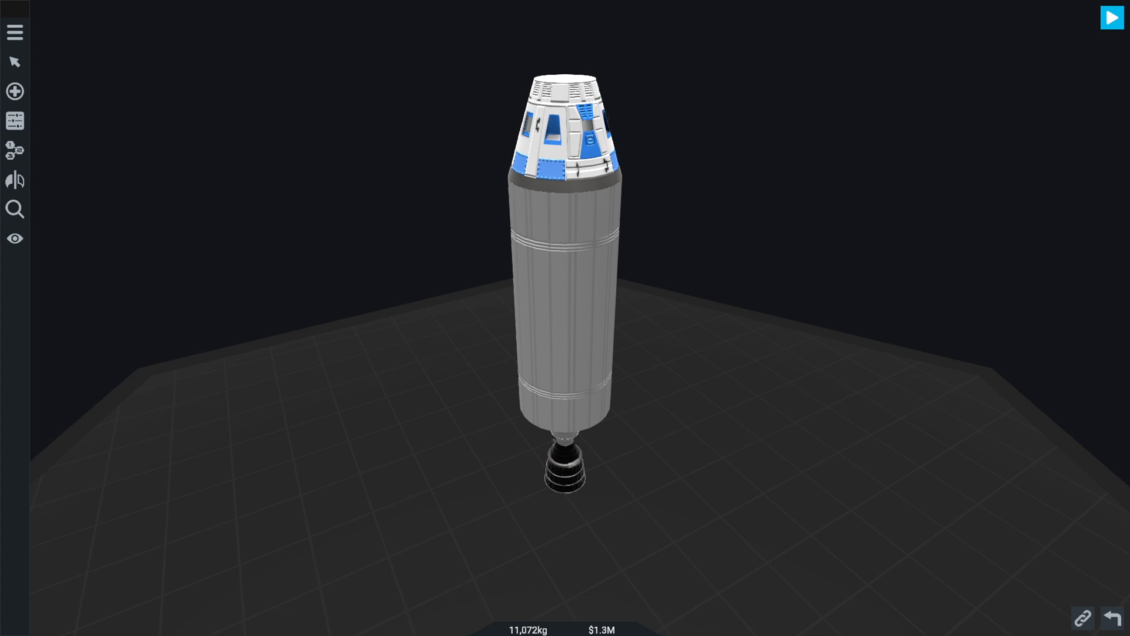
{"action": "left_click", "coordinate": [15, 33]}
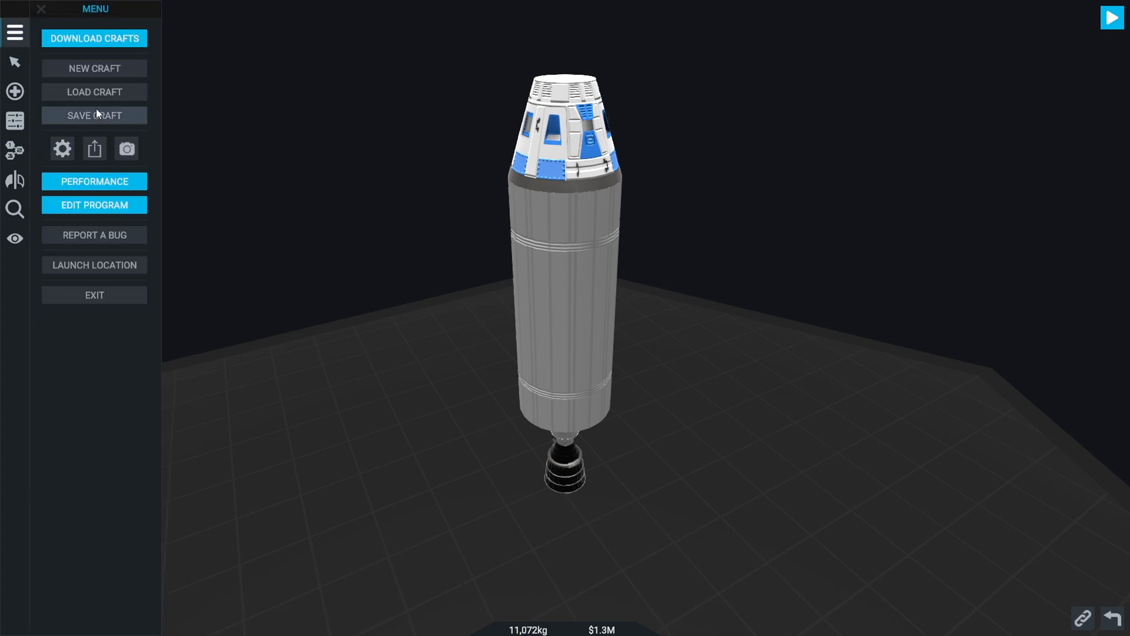
{"action": "left_click", "coordinate": [15, 120]}
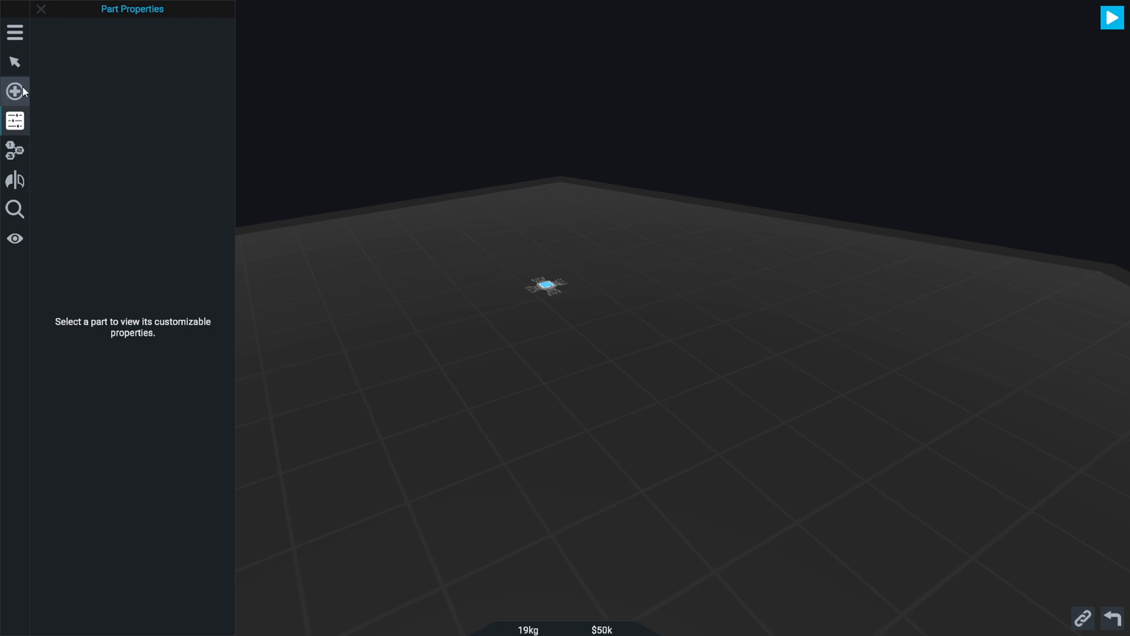
Add a structural fuel tank below the probe core and shorten it to a squat cylinder
{"action": "left_click", "coordinate": [14, 91]}
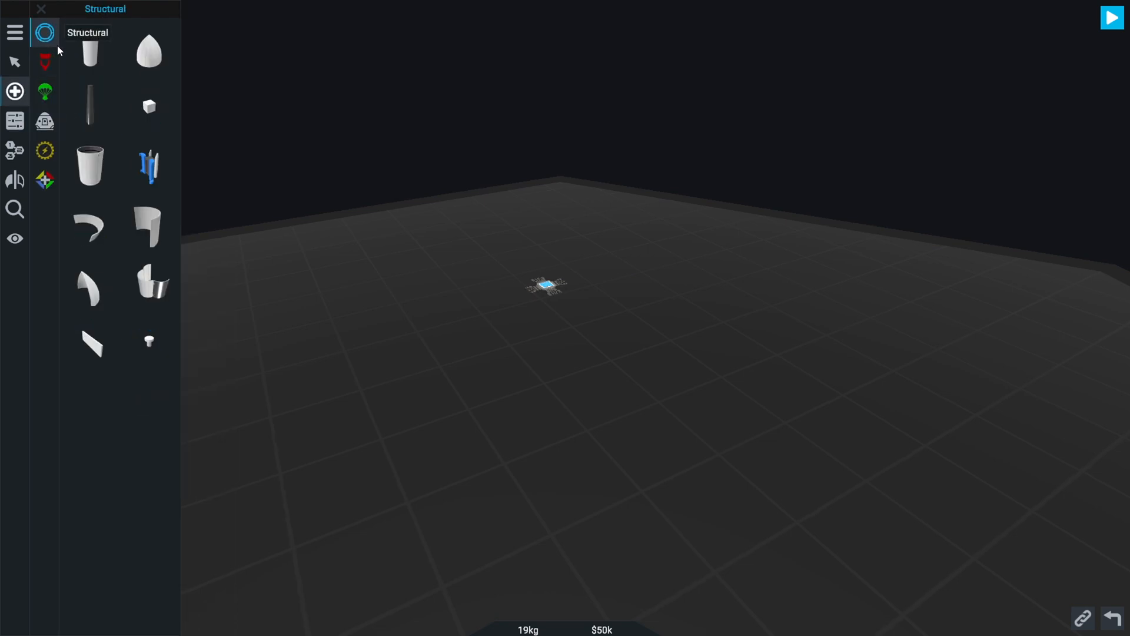
{"action": "mouse_move", "coordinate": [317, 169]}
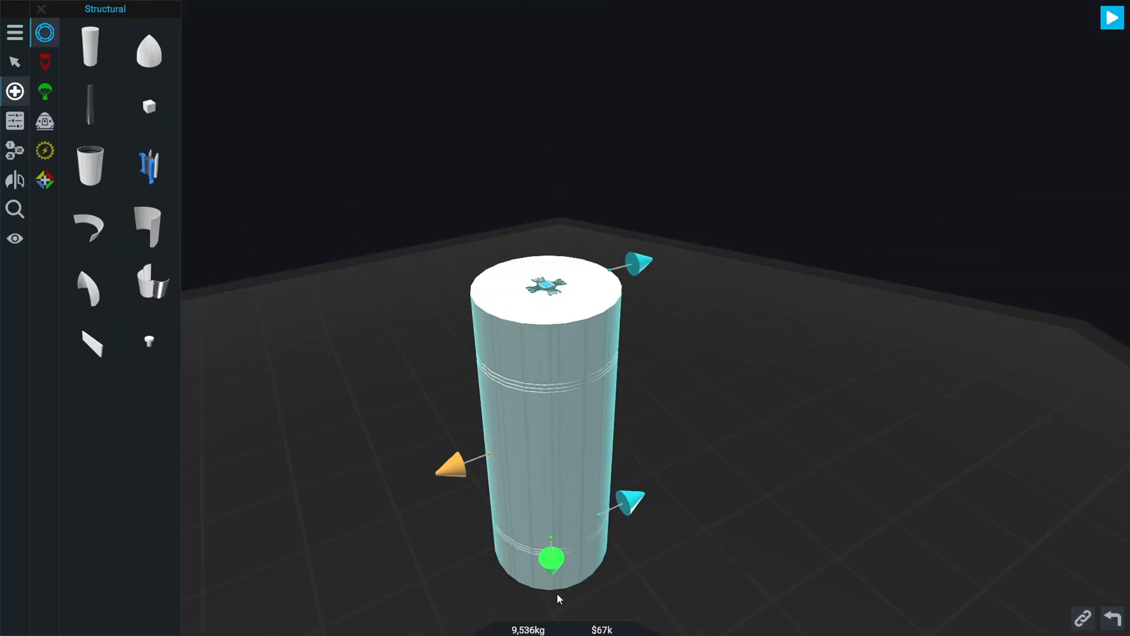
{"action": "left_click_drag", "start_coordinate": [551, 557], "coordinate": [548, 354]}
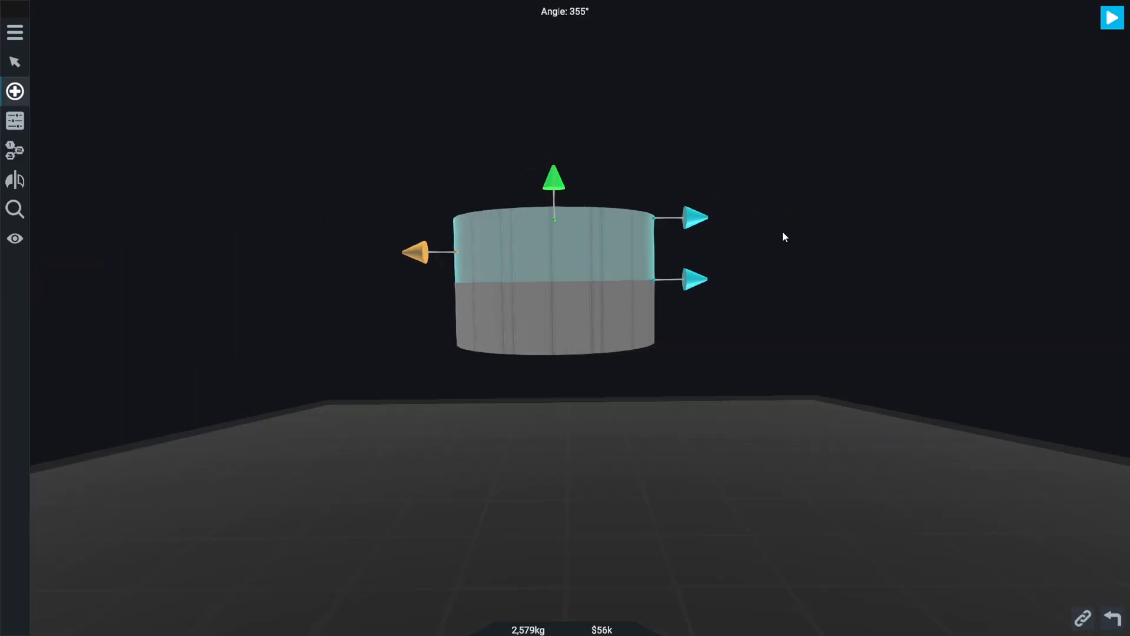
{"action": "left_click", "coordinate": [14, 91]}
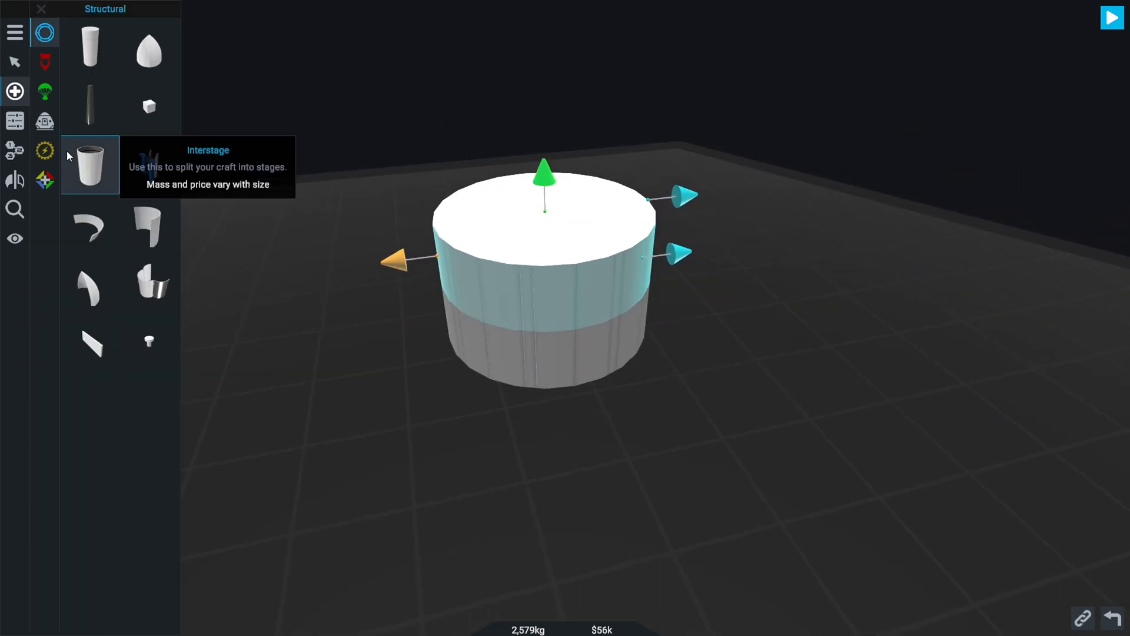
Set the tank's corner sliders to 0% so it becomes a square-cornered box
{"action": "left_click", "coordinate": [14, 63]}
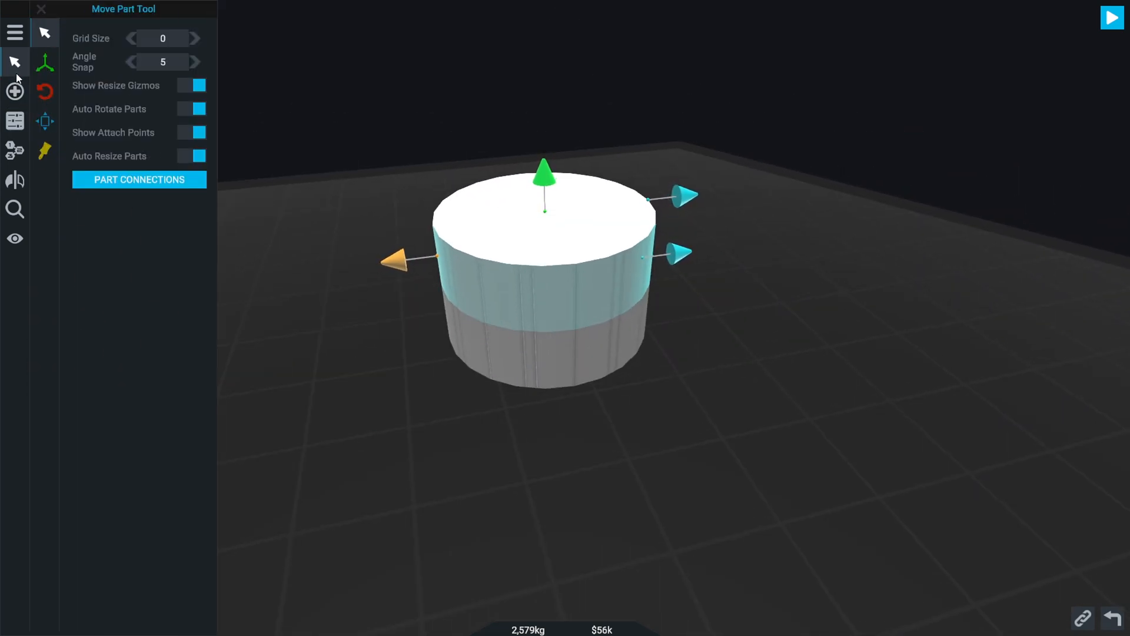
{"action": "left_click", "coordinate": [43, 121]}
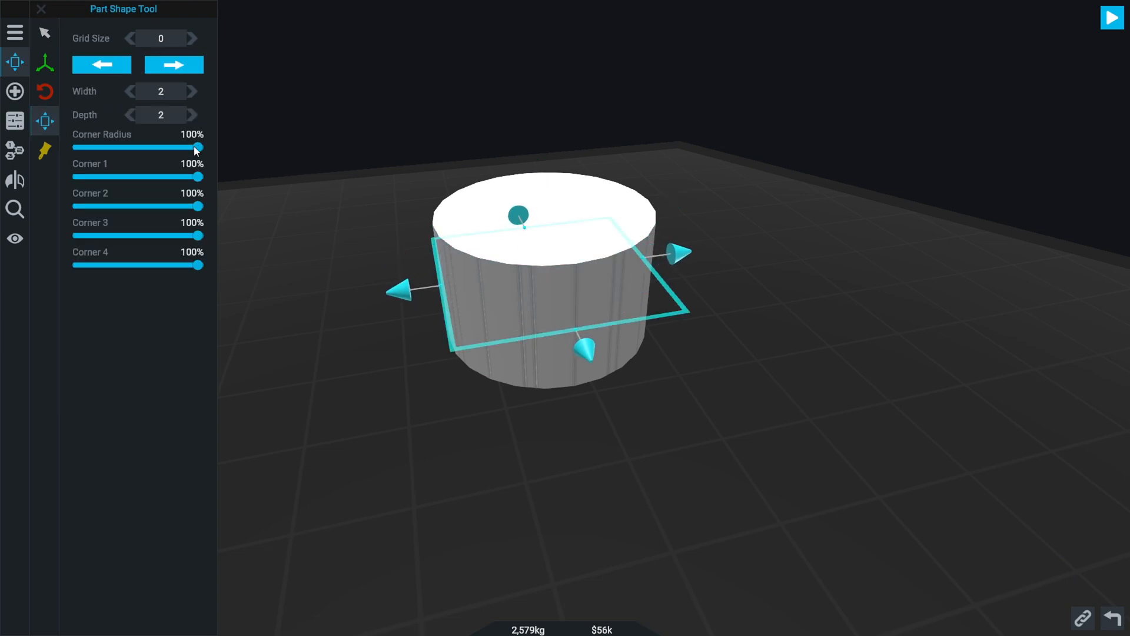
{"action": "left_click_drag", "start_coordinate": [202, 147], "coordinate": [75, 147]}
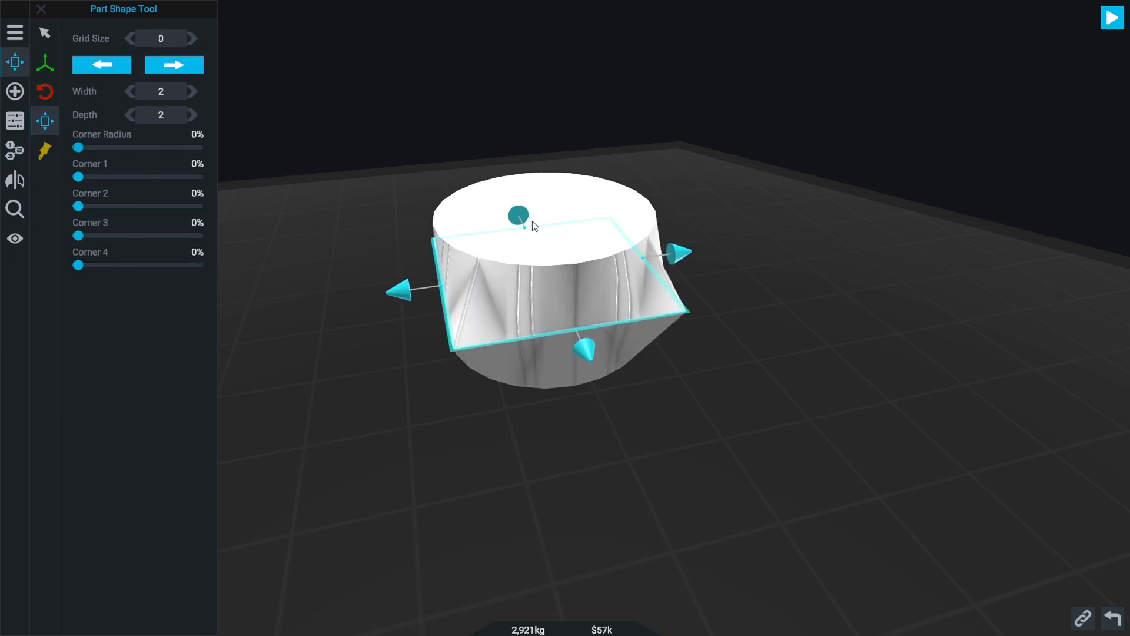
{"action": "left_click_drag", "start_coordinate": [78, 147], "coordinate": [193, 147]}
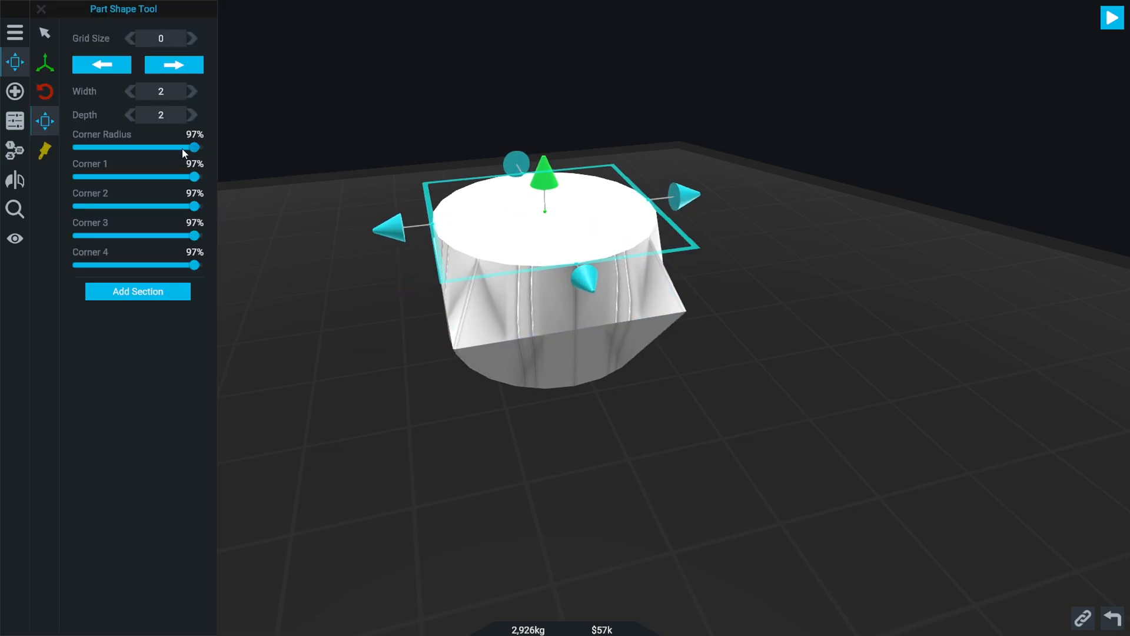
{"action": "left_click_drag", "start_coordinate": [193, 147], "coordinate": [204, 147]}
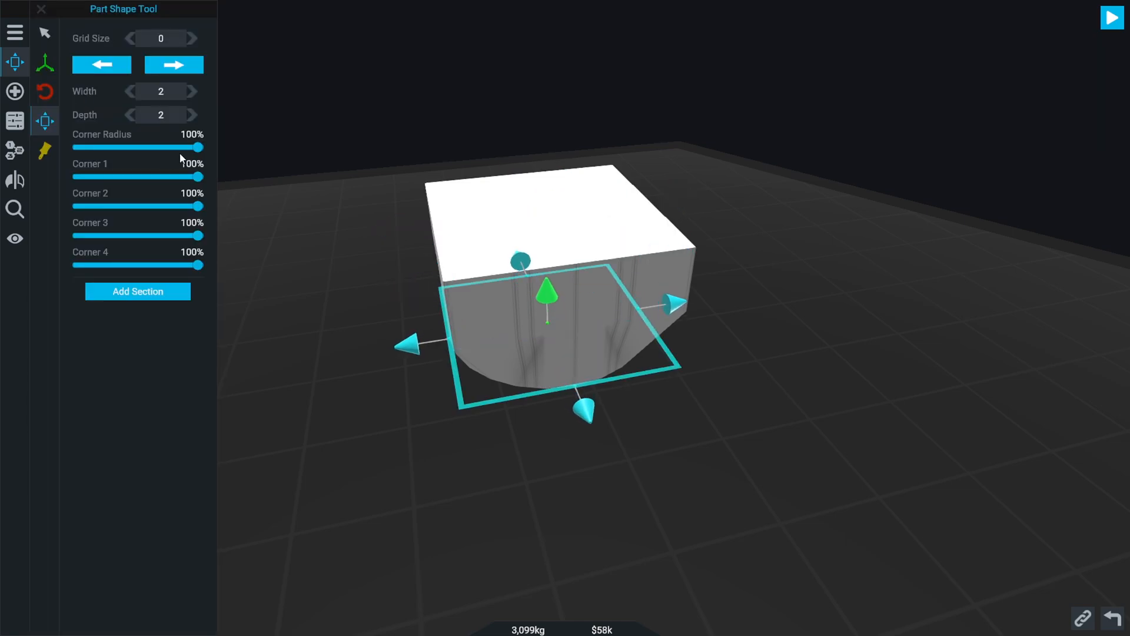
{"action": "left_click_drag", "start_coordinate": [201, 148], "coordinate": [94, 147]}
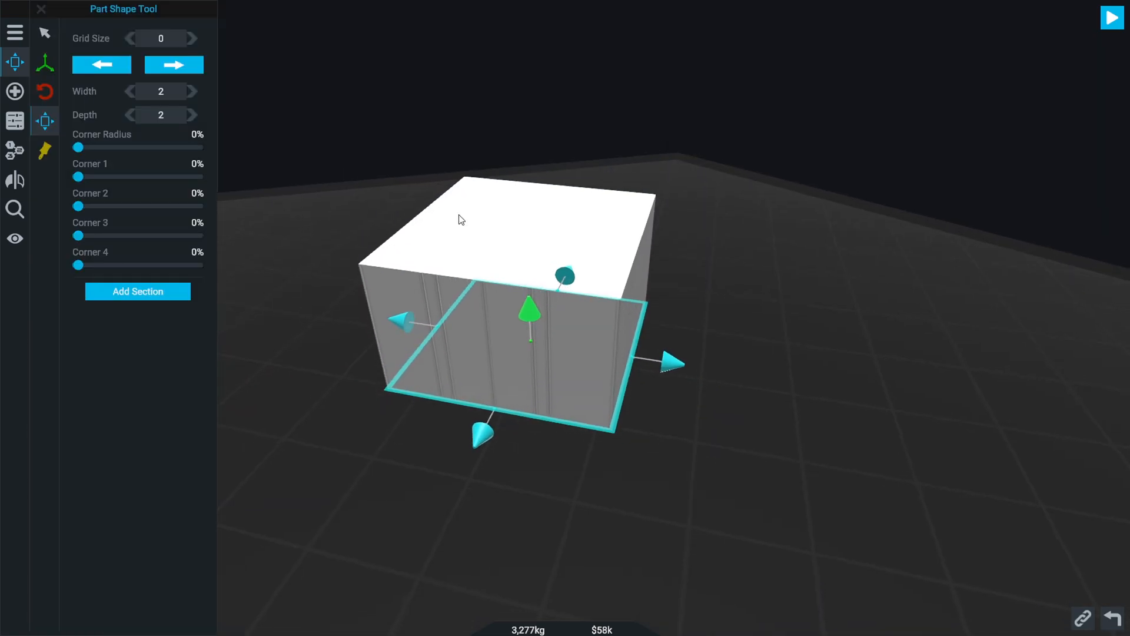
{"action": "left_click", "coordinate": [44, 33]}
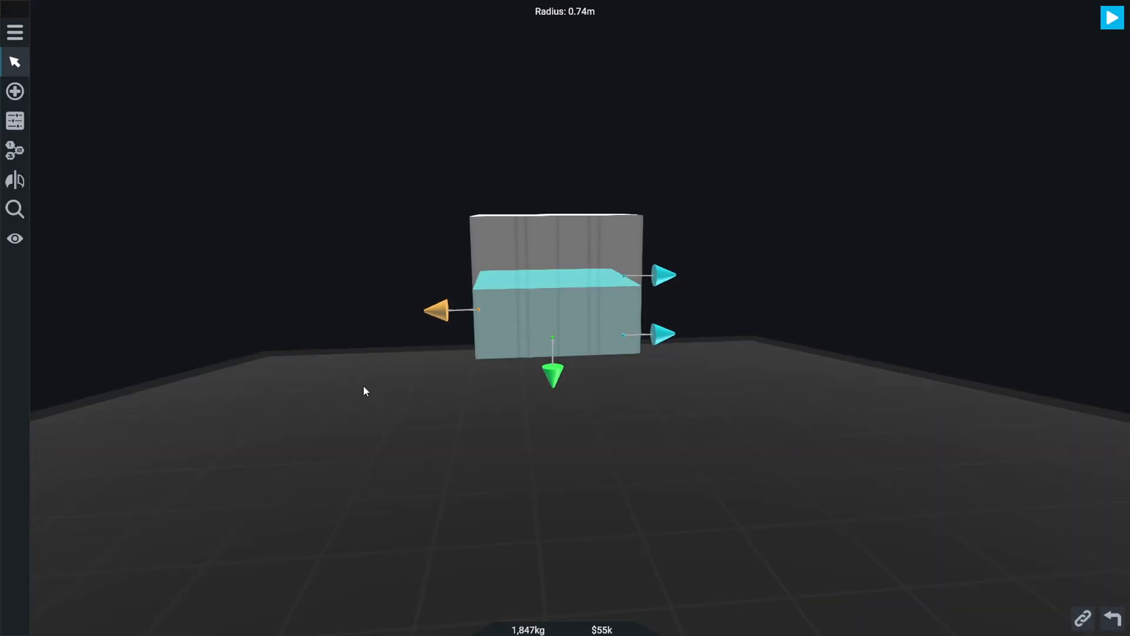
Set the tank's fuel type to Battery at 55% and its texture to Insulation
{"action": "left_click", "coordinate": [14, 120]}
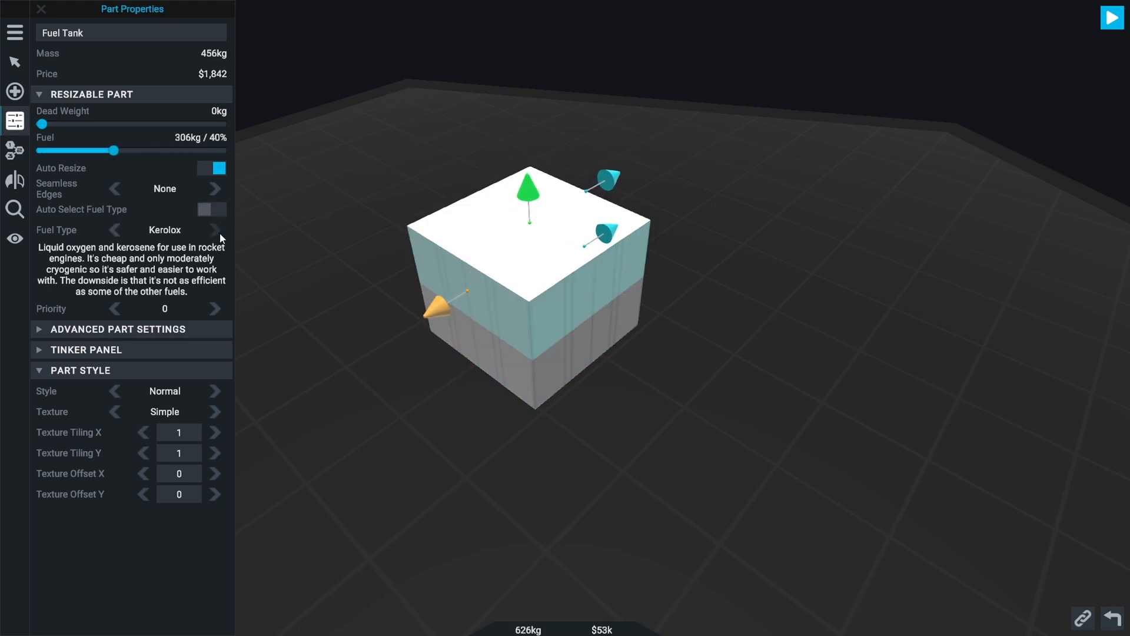
{"action": "left_click", "coordinate": [214, 230]}
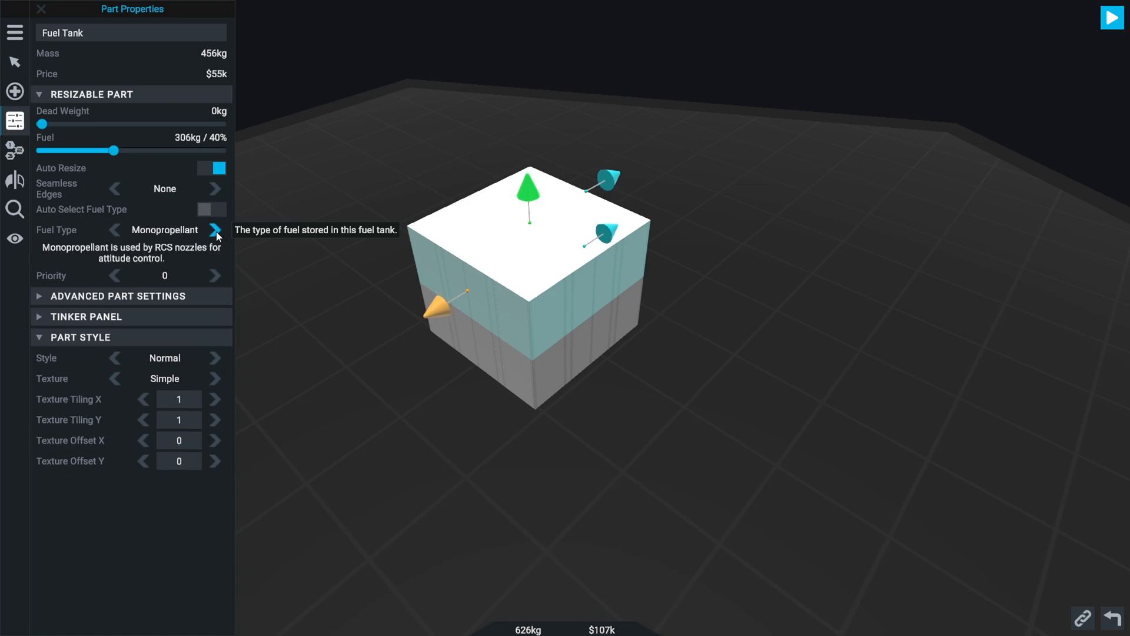
{"action": "left_click", "coordinate": [214, 230]}
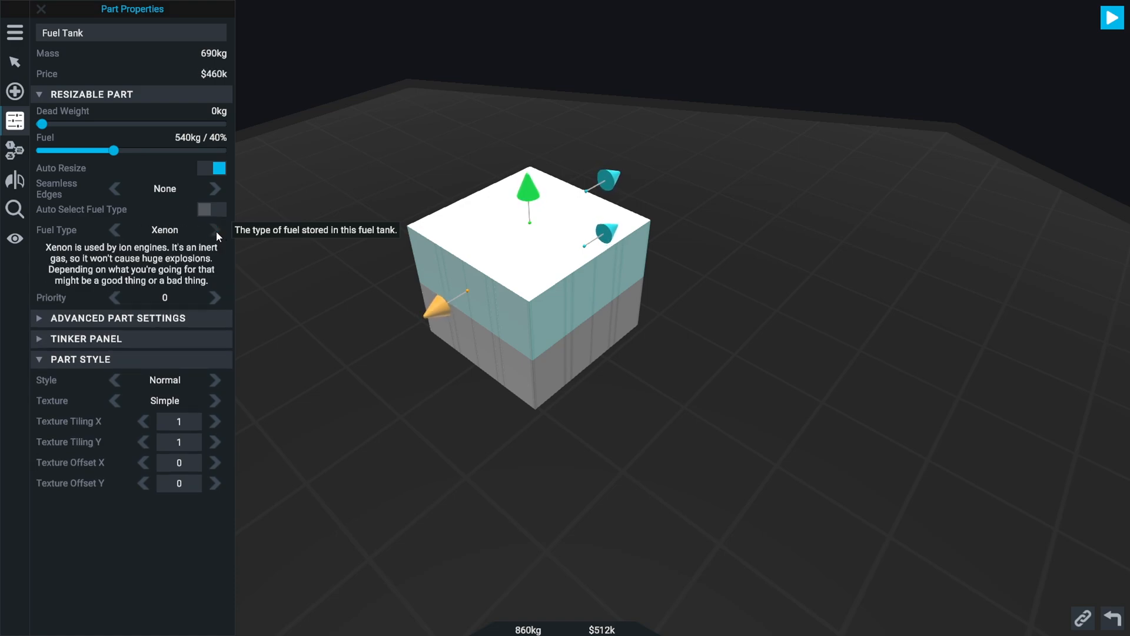
{"action": "left_click", "coordinate": [215, 229]}
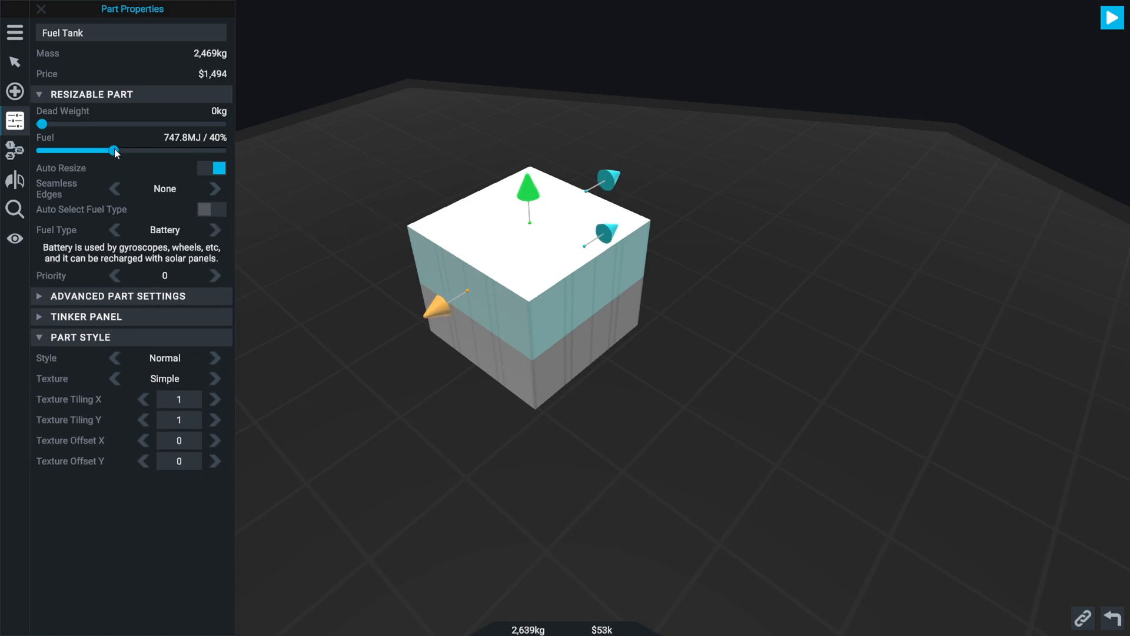
{"action": "left_click_drag", "start_coordinate": [114, 151], "coordinate": [108, 150]}
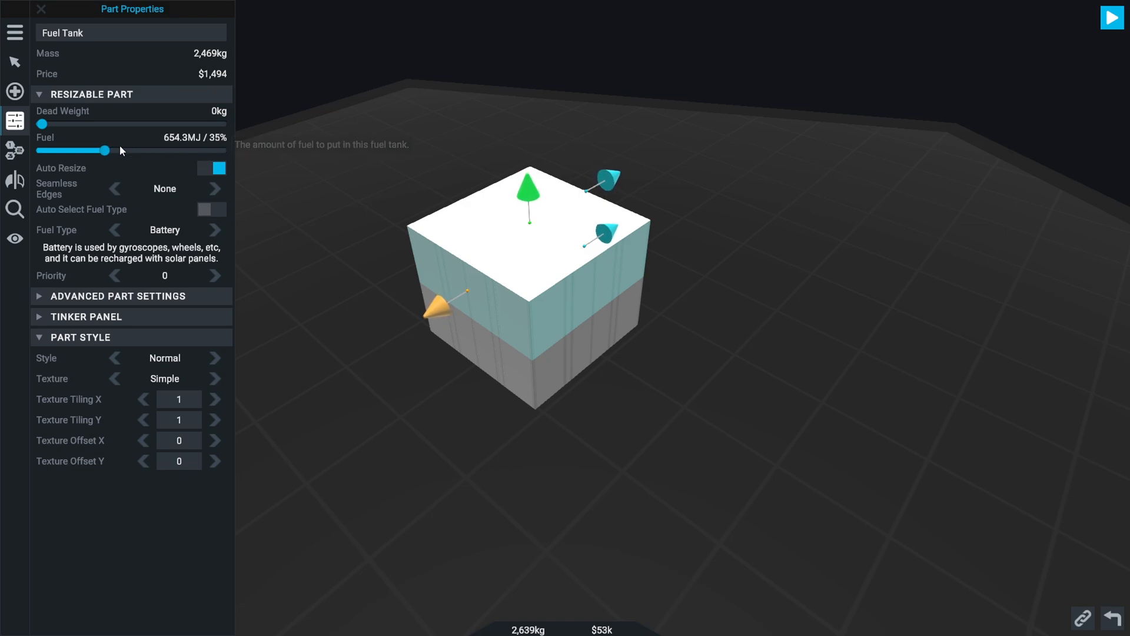
{"action": "left_click_drag", "start_coordinate": [108, 149], "coordinate": [205, 150]}
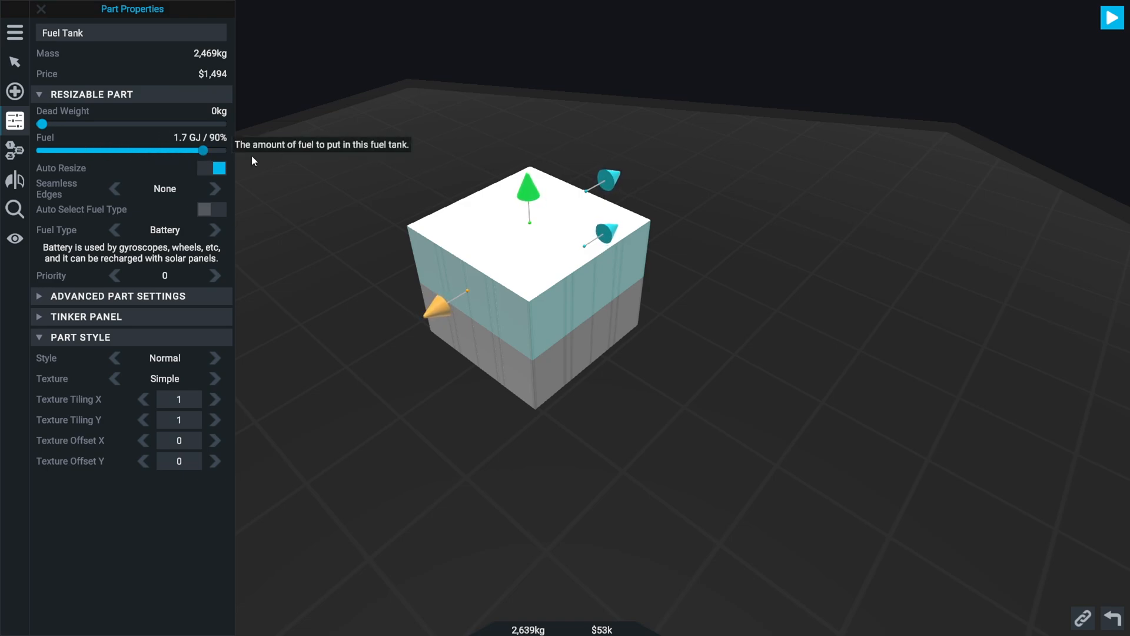
{"action": "left_click", "coordinate": [41, 8]}
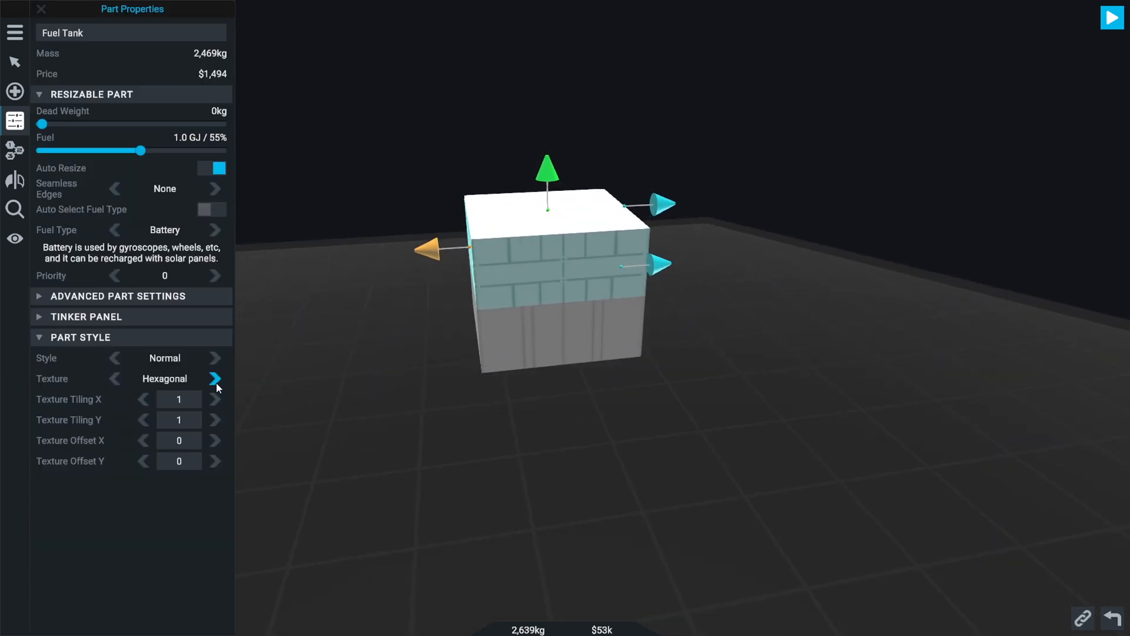
{"action": "left_click", "coordinate": [214, 378]}
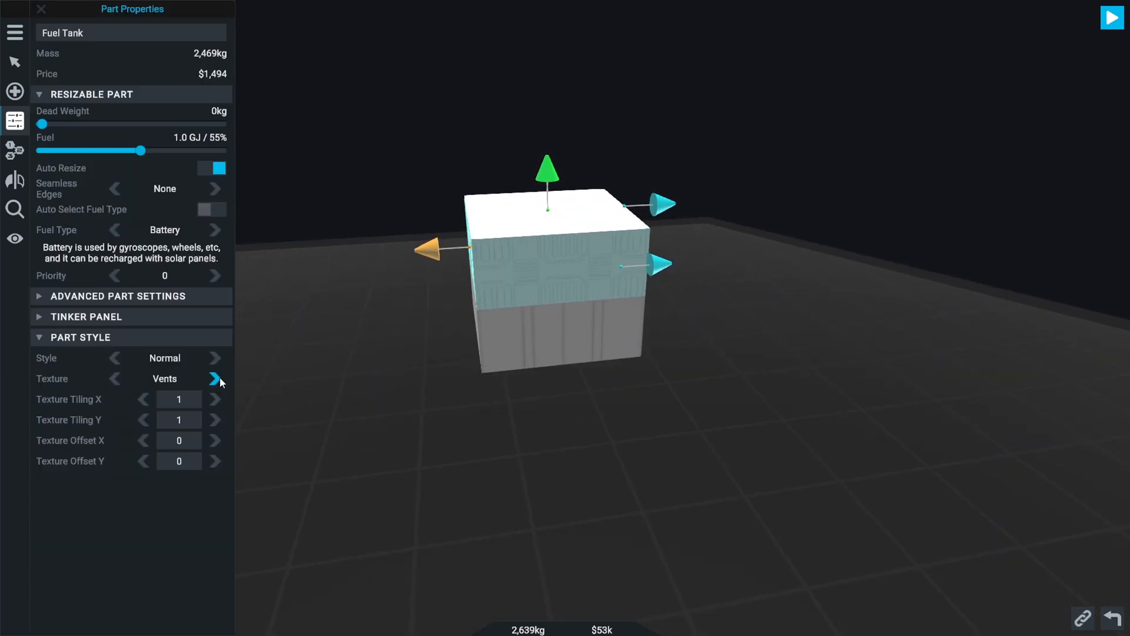
{"action": "left_click", "coordinate": [214, 378]}
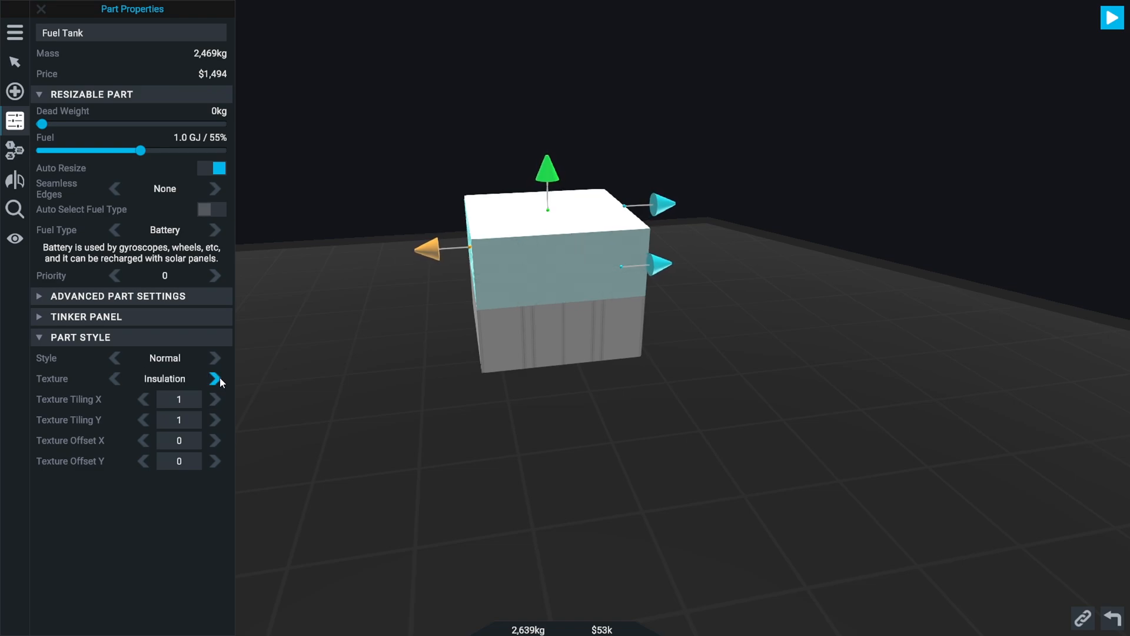
{"action": "mouse_move", "coordinate": [114, 378]}
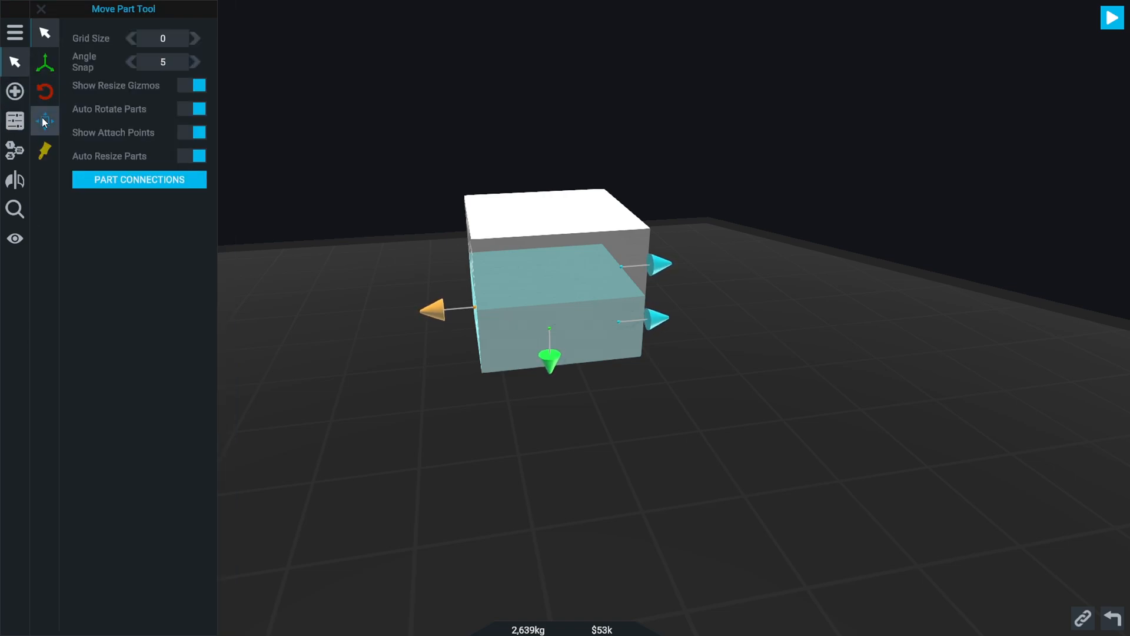
Paint the cube a gold yellow shade, colour E8AE00
{"action": "left_click", "coordinate": [43, 150]}
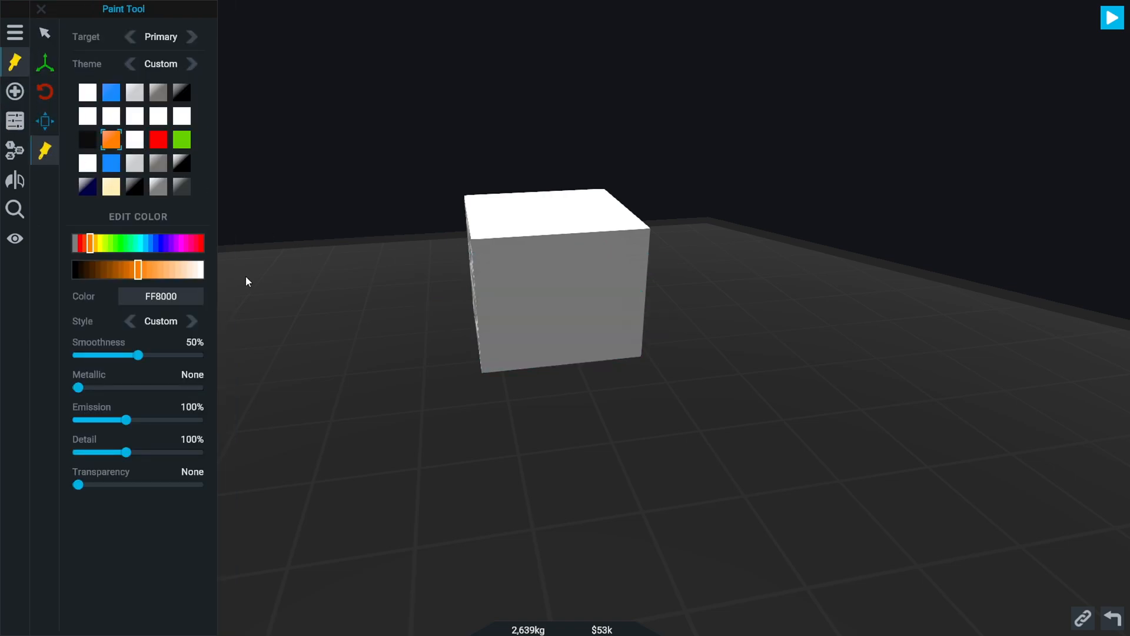
{"action": "left_click", "coordinate": [111, 139]}
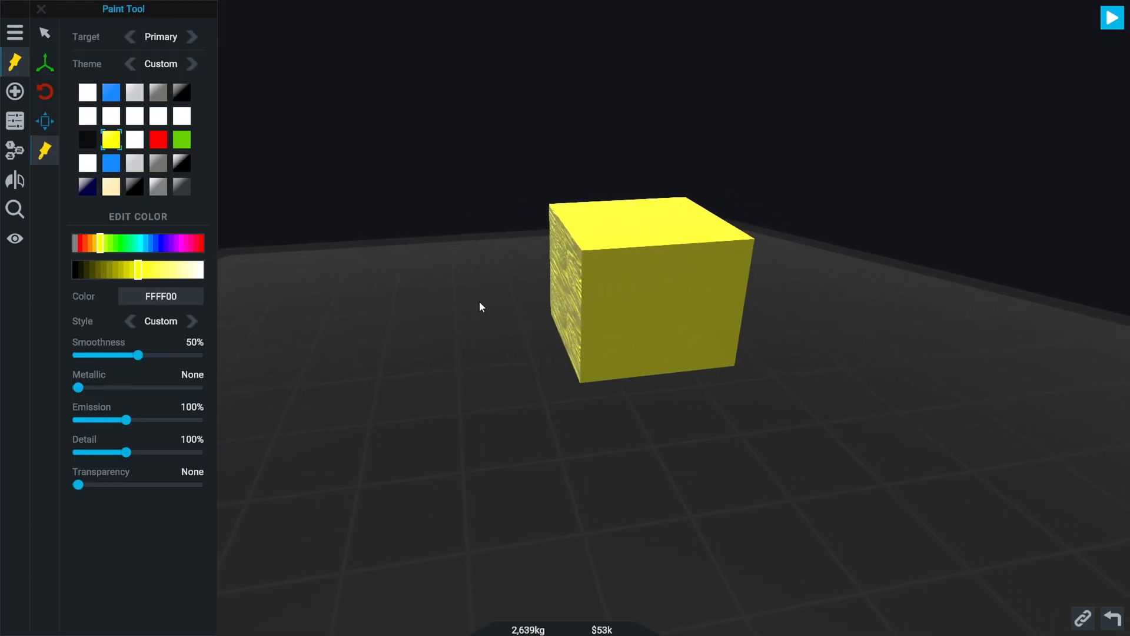
{"action": "left_click_drag", "start_coordinate": [137, 268], "coordinate": [126, 269]}
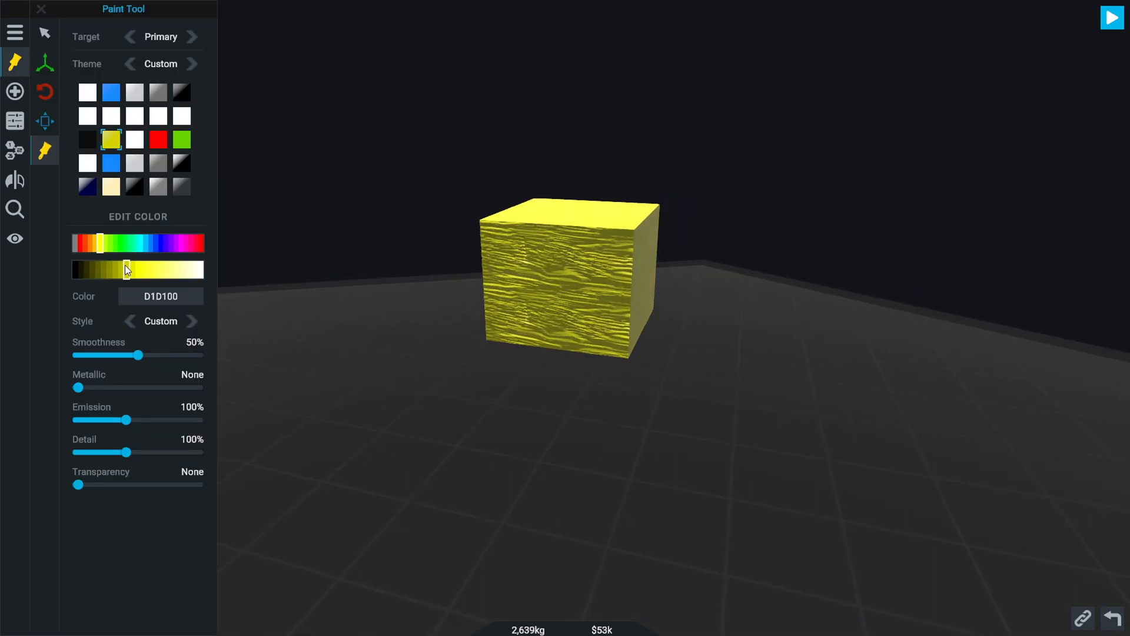
{"action": "left_click_drag", "start_coordinate": [126, 268], "coordinate": [136, 269]}
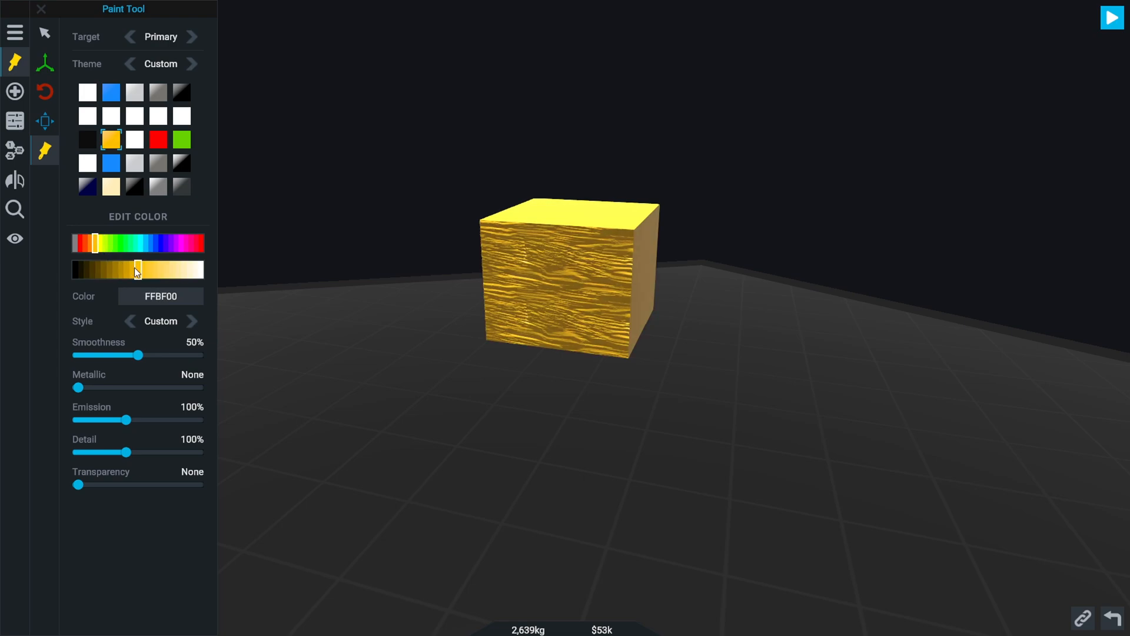
{"action": "left_click_drag", "start_coordinate": [137, 269], "coordinate": [131, 269]}
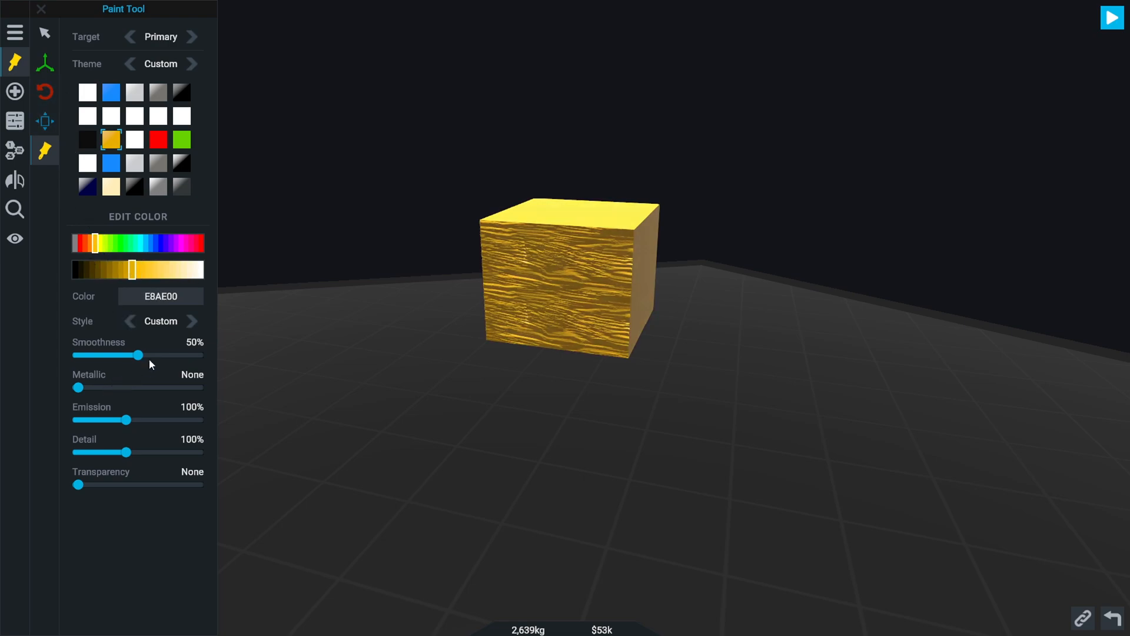
Give the gold paint about 65% metallic and 84% smoothness
{"action": "left_click_drag", "start_coordinate": [133, 354], "coordinate": [202, 355]}
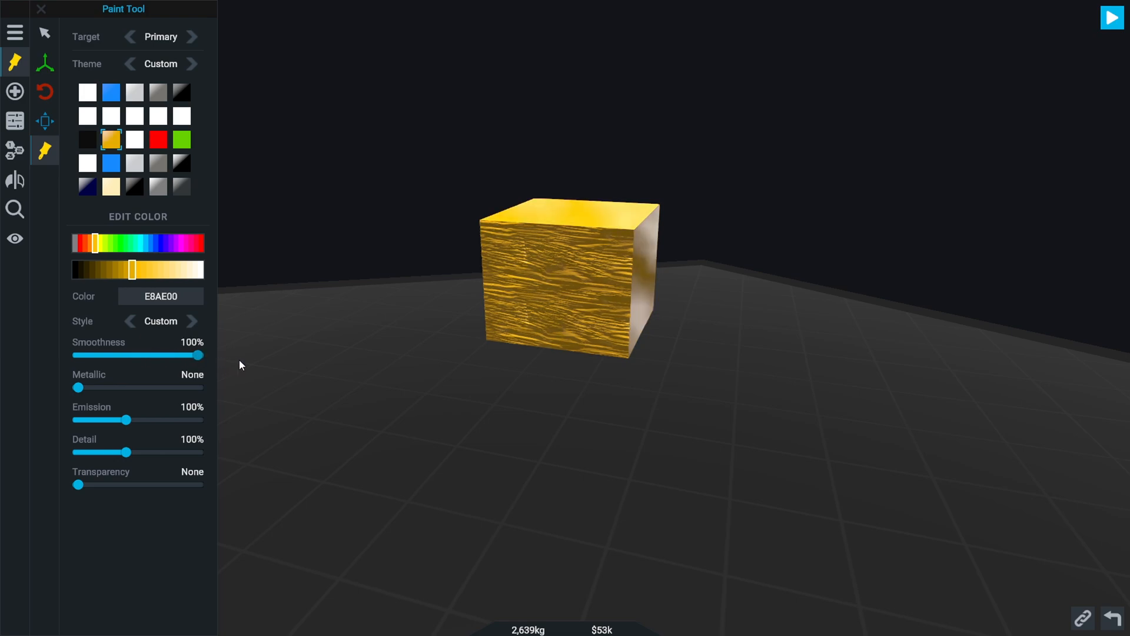
{"action": "left_click_drag", "start_coordinate": [75, 387], "coordinate": [146, 388]}
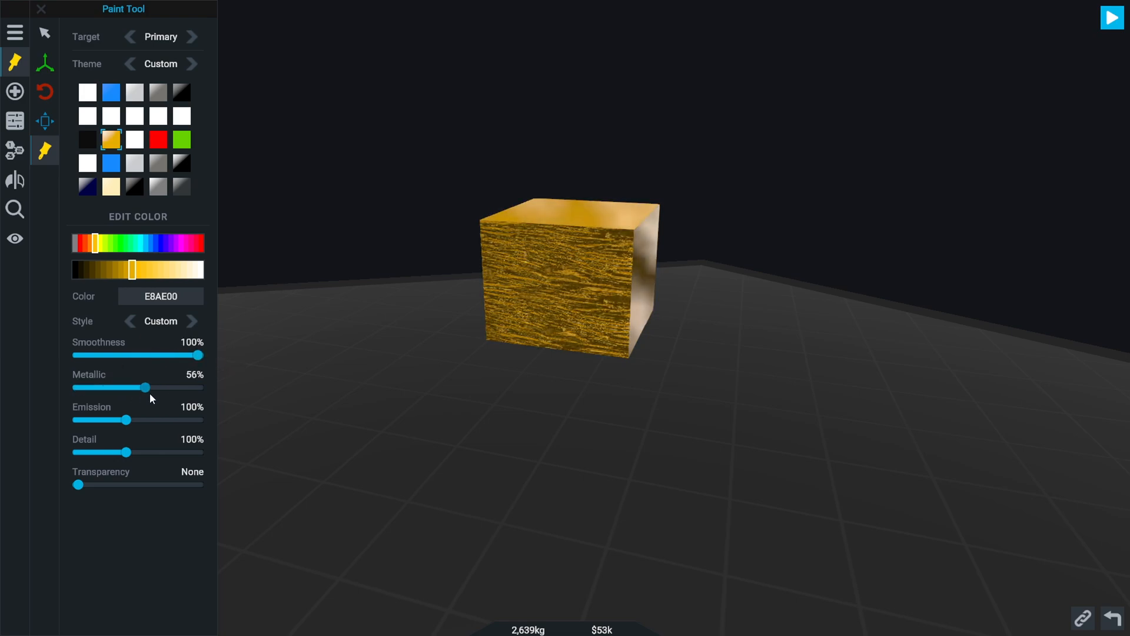
{"action": "left_click_drag", "start_coordinate": [203, 354], "coordinate": [178, 355]}
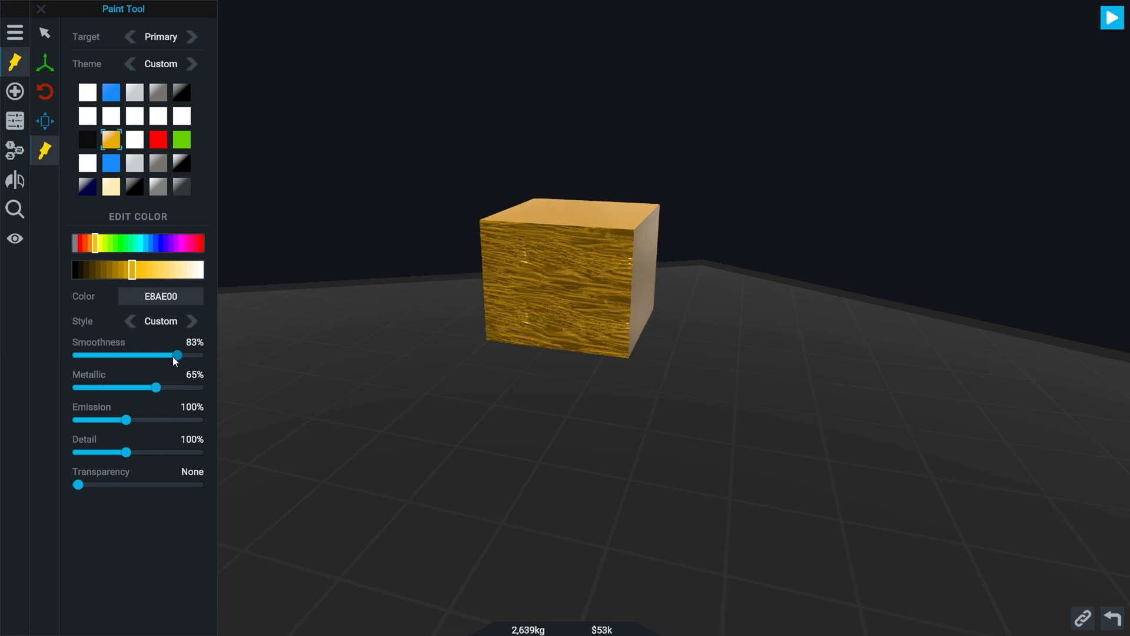
{"action": "left_click", "coordinate": [41, 8]}
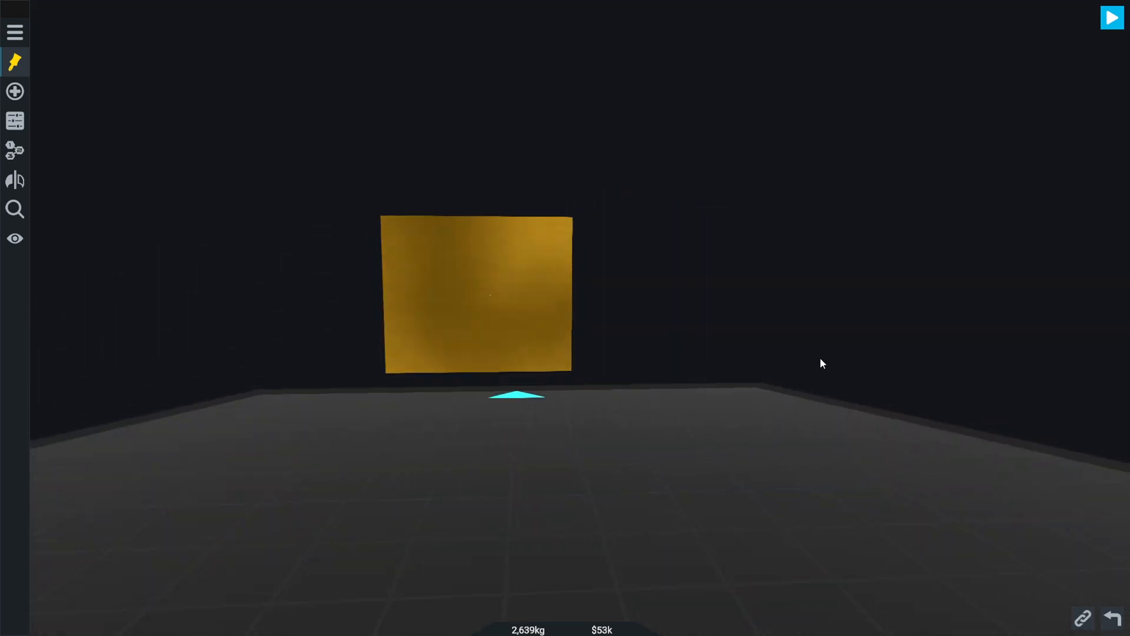
{"action": "left_click", "coordinate": [14, 62]}
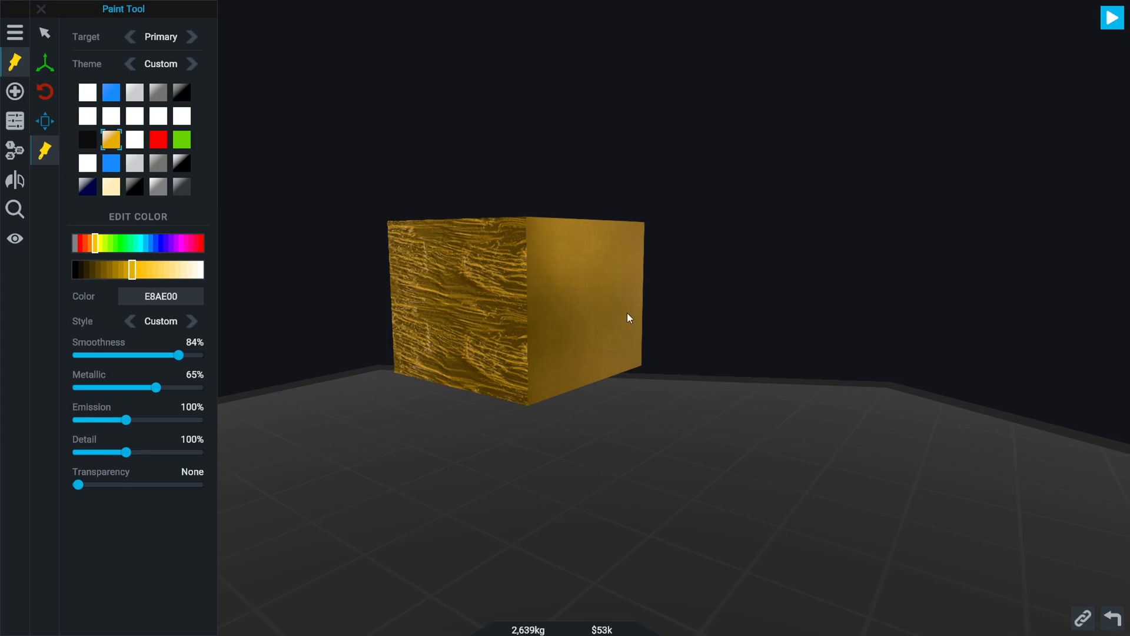
{"action": "mouse_move", "coordinate": [424, 443]}
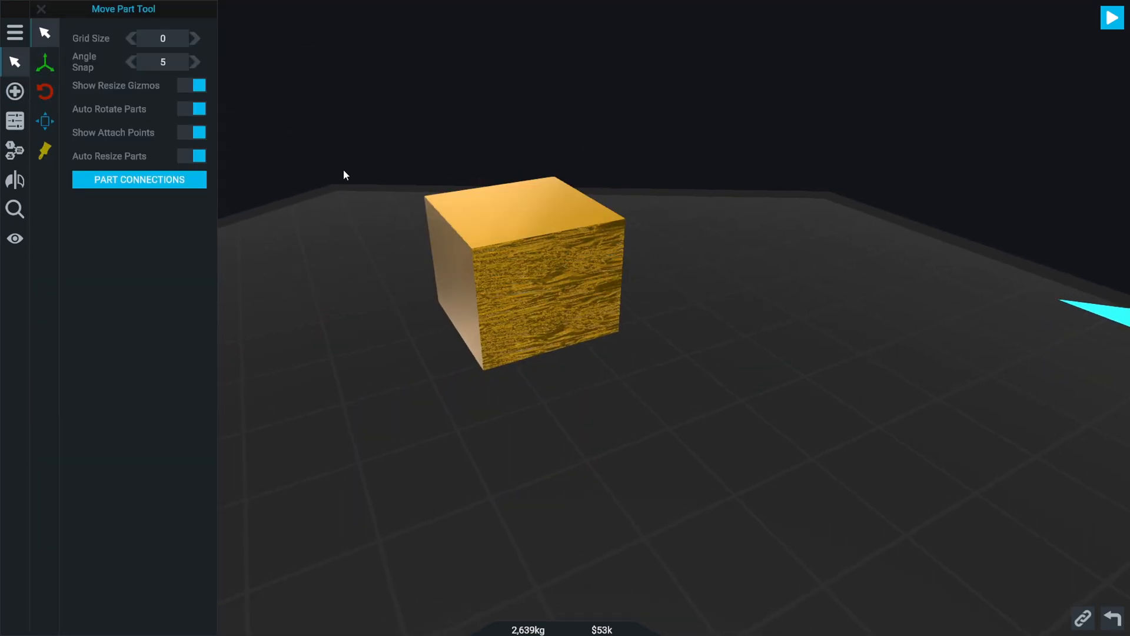
Resize the part inside the gold cube to 0.50 m radius and 0.23 m length
{"action": "left_click", "coordinate": [527, 274]}
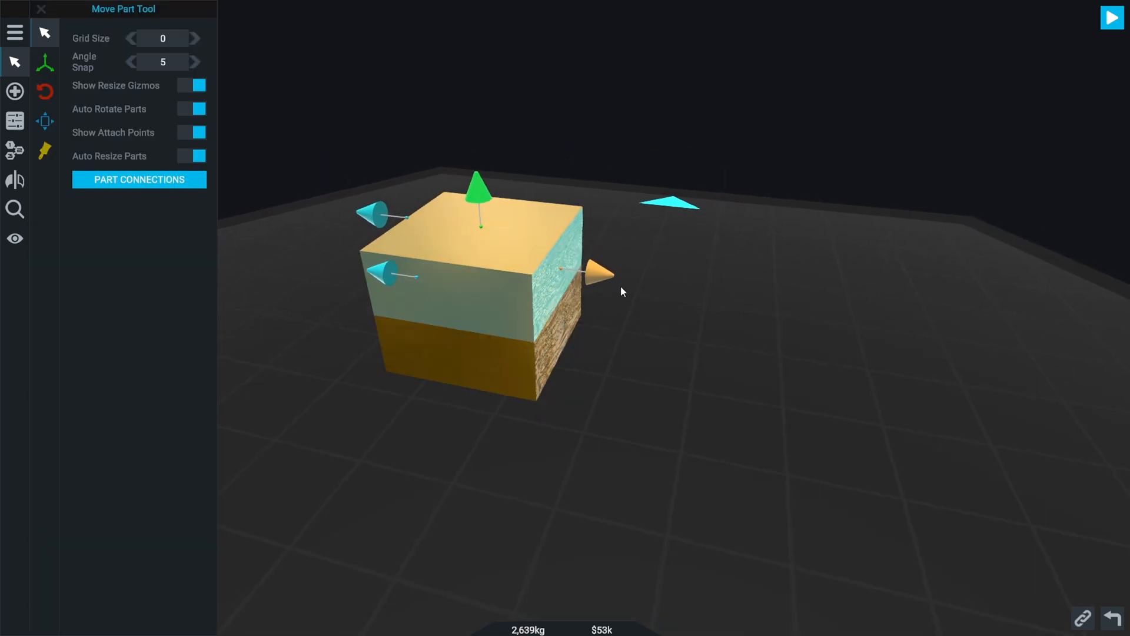
{"action": "left_click_drag", "start_coordinate": [606, 272], "coordinate": [570, 271]}
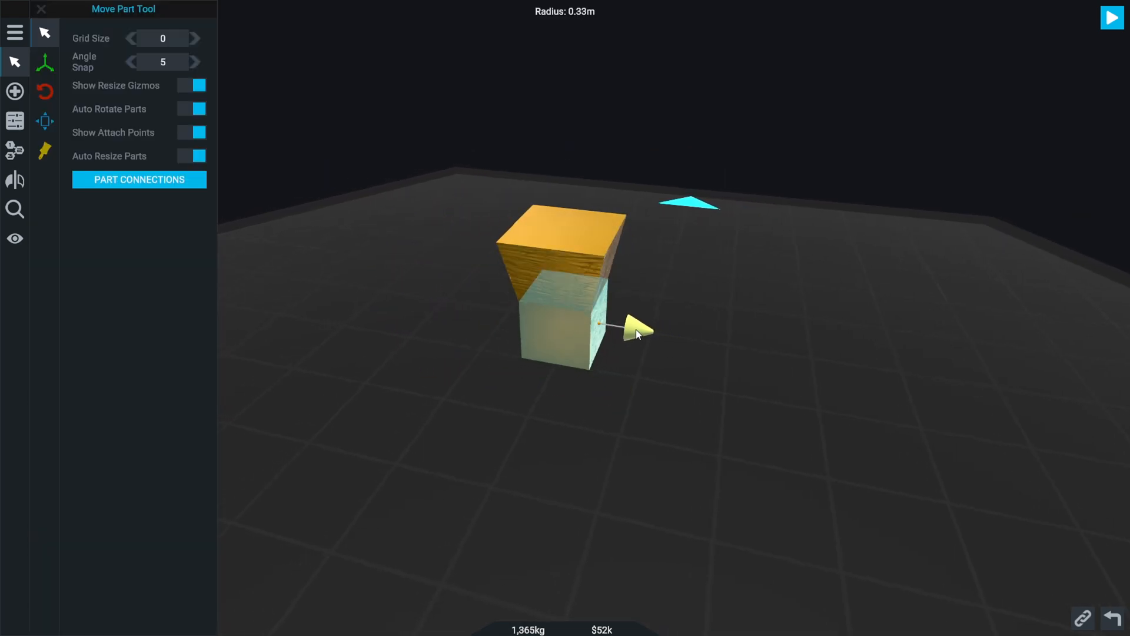
{"action": "left_click_drag", "start_coordinate": [637, 333], "coordinate": [652, 339]}
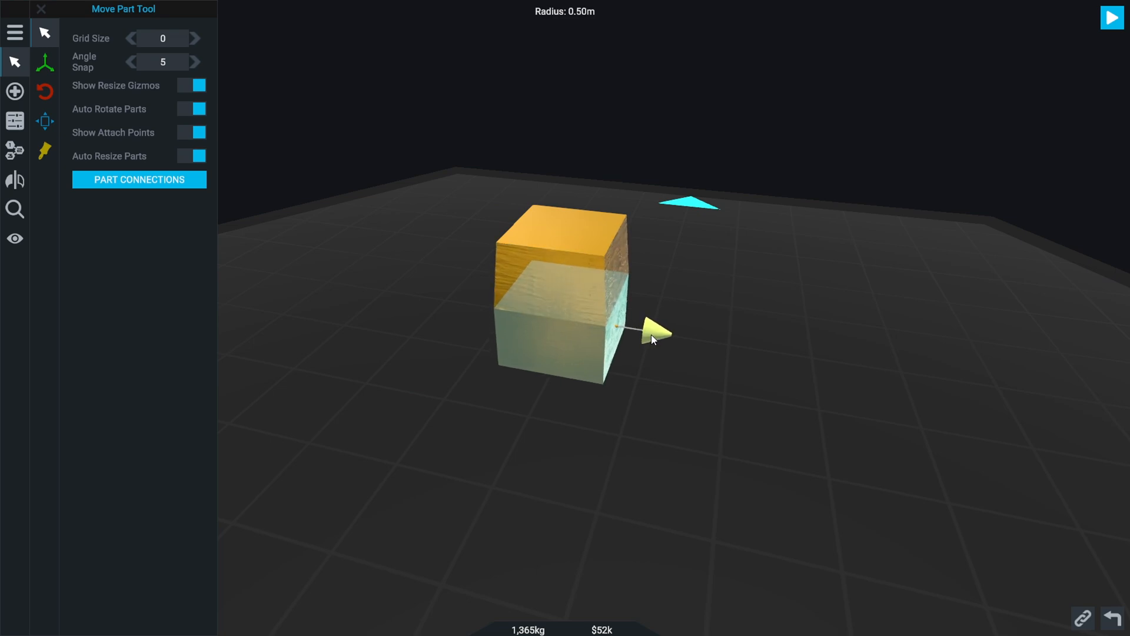
{"action": "left_click_drag", "start_coordinate": [656, 334], "coordinate": [645, 338]}
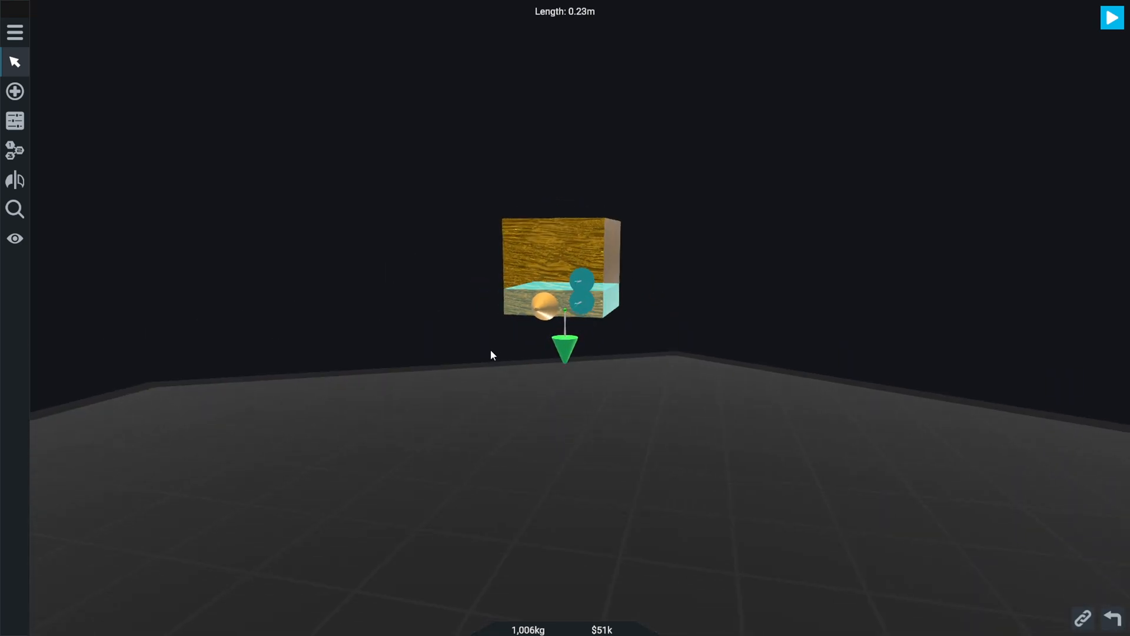
{"action": "left_click_drag", "start_coordinate": [491, 355], "coordinate": [618, 409]}
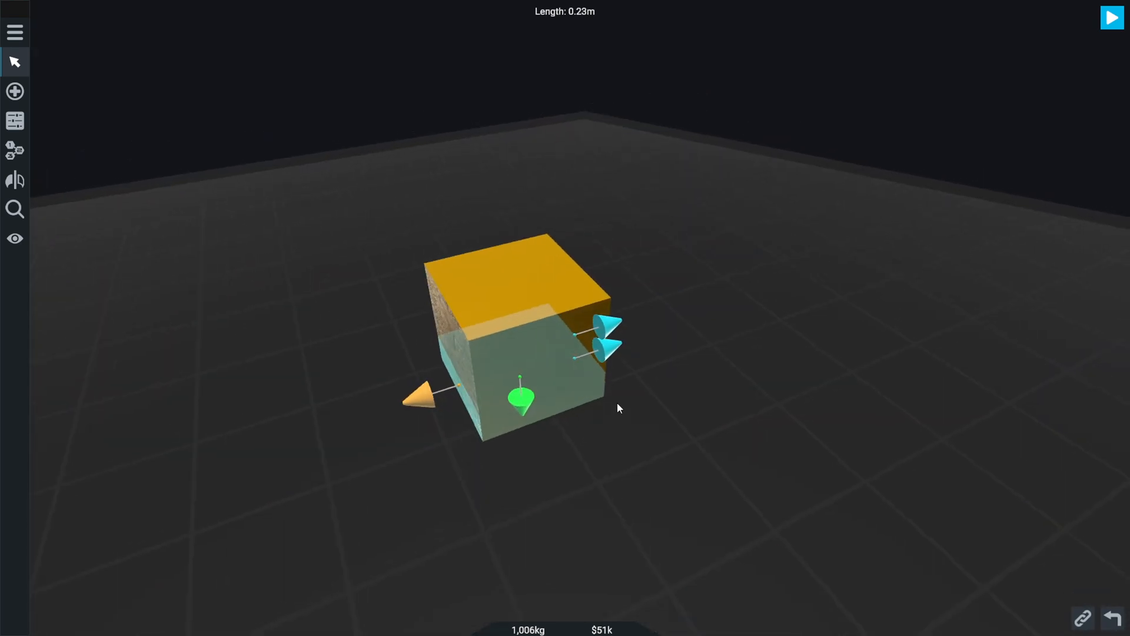
{"action": "left_click", "coordinate": [14, 91]}
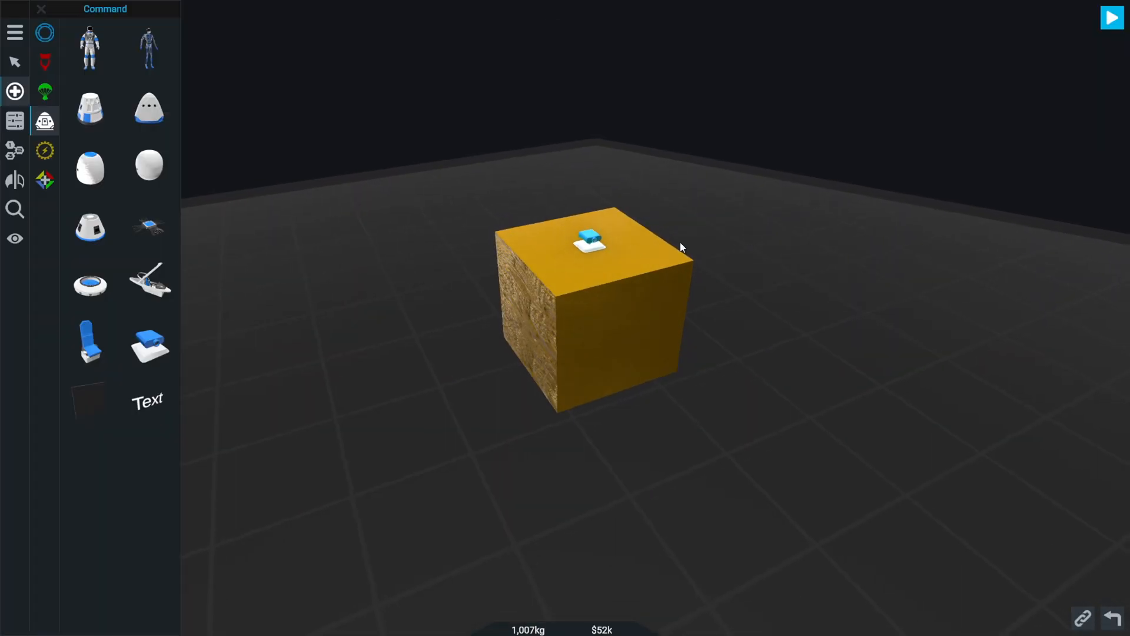
Add the small probe core and translate it onto a side face of the cube
{"action": "left_click", "coordinate": [44, 61]}
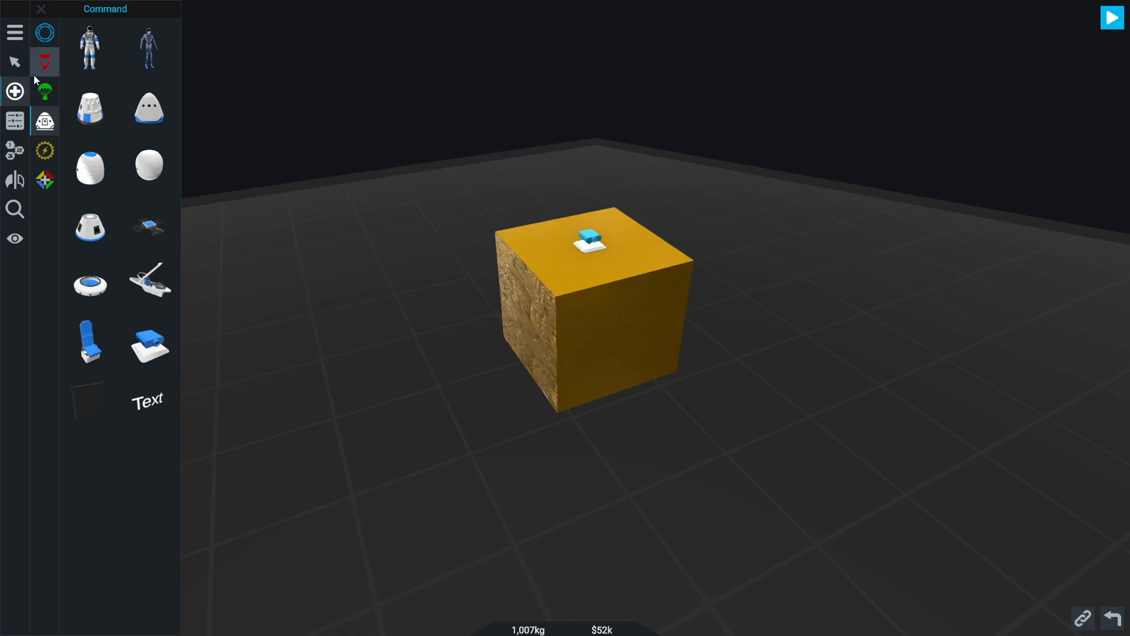
{"action": "left_click", "coordinate": [14, 63]}
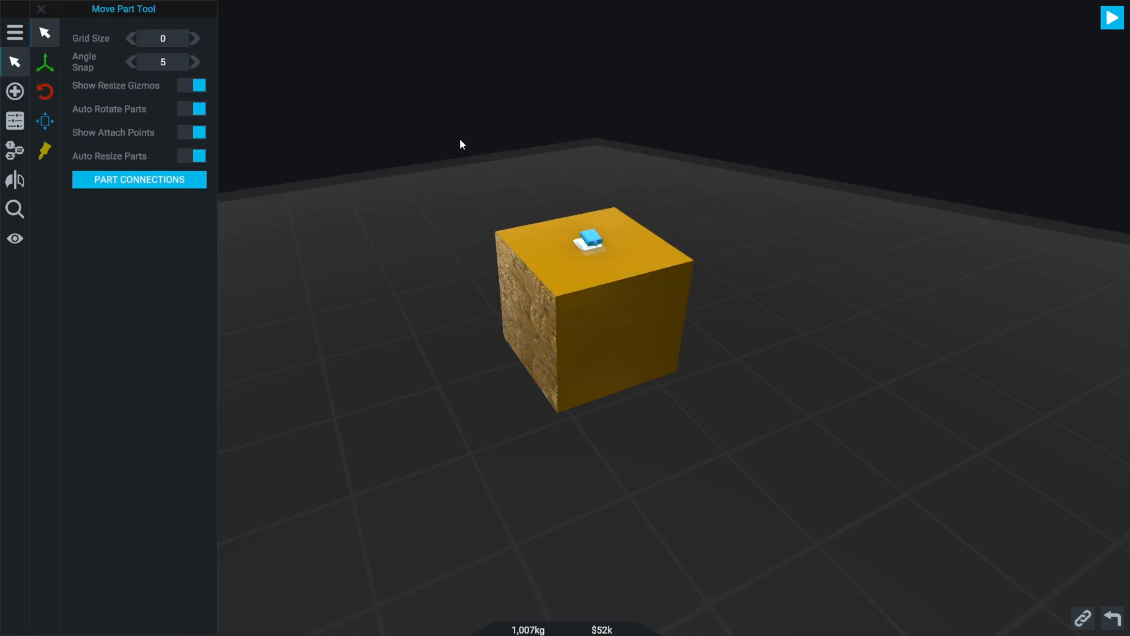
{"action": "left_click", "coordinate": [41, 8]}
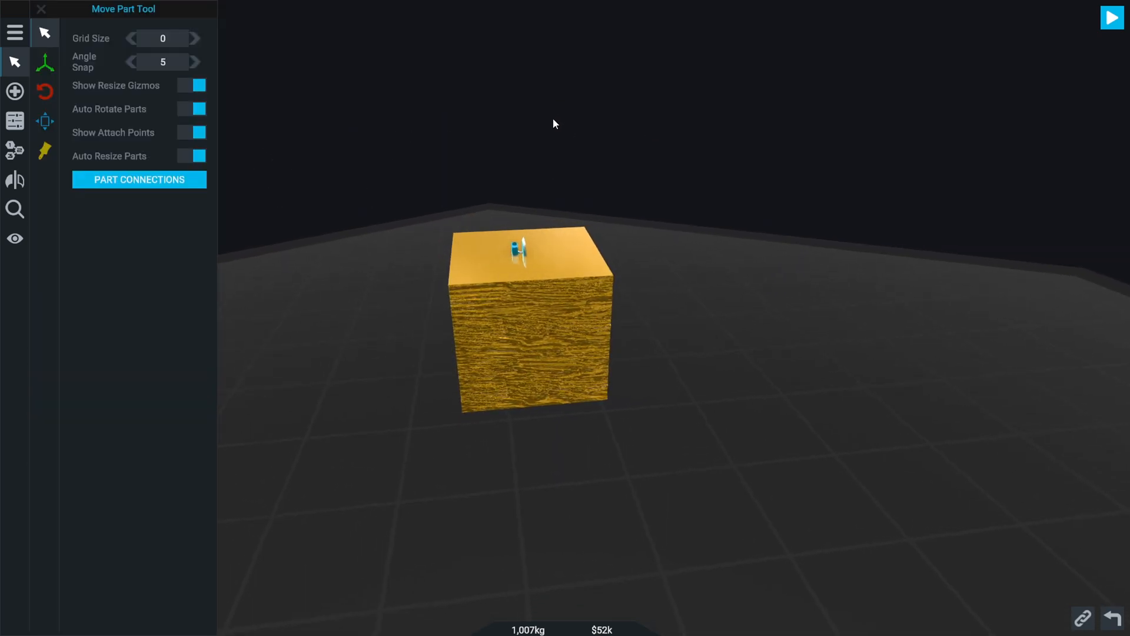
{"action": "left_click", "coordinate": [44, 63]}
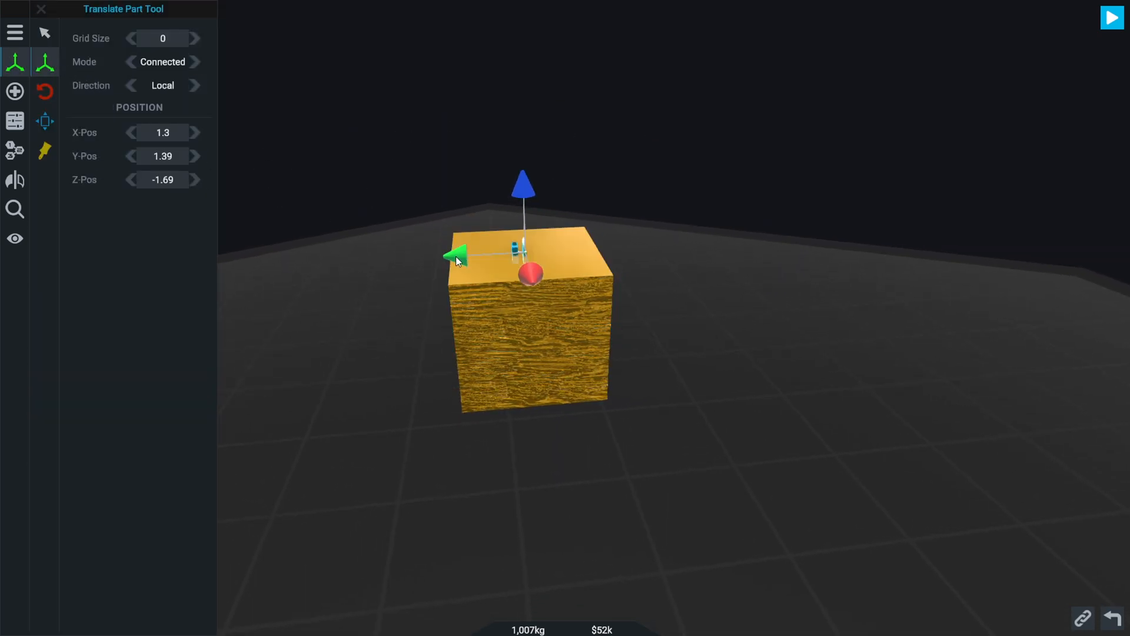
{"action": "left_click_drag", "start_coordinate": [455, 258], "coordinate": [467, 255]}
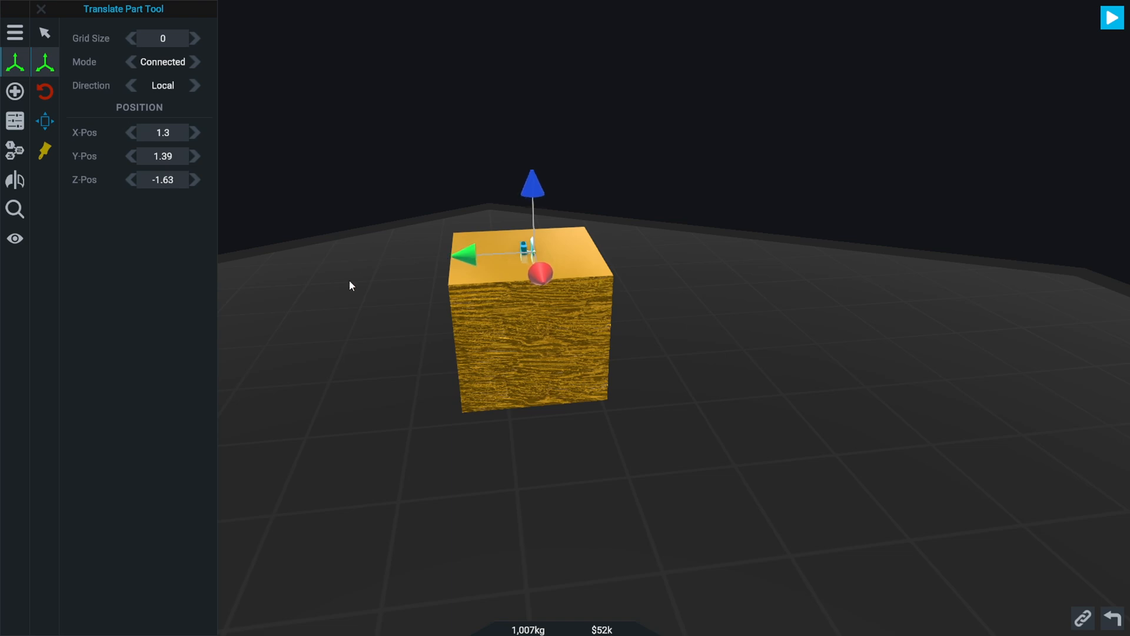
{"action": "left_click", "coordinate": [43, 33]}
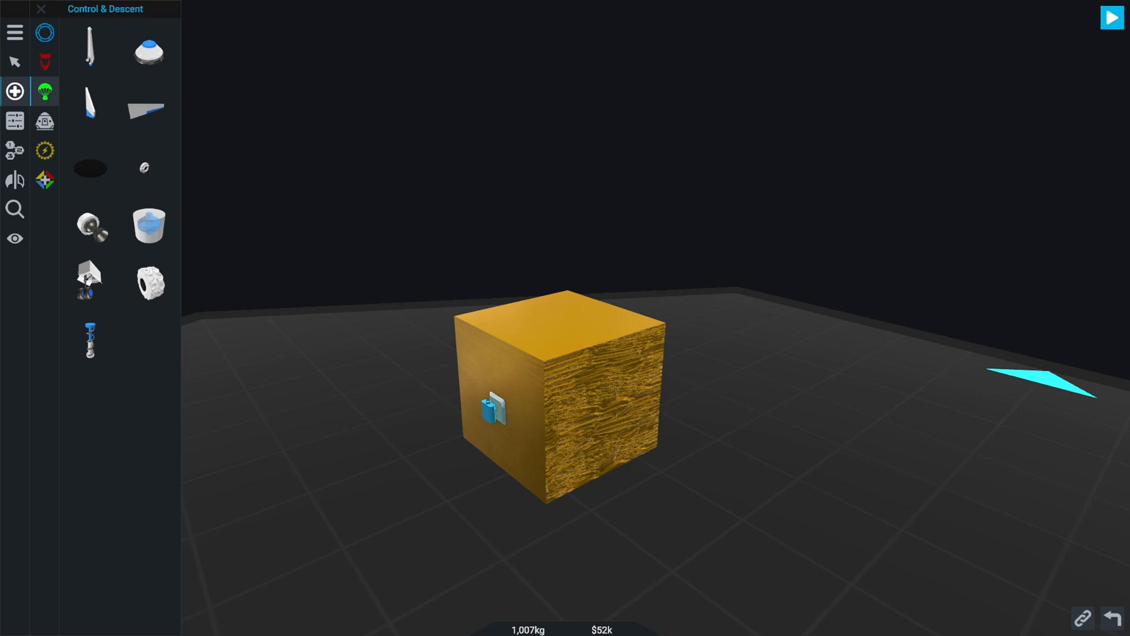
Place a mirrored solar panel on the cube's sides
{"action": "left_click", "coordinate": [41, 8]}
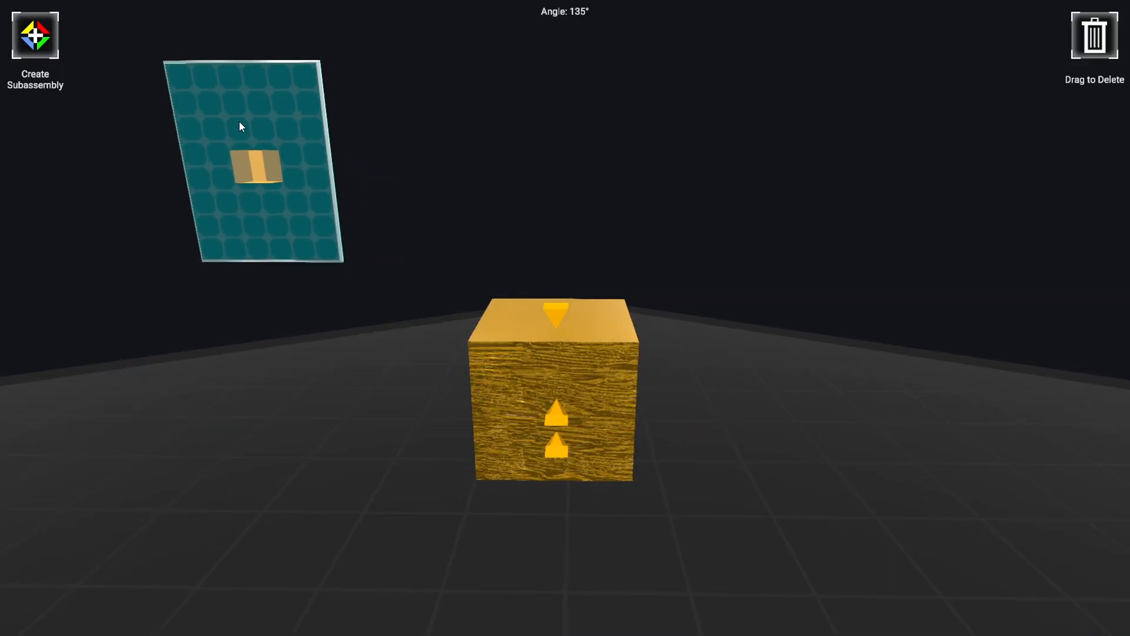
{"action": "left_click", "coordinate": [15, 90]}
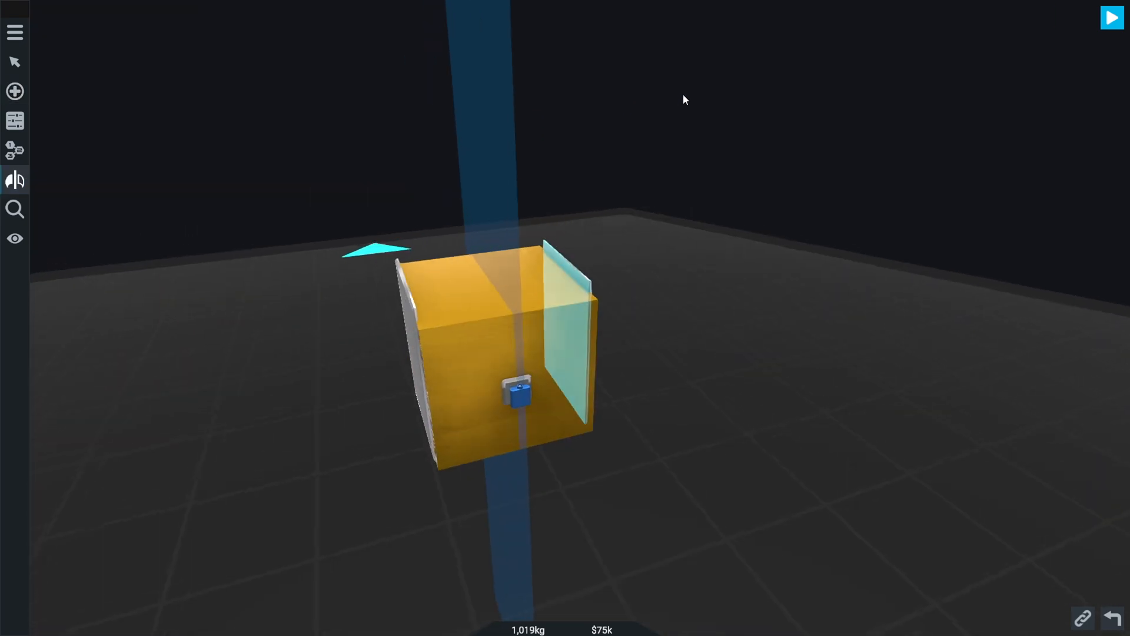
{"action": "left_click", "coordinate": [15, 120]}
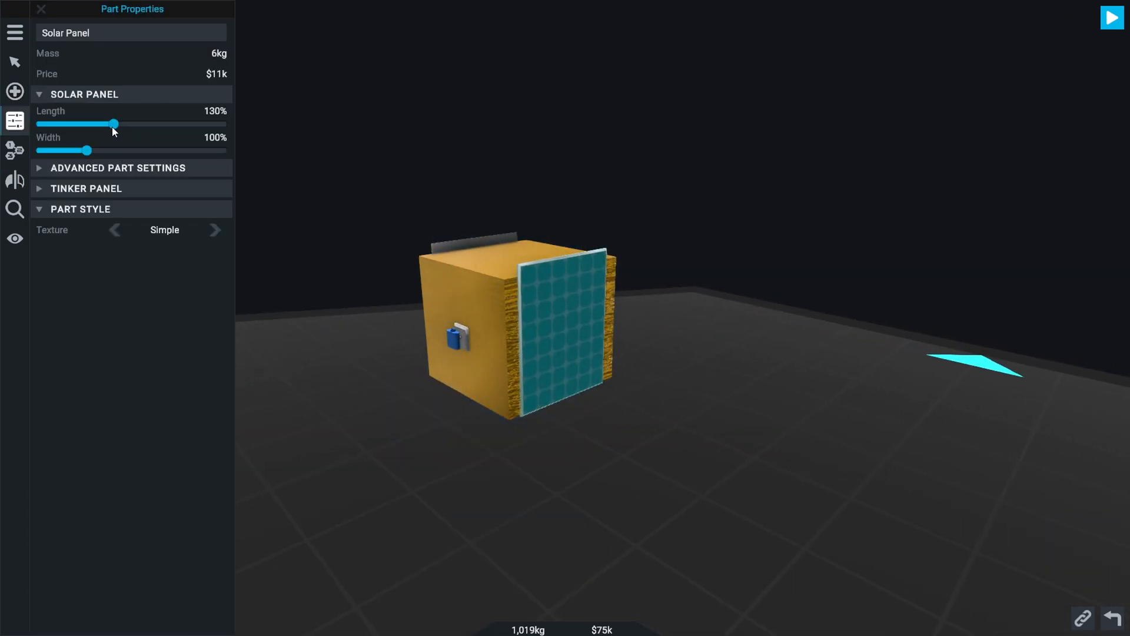
Size the solar panel to 110% length and 140% width
{"action": "left_click_drag", "start_coordinate": [113, 124], "coordinate": [211, 124]}
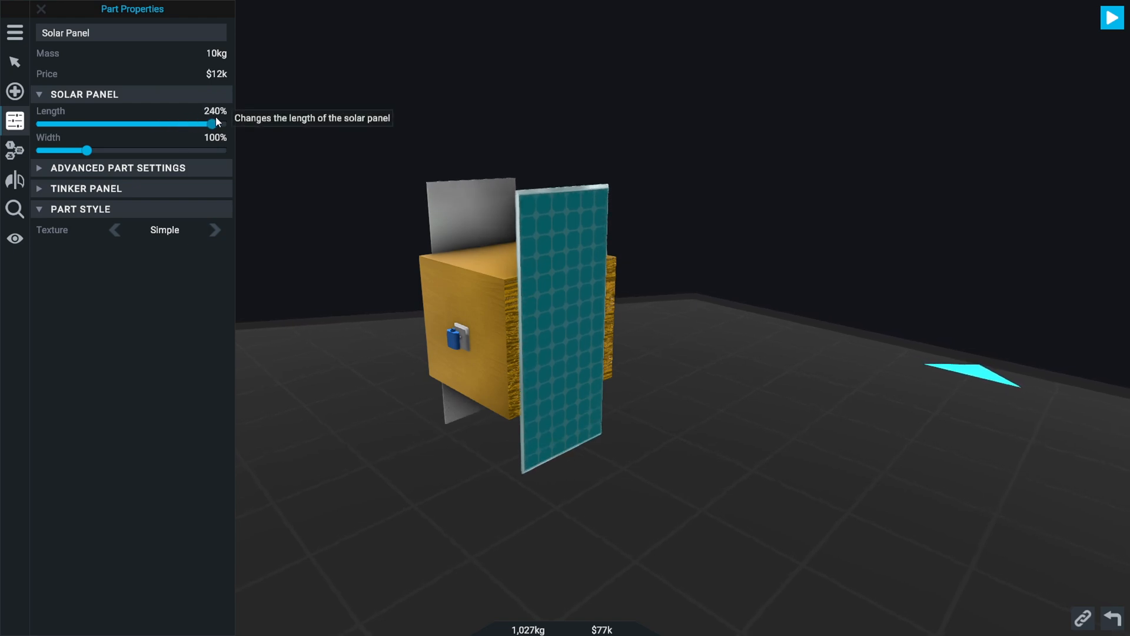
{"action": "left_click_drag", "start_coordinate": [211, 124], "coordinate": [99, 124]}
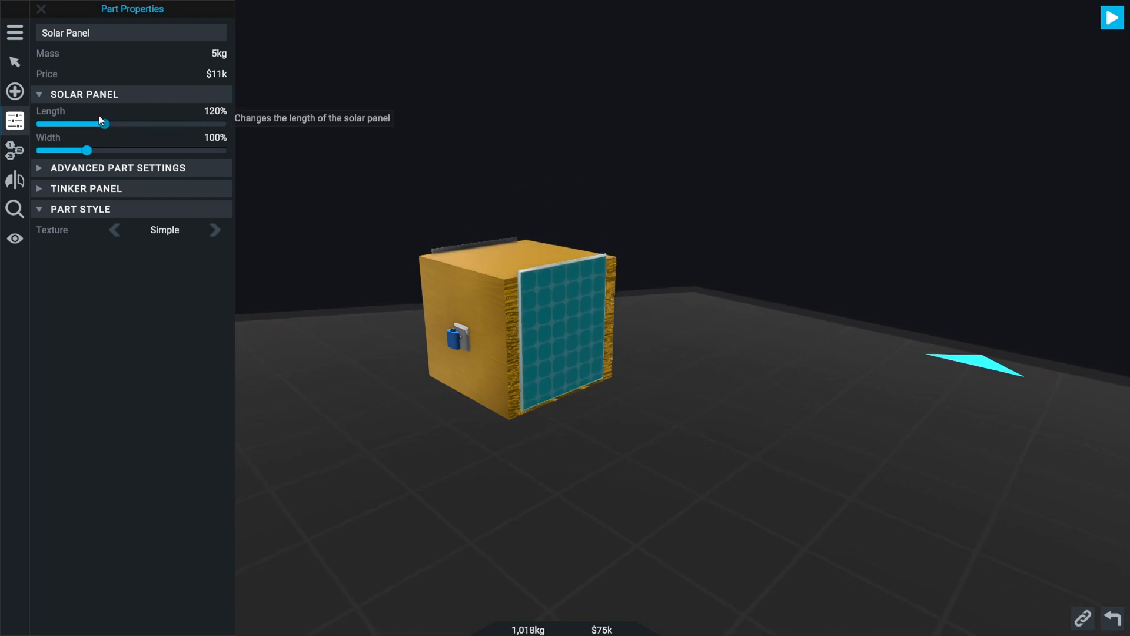
{"action": "left_click_drag", "start_coordinate": [86, 151], "coordinate": [109, 151]}
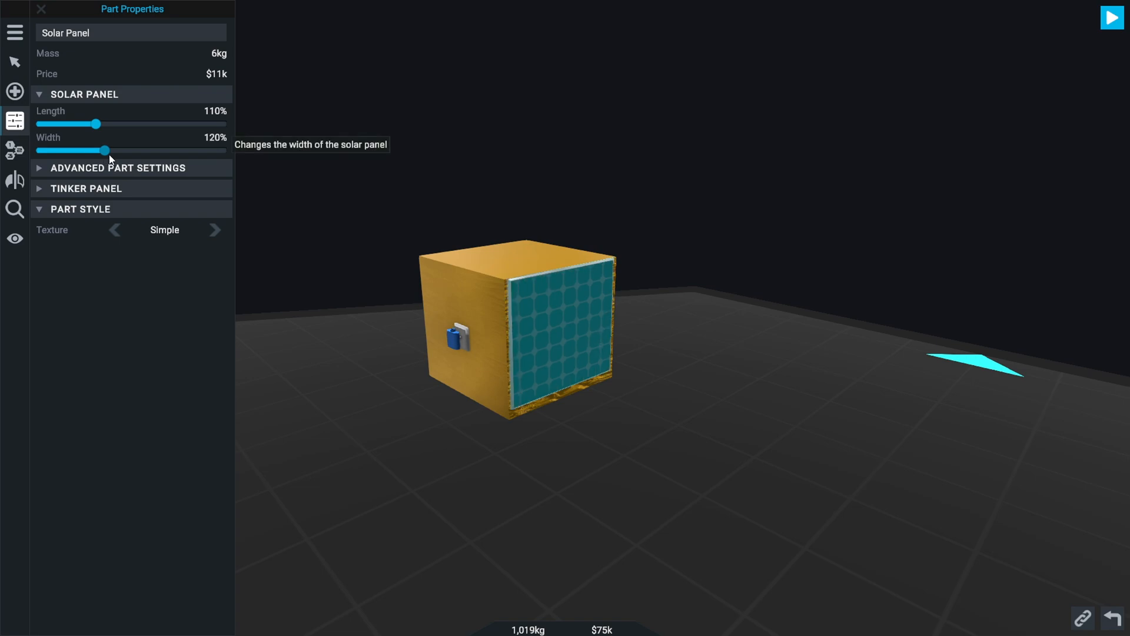
{"action": "left_click_drag", "start_coordinate": [106, 150], "coordinate": [123, 150]}
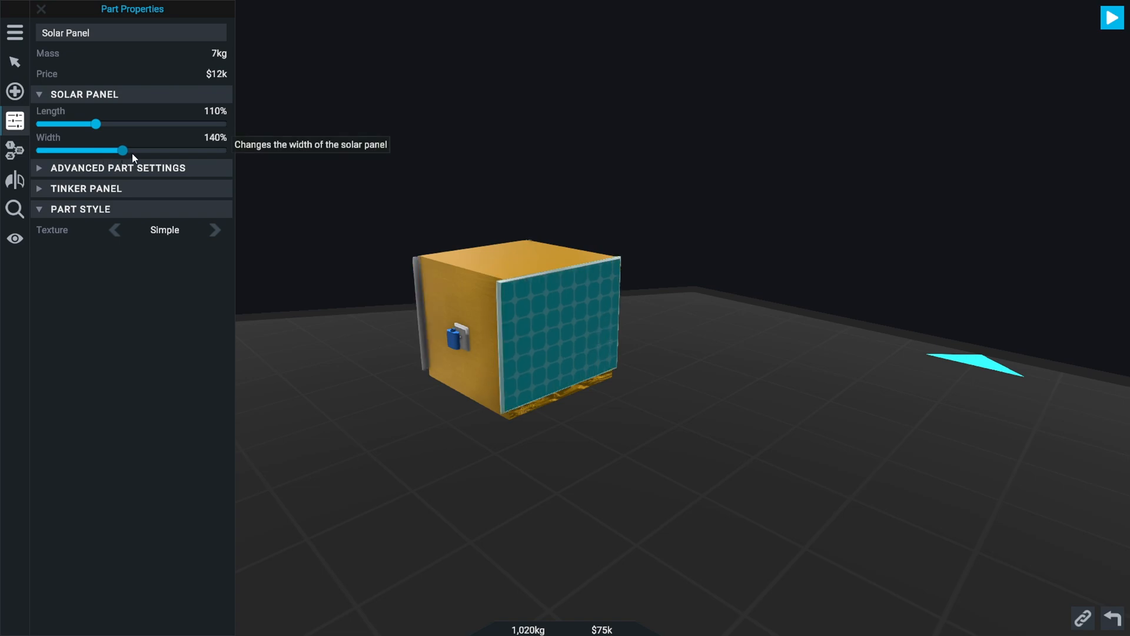
{"action": "left_click_drag", "start_coordinate": [122, 151], "coordinate": [226, 151]}
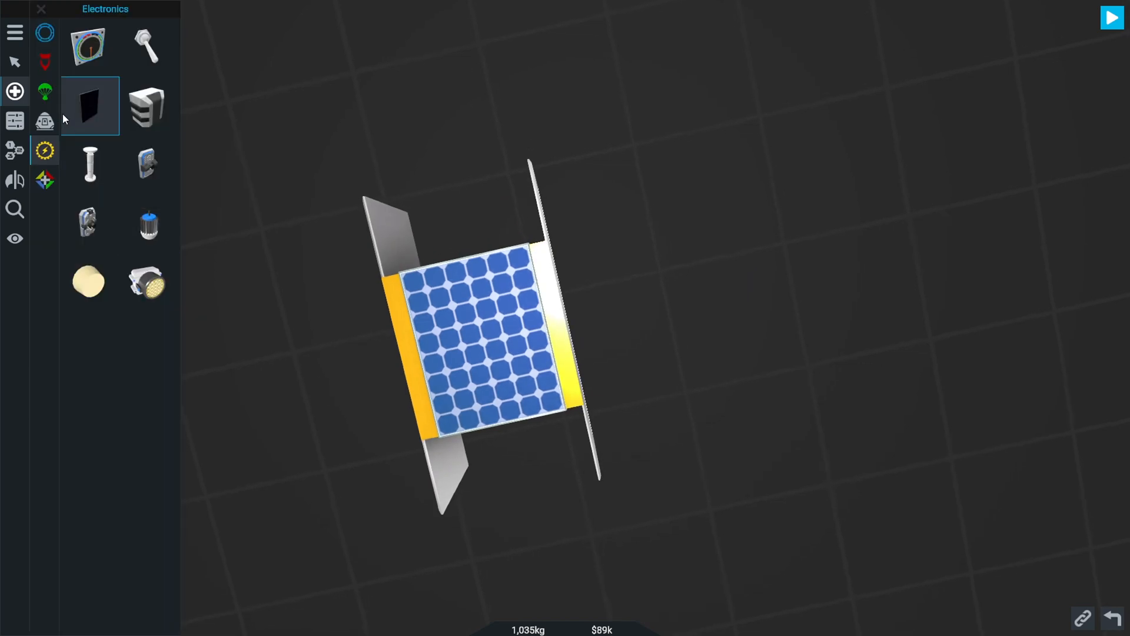
Inspect the cube body's empty Kerolox tank in Part Properties, then return to the Structural parts list
{"action": "left_click", "coordinate": [43, 90]}
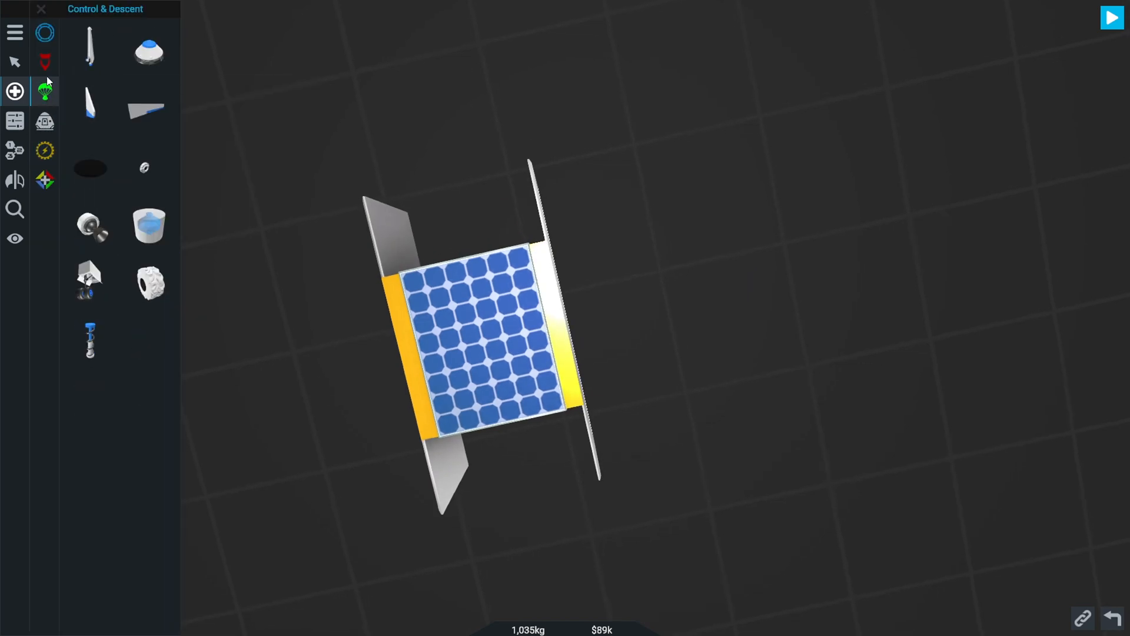
{"action": "left_click", "coordinate": [14, 120]}
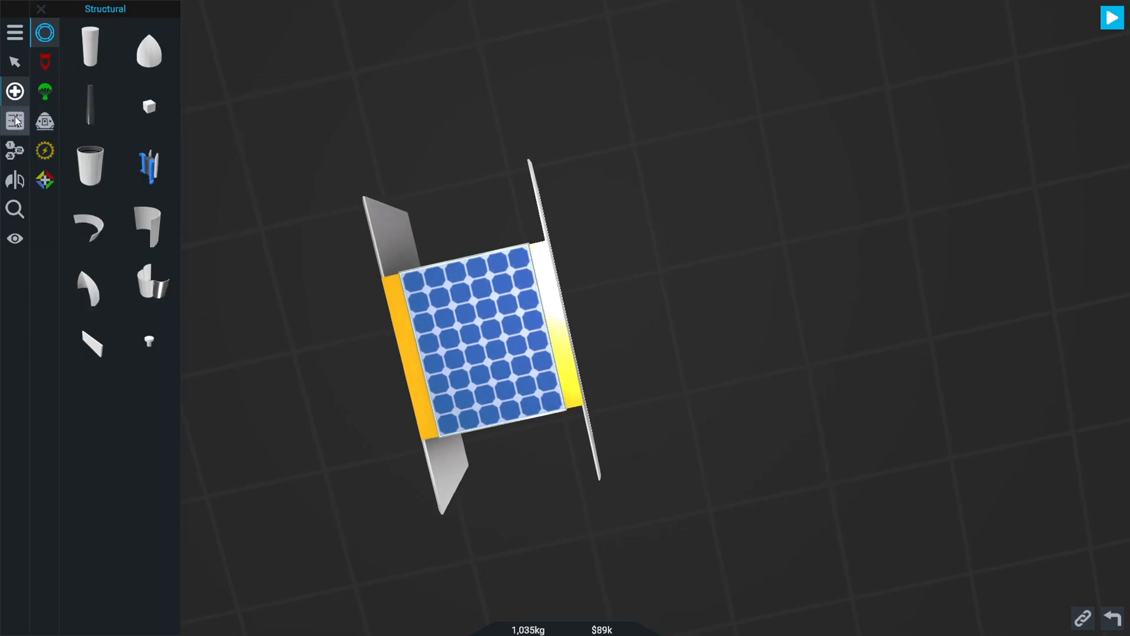
{"action": "left_click", "coordinate": [476, 339]}
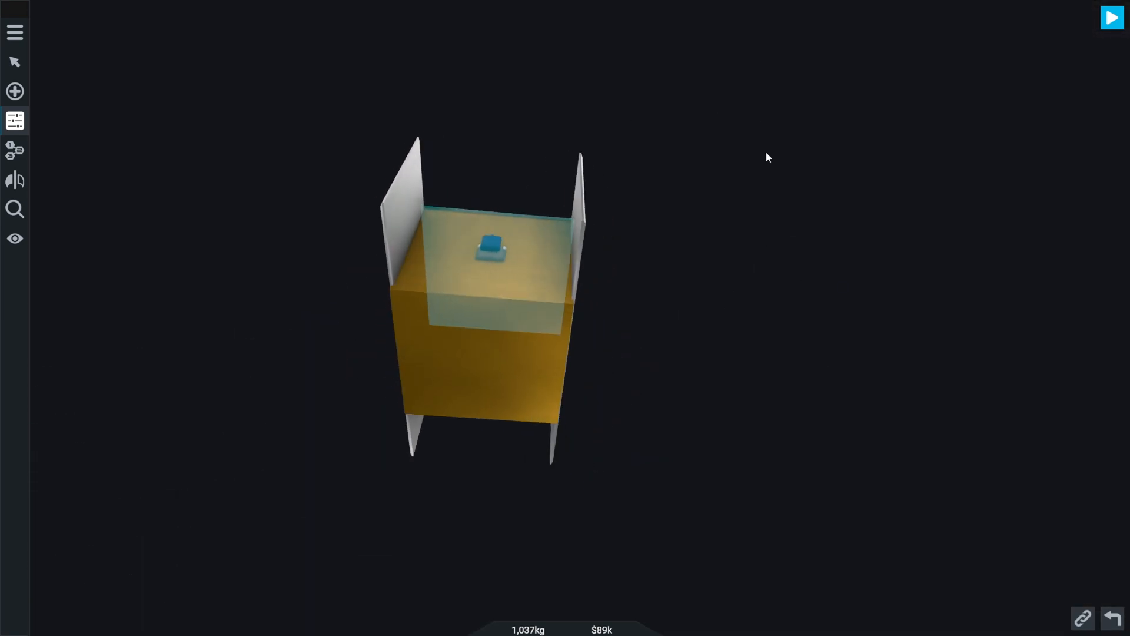
{"action": "left_click", "coordinate": [15, 61]}
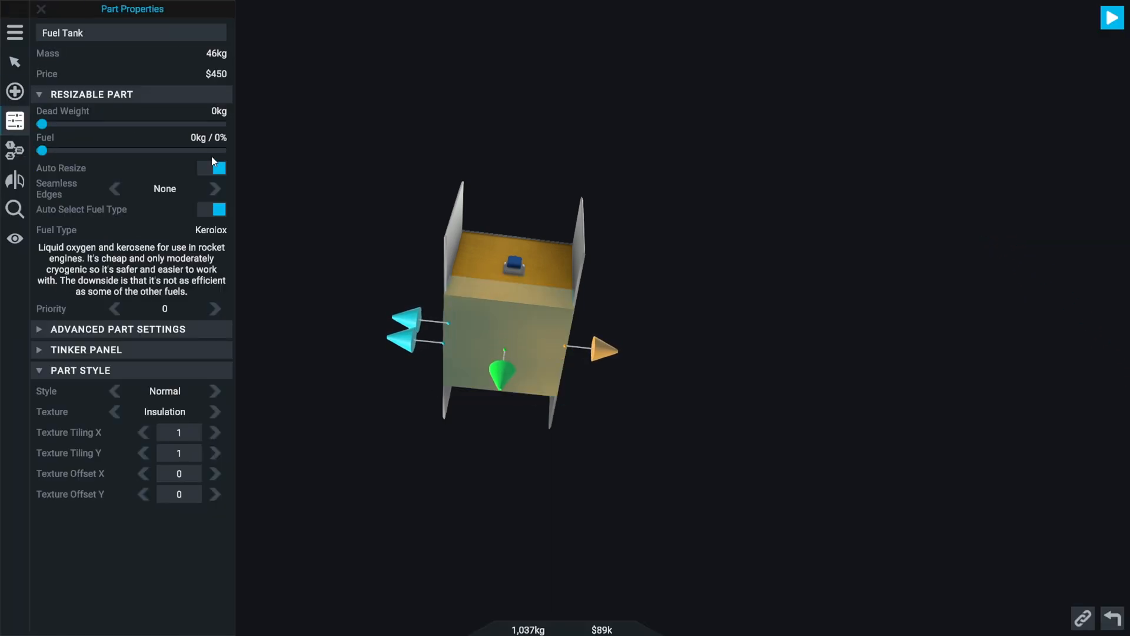
{"action": "left_click", "coordinate": [41, 9]}
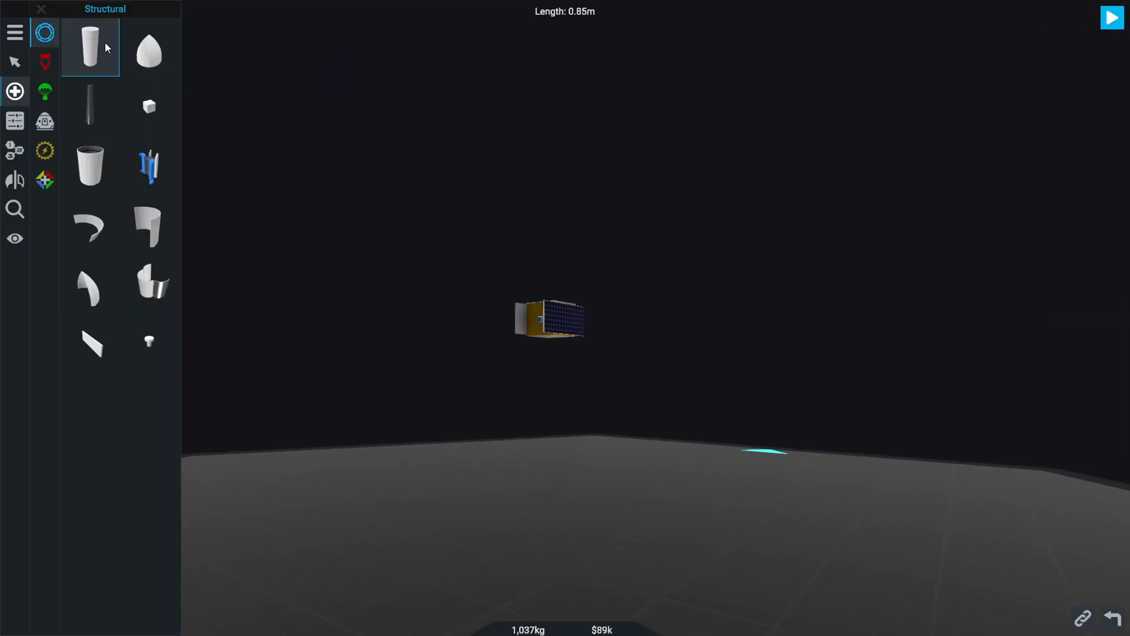
Attach a fuel tank under the satellite, flatten it to a disc and cycle textures through Camouflage, Cross Beam and Rivets
{"action": "left_click", "coordinate": [90, 47]}
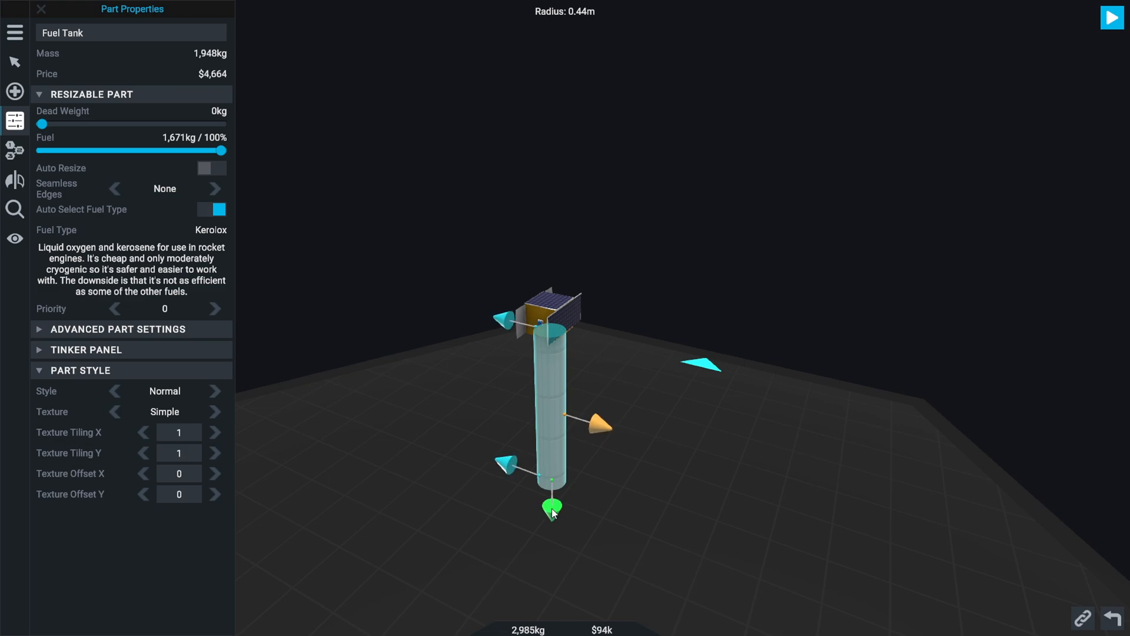
{"action": "left_click_drag", "start_coordinate": [552, 506], "coordinate": [552, 371]}
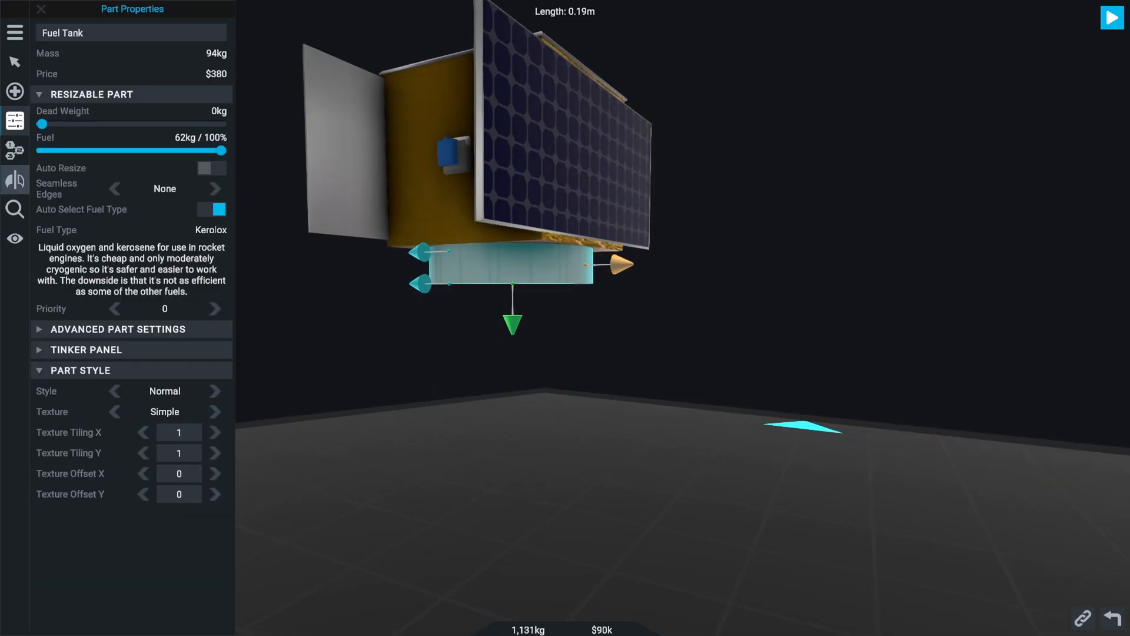
{"action": "left_click", "coordinate": [214, 411]}
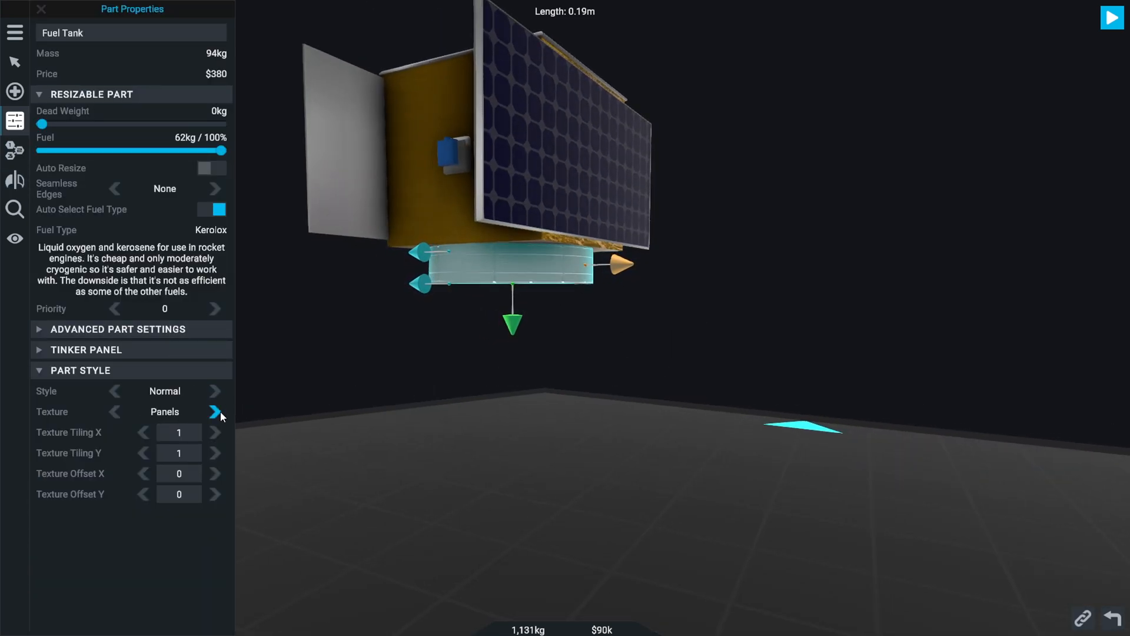
{"action": "left_click", "coordinate": [214, 411]}
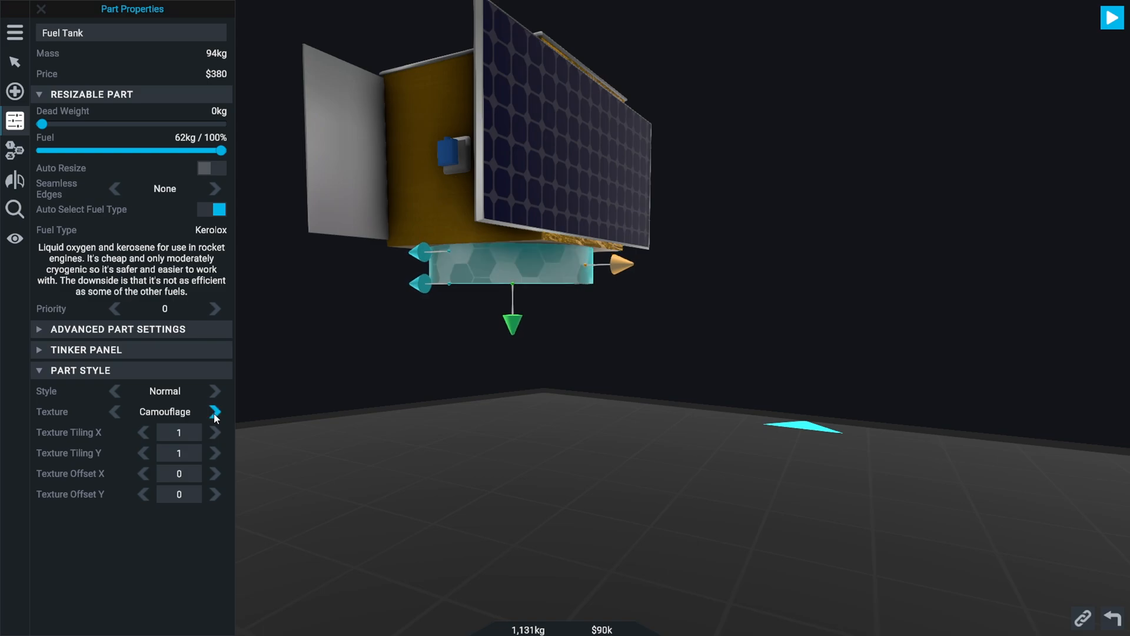
{"action": "left_click", "coordinate": [214, 412]}
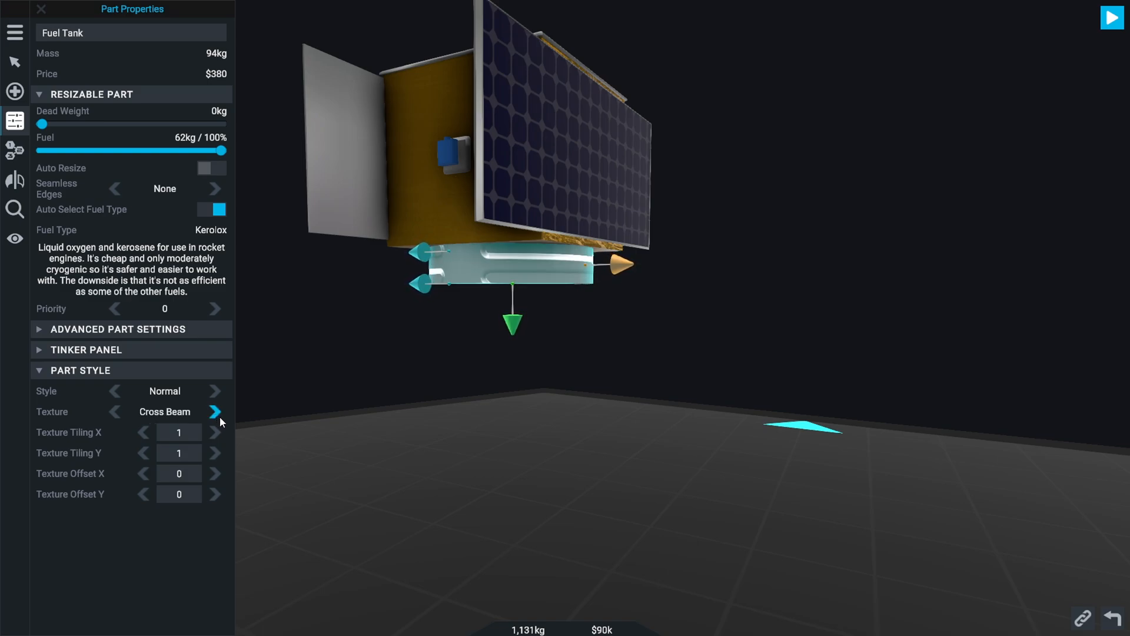
{"action": "left_click", "coordinate": [114, 411]}
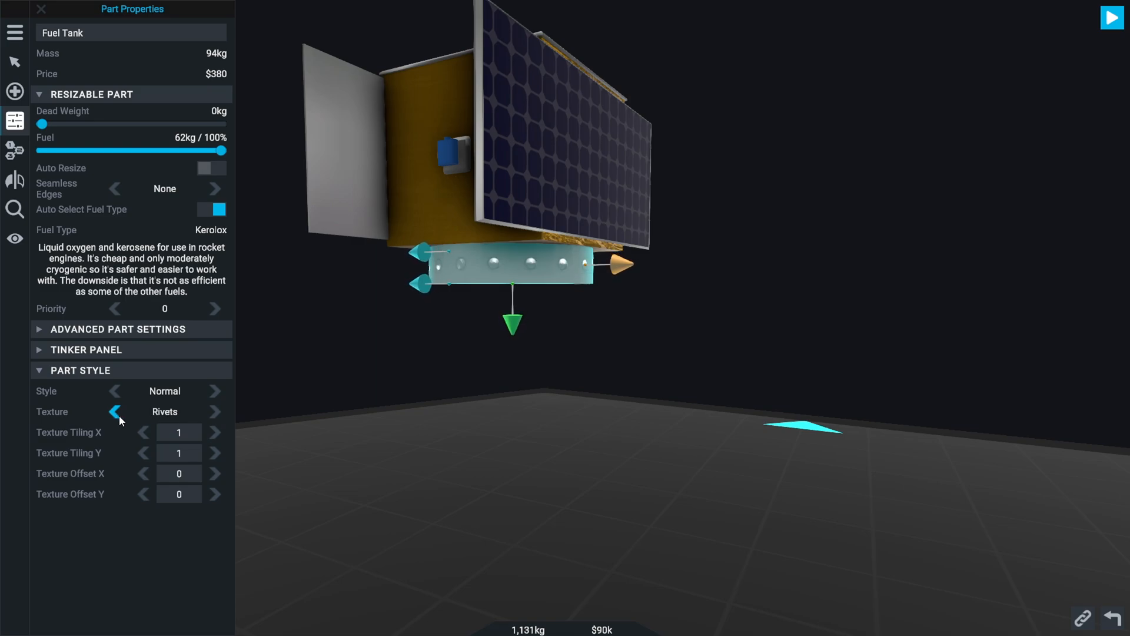
{"action": "left_click", "coordinate": [114, 412]}
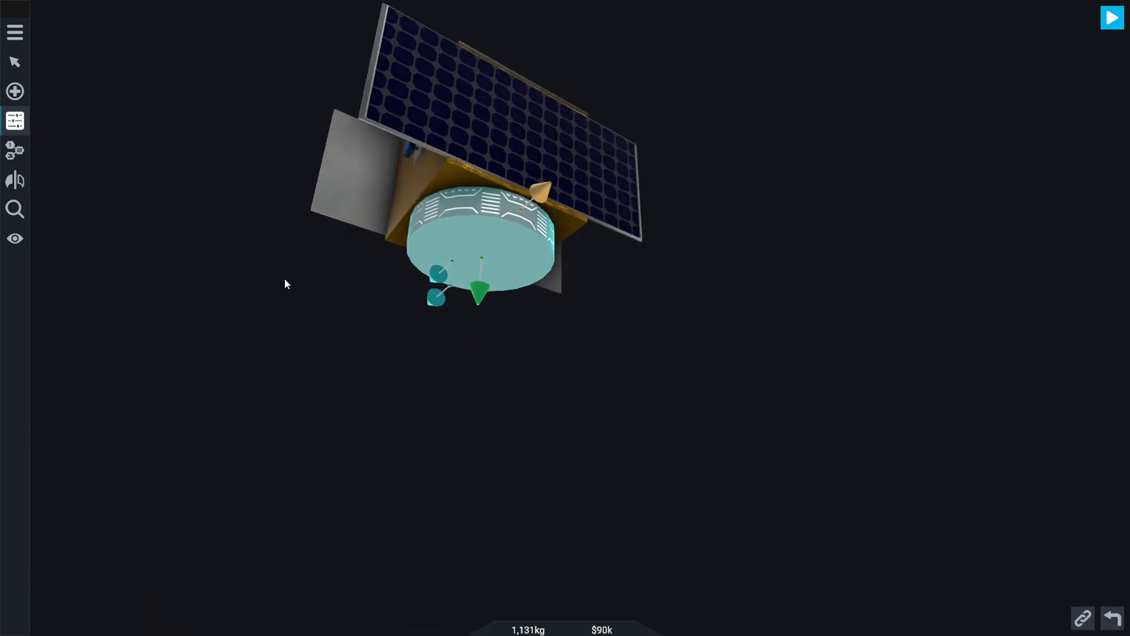
{"action": "left_click", "coordinate": [15, 91]}
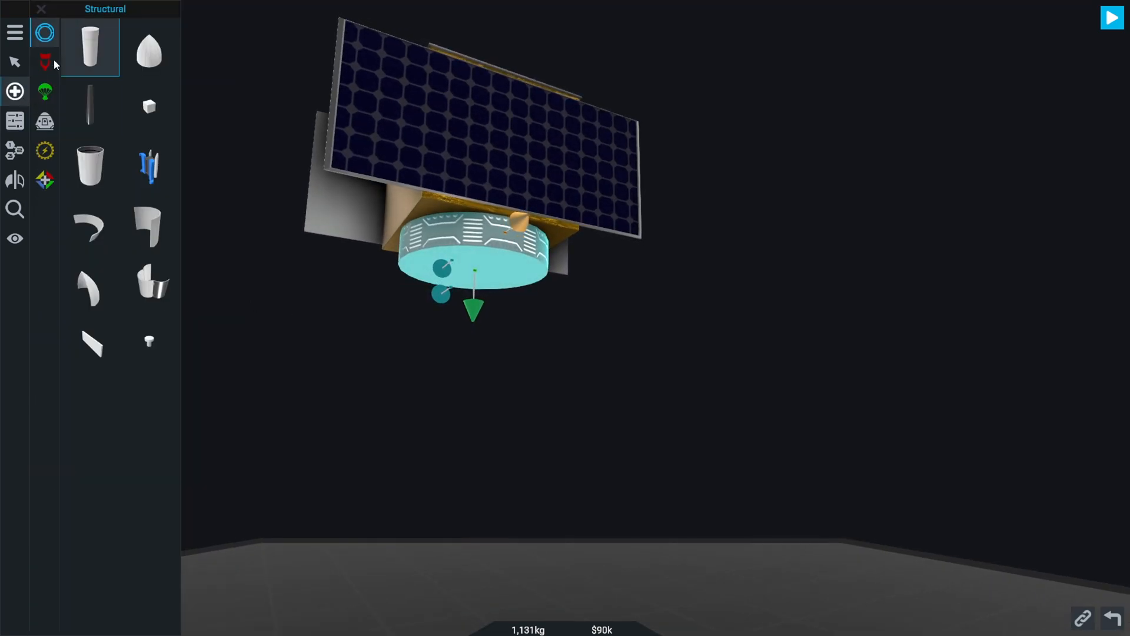
Mount a propulsion engine under the tank and build up the launch stack to 21,091 kg, $858k
{"action": "left_click", "coordinate": [45, 62]}
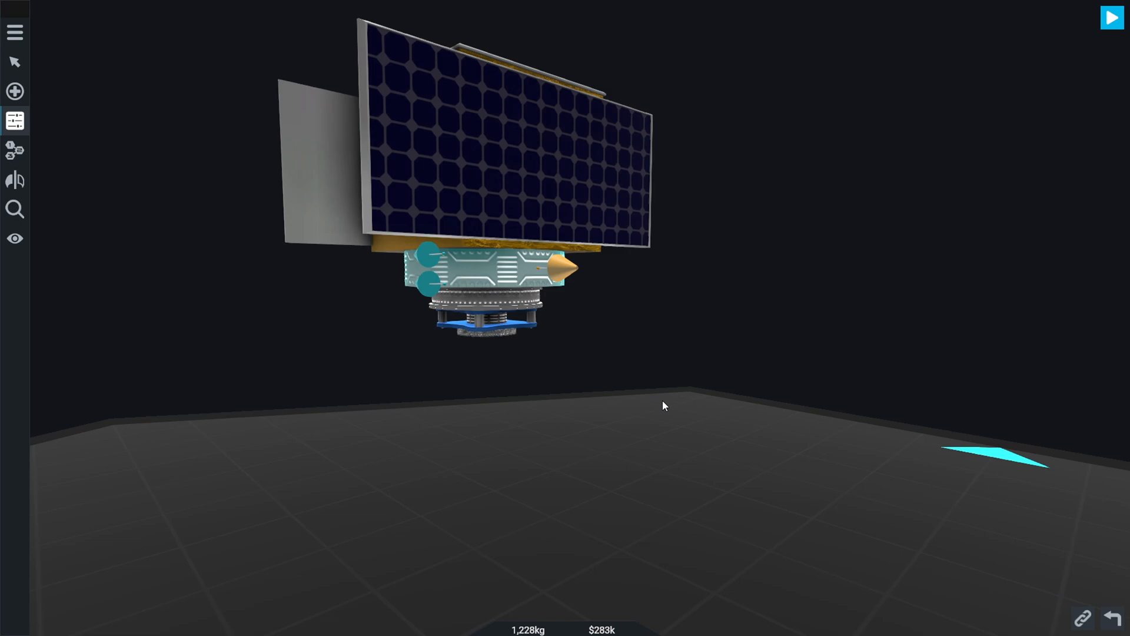
{"action": "left_click", "coordinate": [490, 271]}
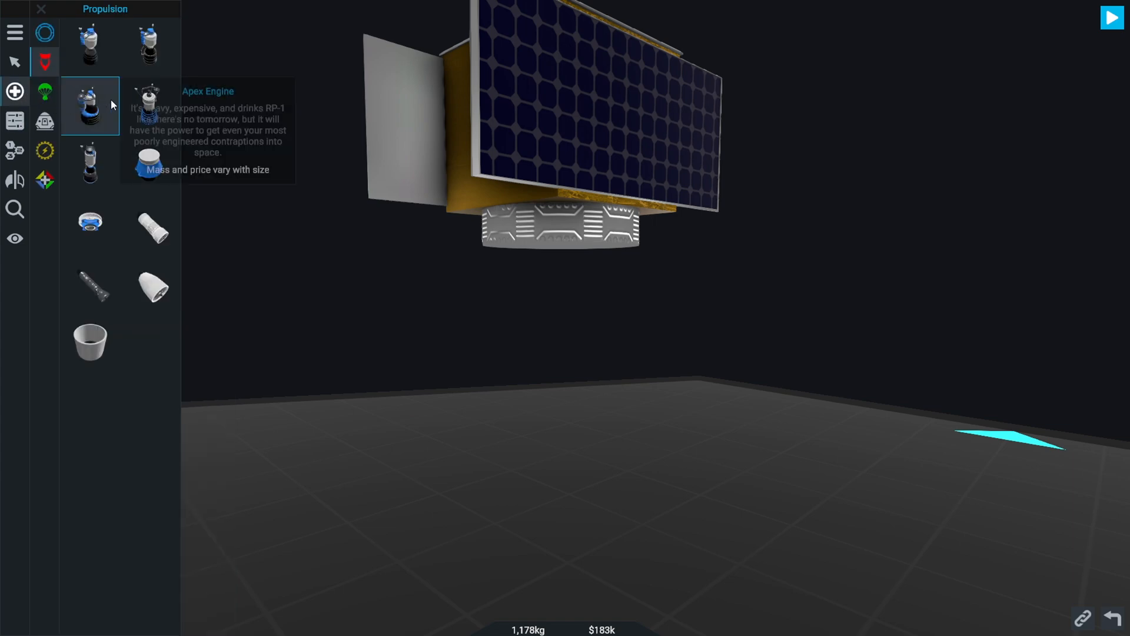
{"action": "mouse_move", "coordinate": [148, 283]}
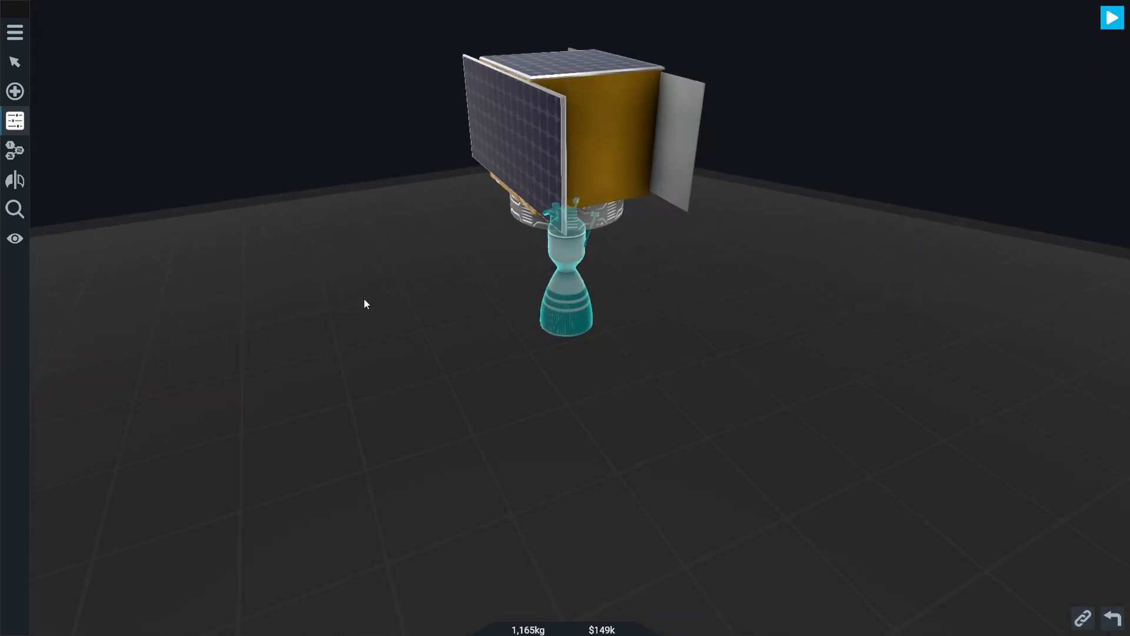
{"action": "left_click", "coordinate": [14, 91]}
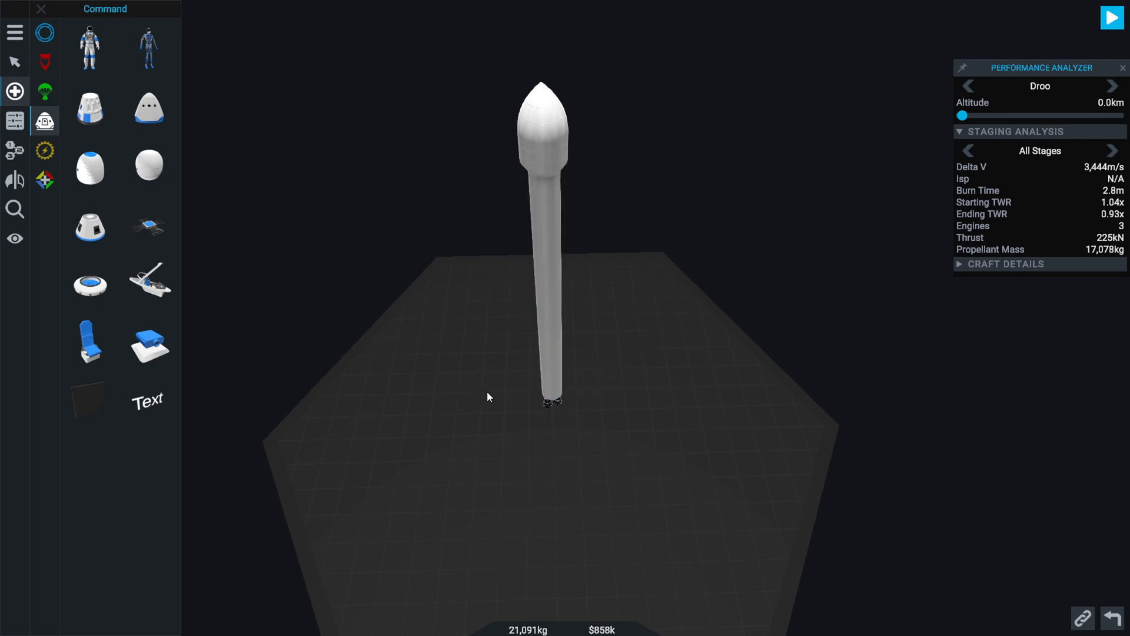
Save the craft from the main menu under the name "Orbiter I"
{"action": "left_click", "coordinate": [14, 31]}
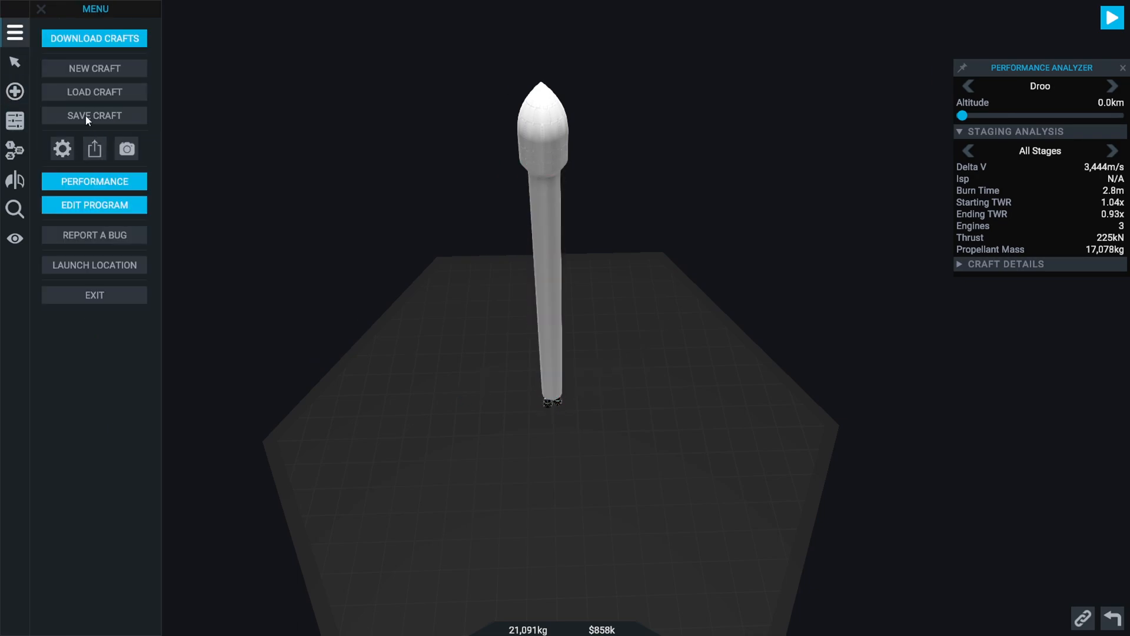
{"action": "left_click", "coordinate": [94, 116]}
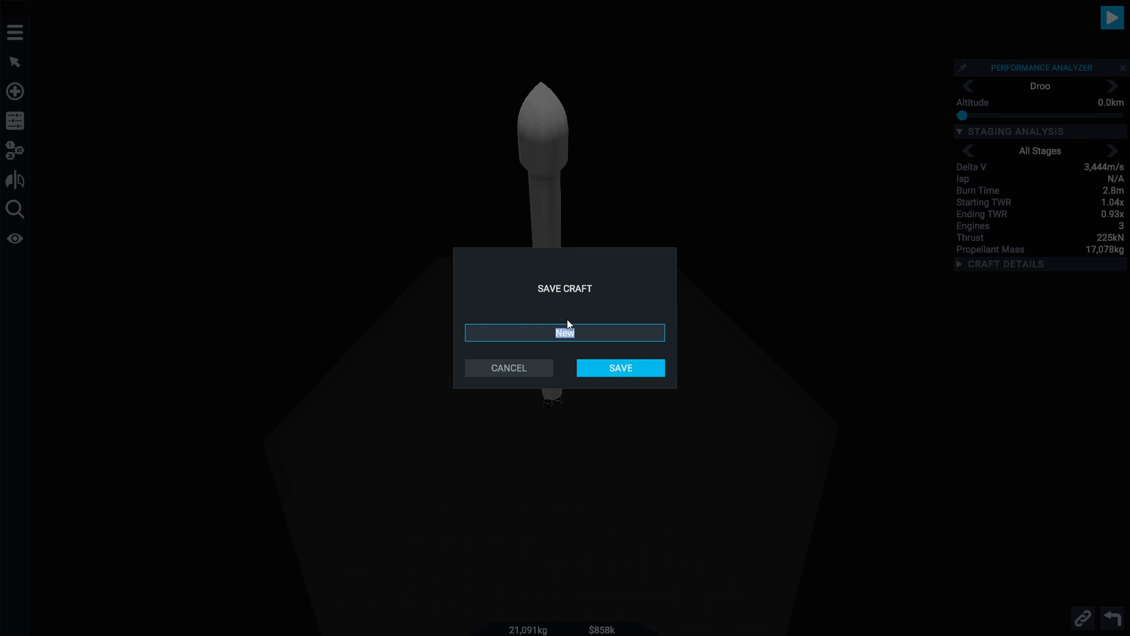
{"action": "type", "text": "Ori"}
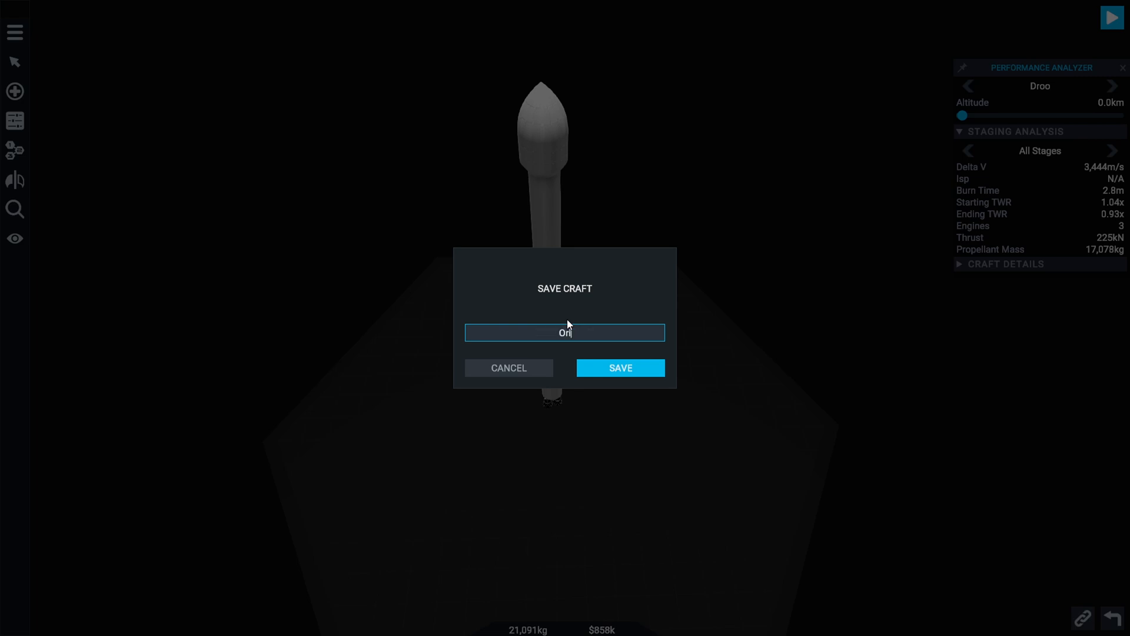
{"action": "type", "text": "biter"}
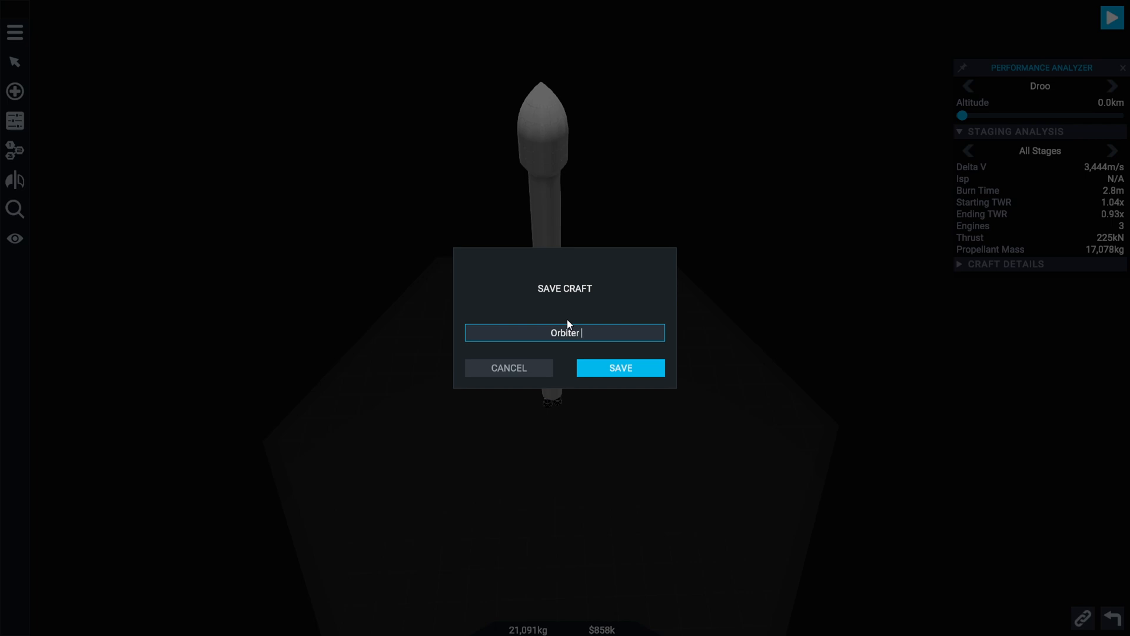
{"action": "left_click", "coordinate": [619, 367]}
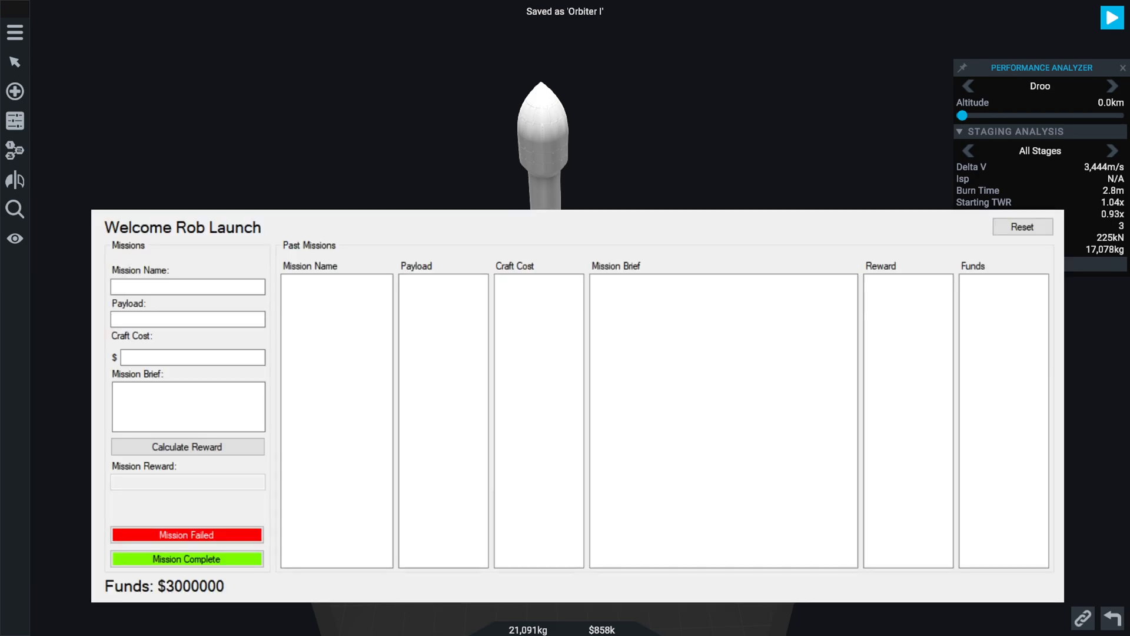
Enter mission name "Orbiter I", payload "Orbiter I Cam" and craft cost 858000 in the tracker
{"action": "type", "text": "O"}
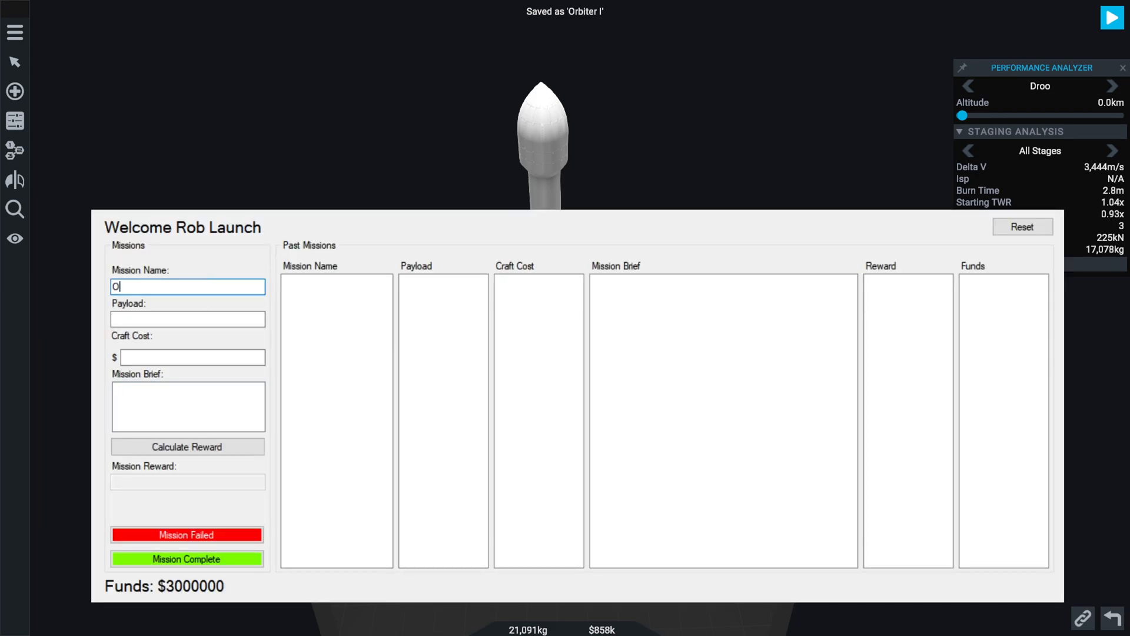
{"action": "type", "text": "ribte"}
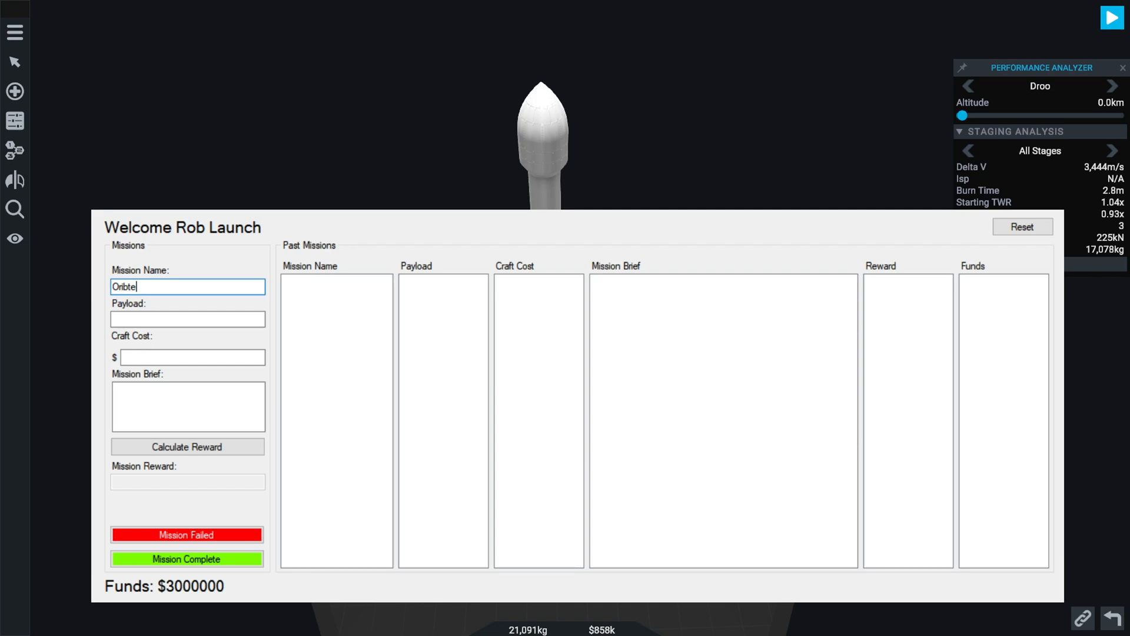
{"action": "type", "text": "Orbiter I"}
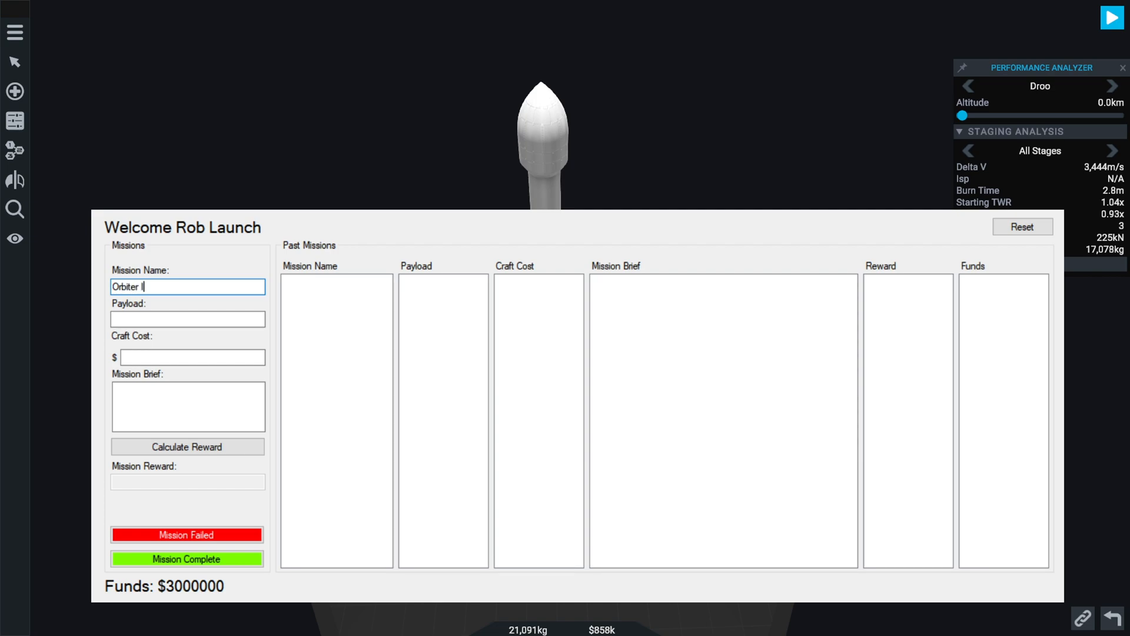
{"action": "left_click", "coordinate": [188, 319]}
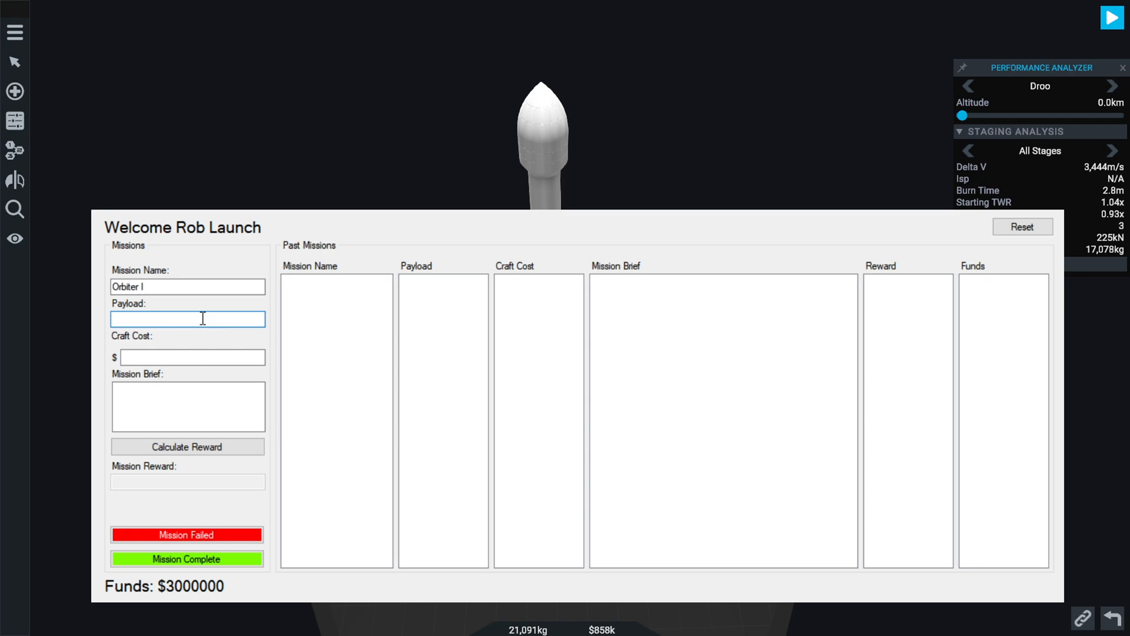
{"action": "type", "text": "Orbiter I Cam"}
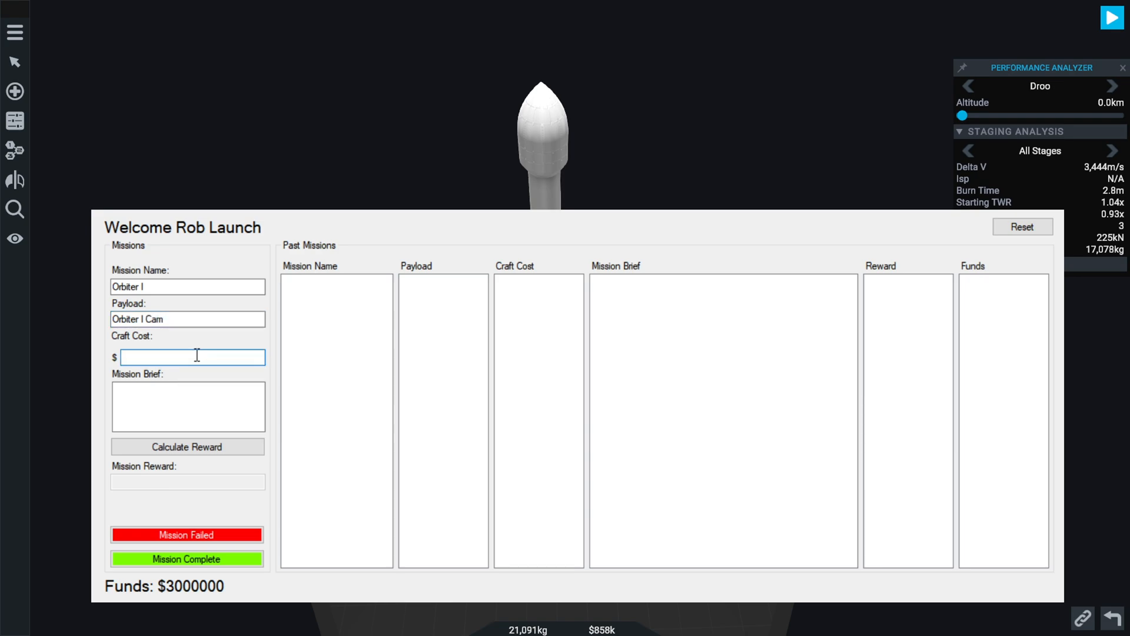
{"action": "type", "text": "858000"}
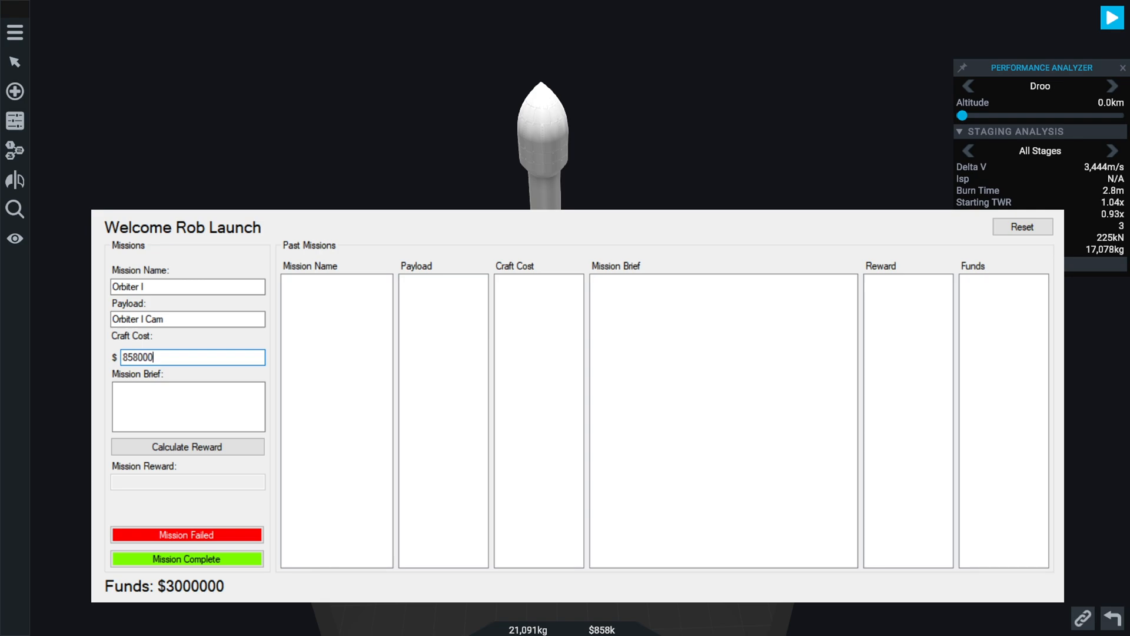
{"action": "left_click", "coordinate": [187, 406]}
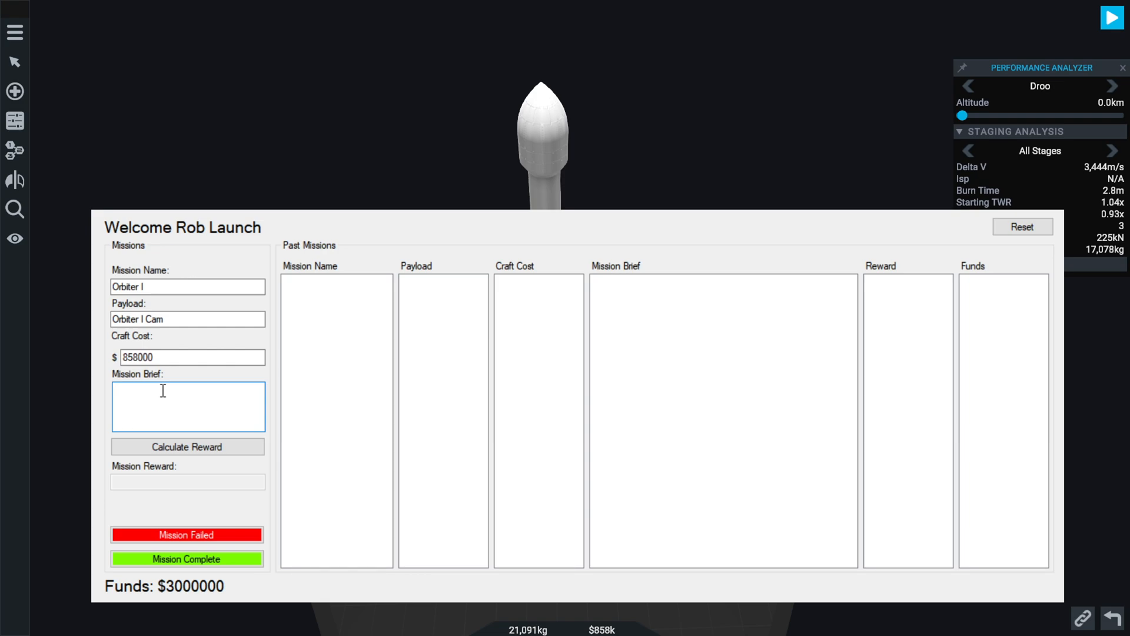
Write the brief "Send our first sat into low Droo Orbit." and calculate the $4,290,000 reward
{"action": "type", "text": "S"}
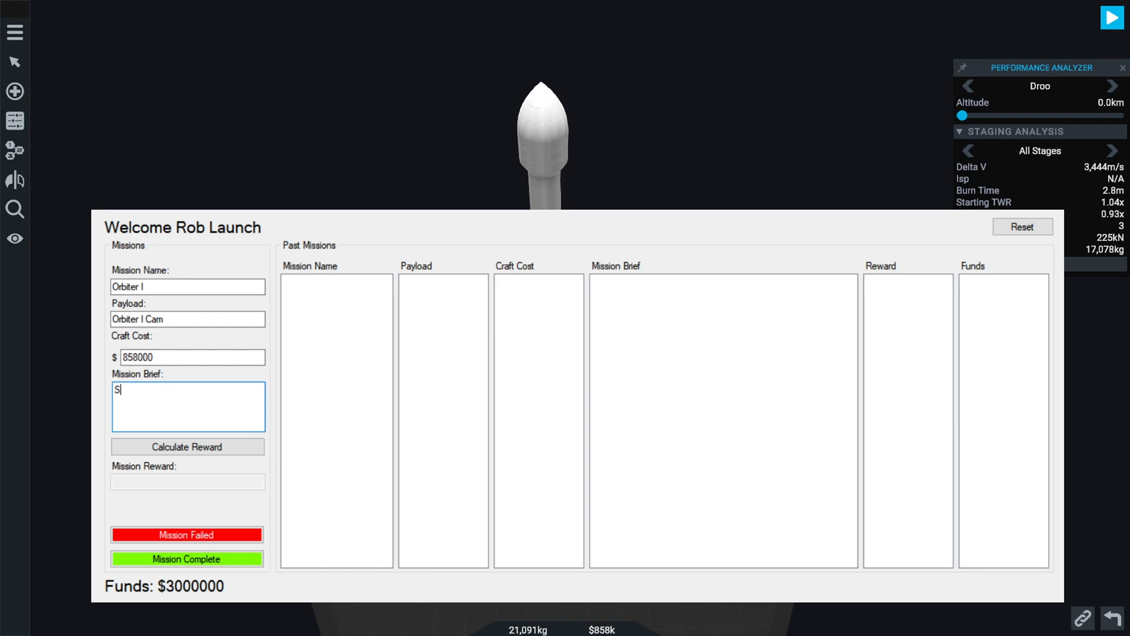
{"action": "type", "text": "end our fi"}
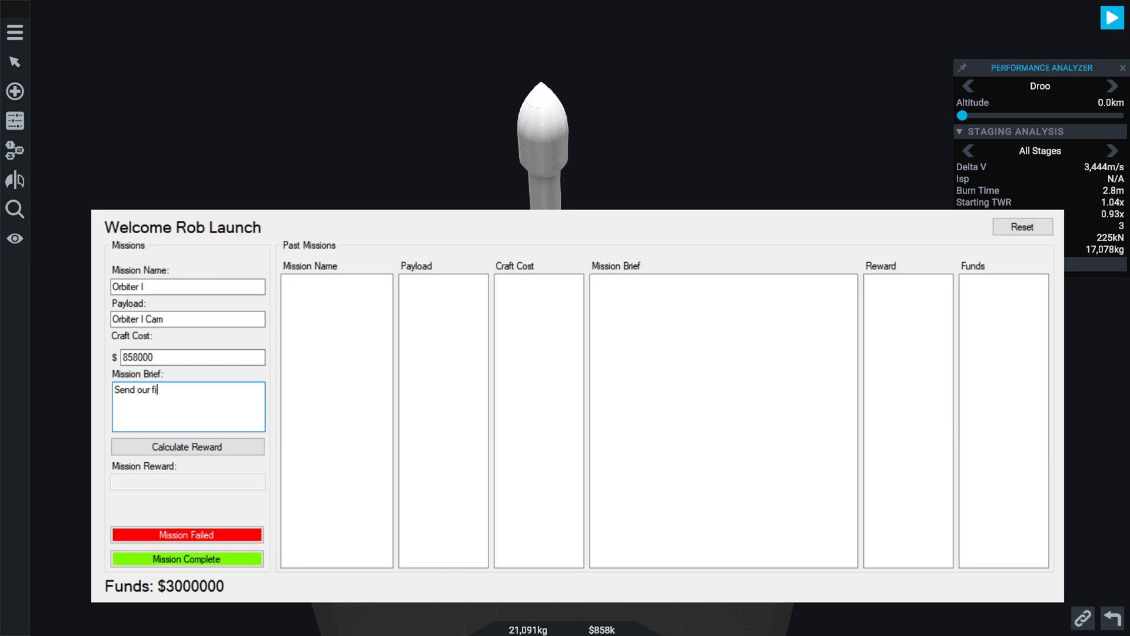
{"action": "type", "text": "rst"}
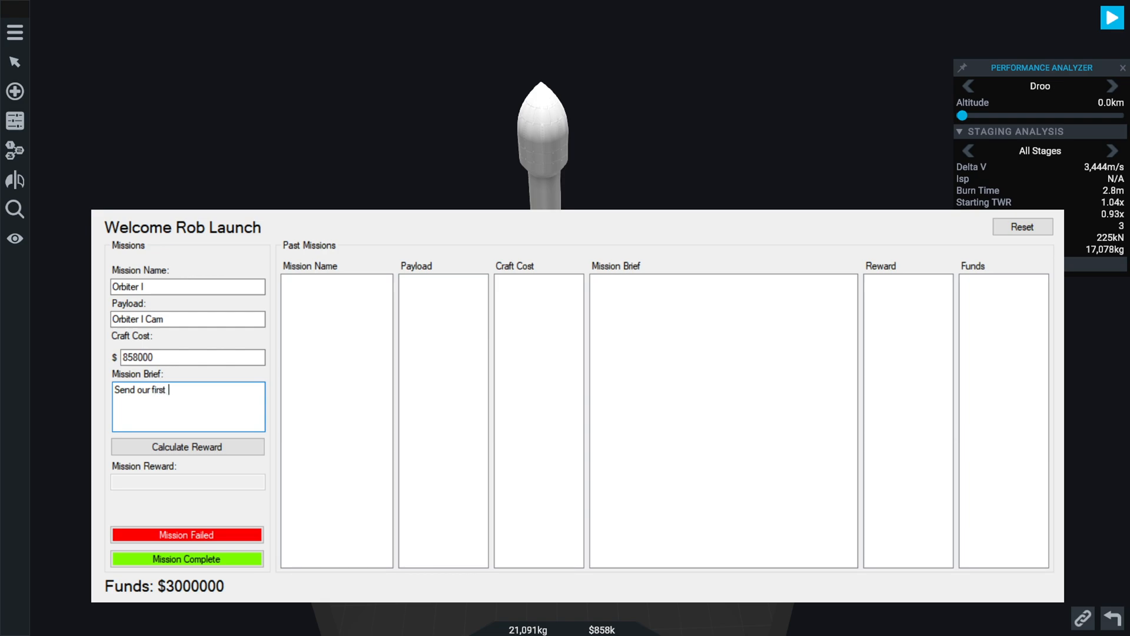
{"action": "type", "text": "sat into"}
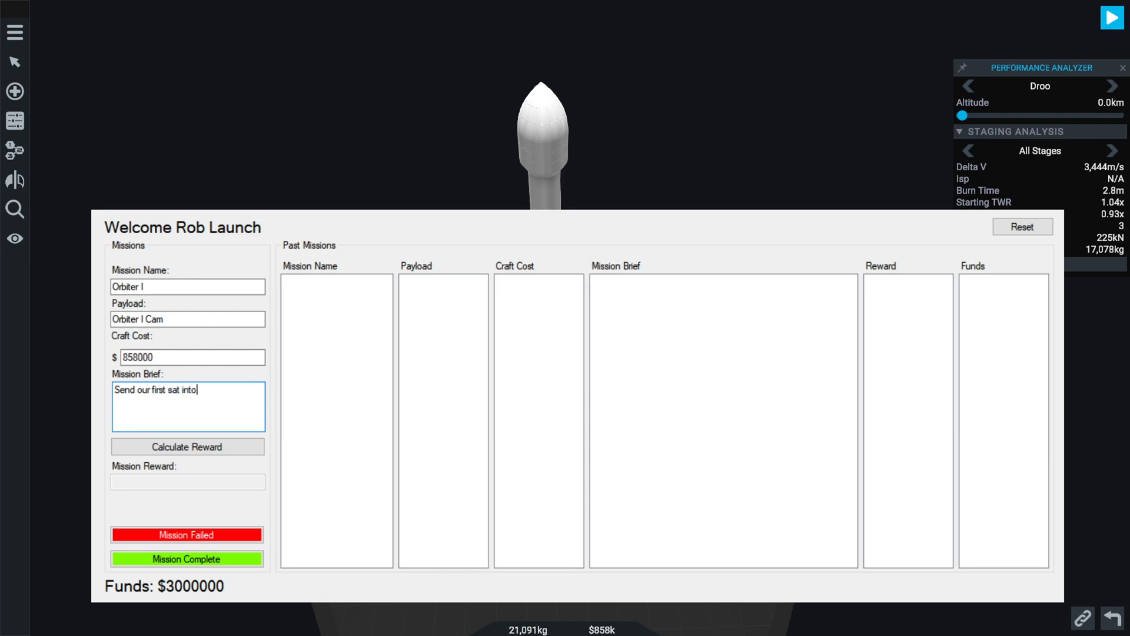
{"action": "type", "text": "low Droo O"}
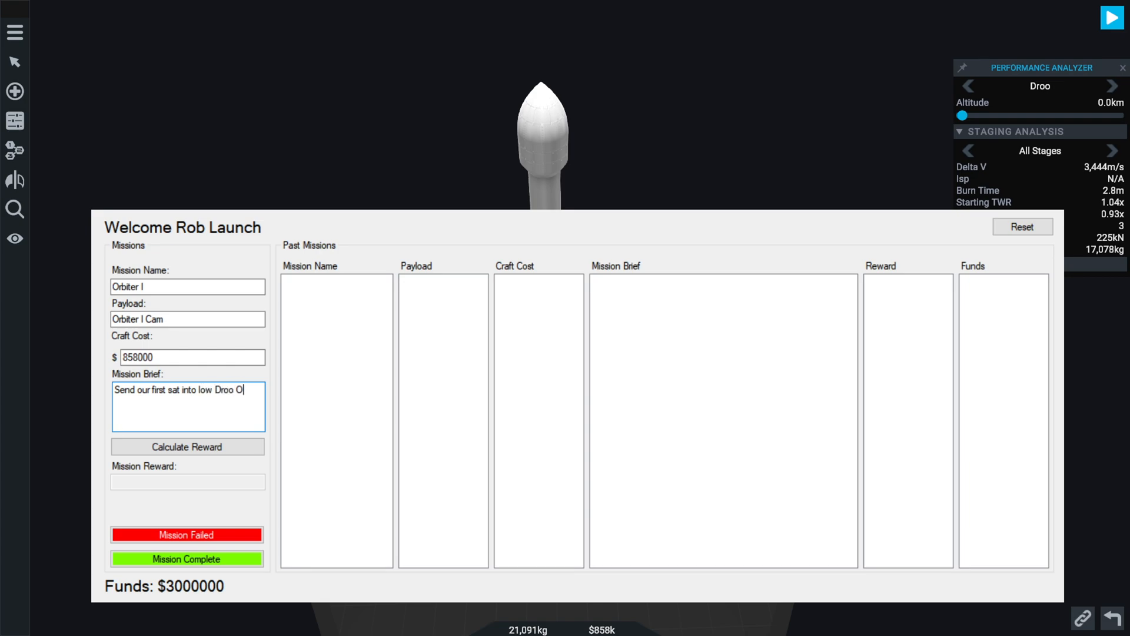
{"action": "type", "text": "rbit."}
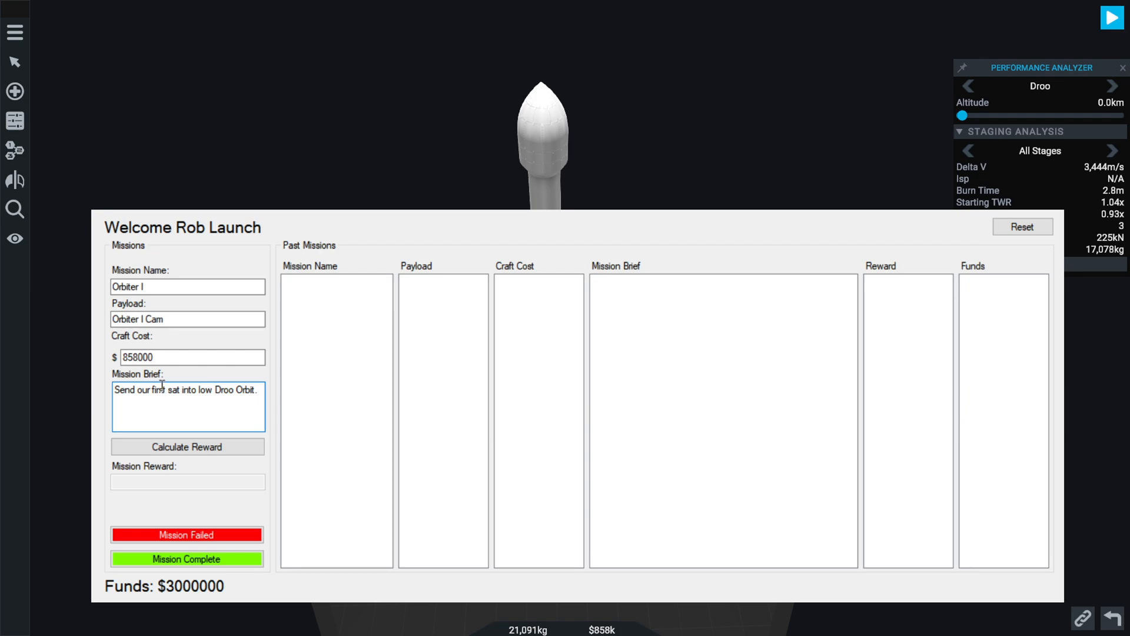
{"action": "left_click", "coordinate": [187, 447]}
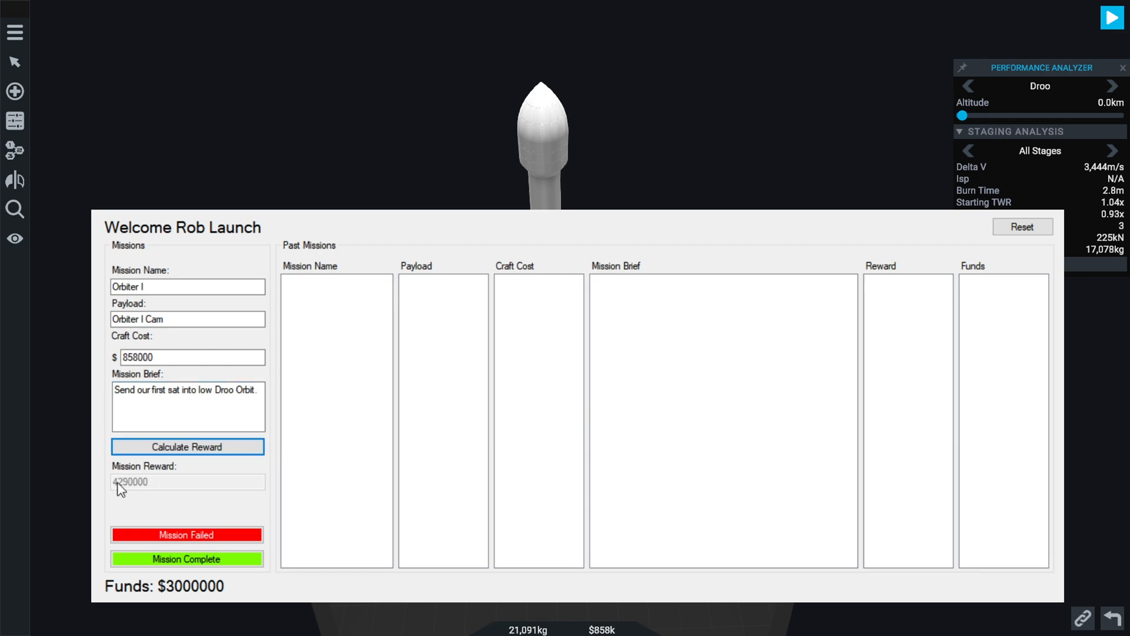
{"action": "mouse_move", "coordinate": [122, 491]}
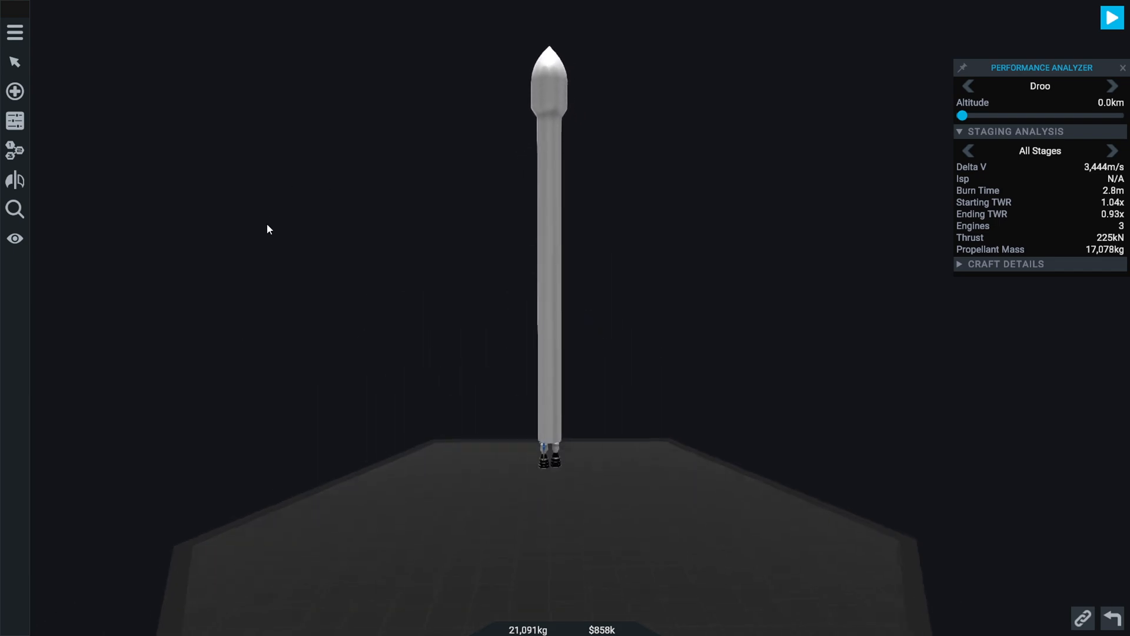
{"action": "mouse_move", "coordinate": [1113, 18]}
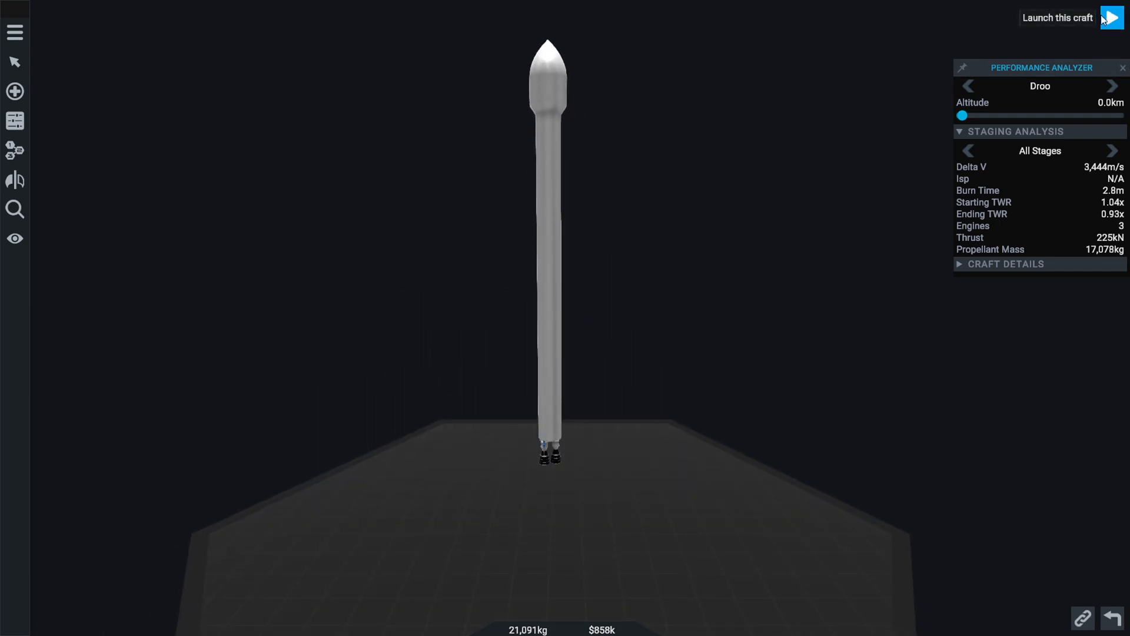
Launch Orbiter I from the designer onto the launch pad
{"action": "left_click", "coordinate": [1113, 18]}
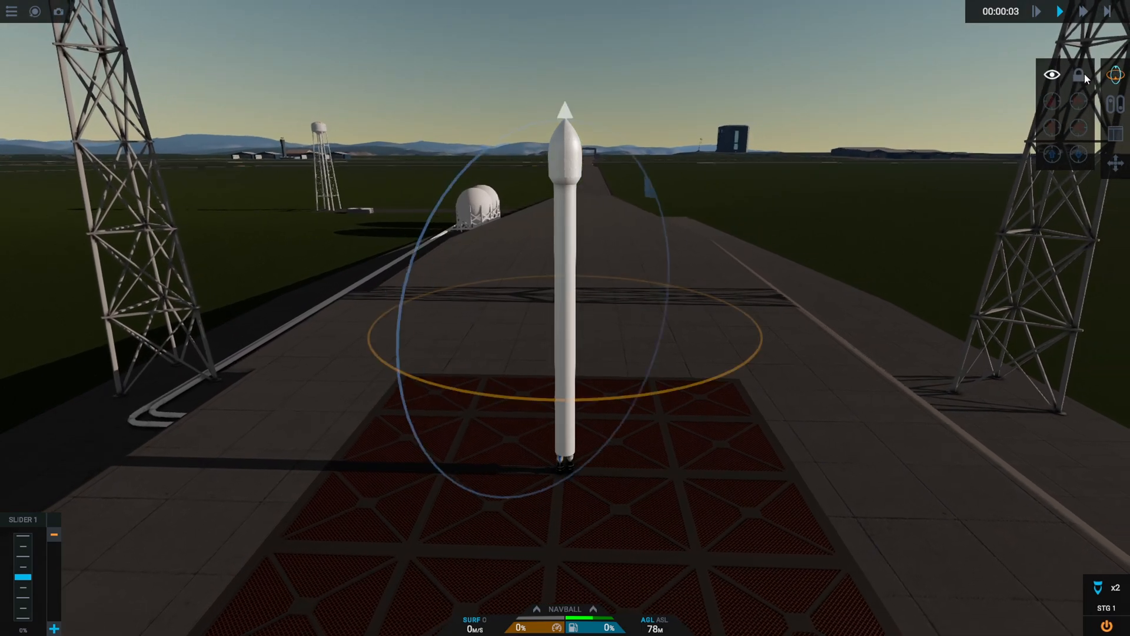
Lock the current heading, show the flight data readout and throttle up to lift off
{"action": "left_click", "coordinate": [1080, 76]}
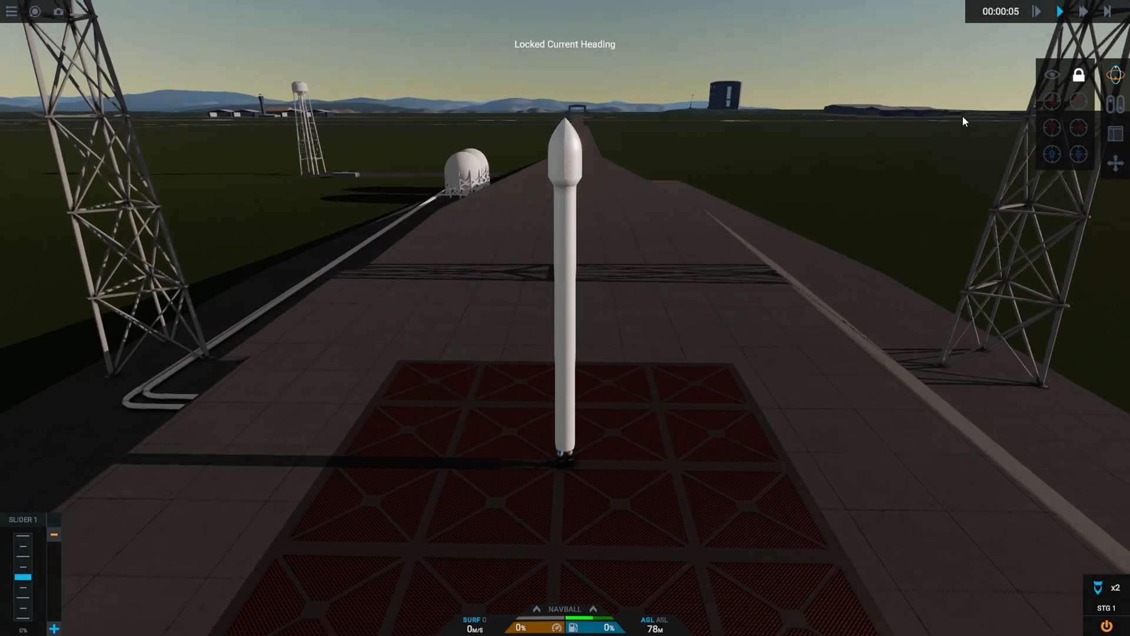
{"action": "left_click", "coordinate": [1115, 133]}
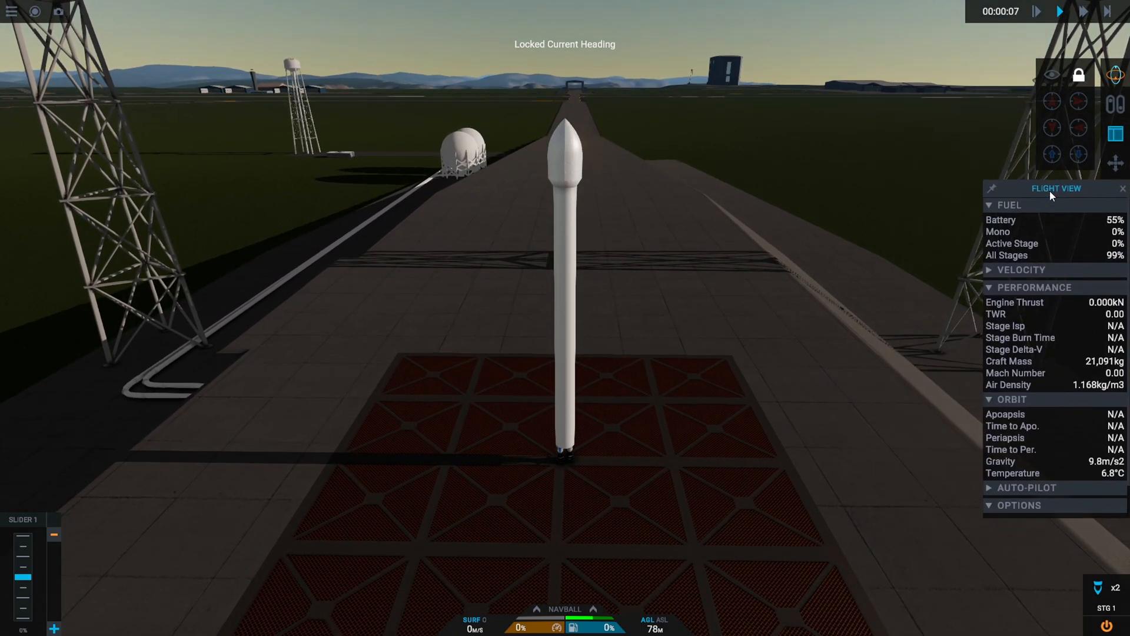
{"action": "left_click", "coordinate": [992, 205]}
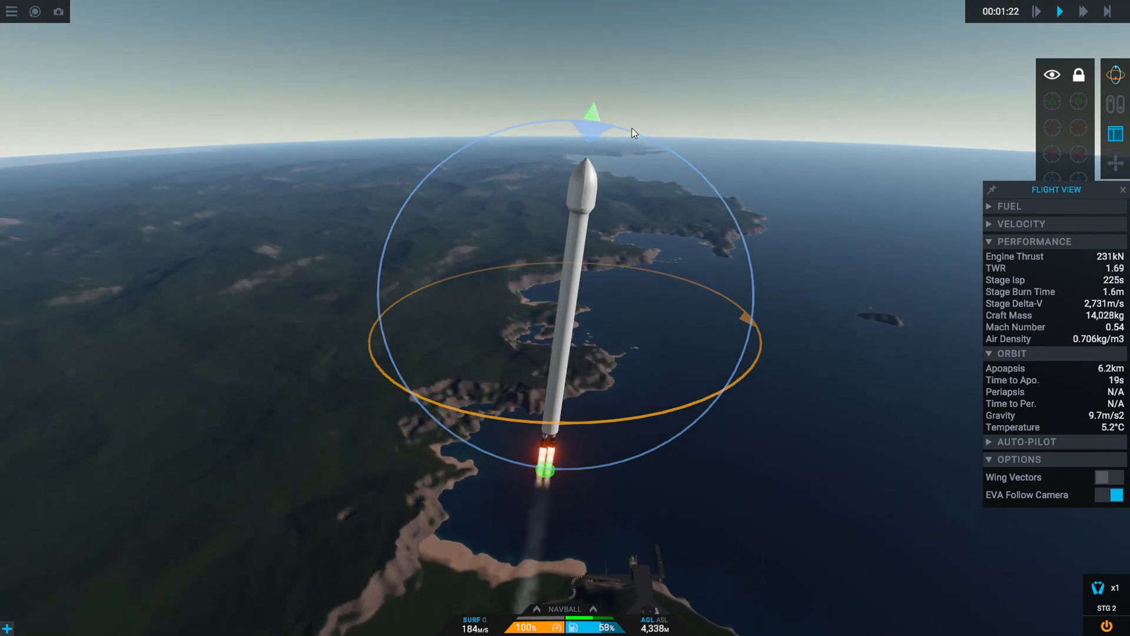
{"action": "mouse_move", "coordinate": [1052, 101]}
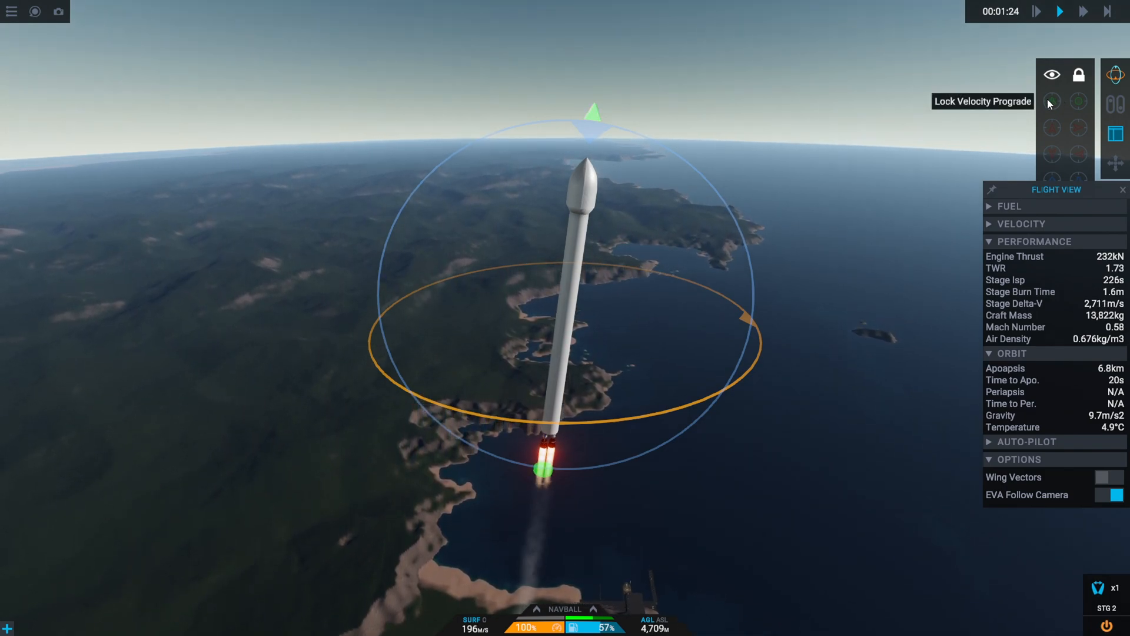
Lock the rocket prograde along its velocity as it pitches over past 25 km
{"action": "left_click", "coordinate": [1051, 102]}
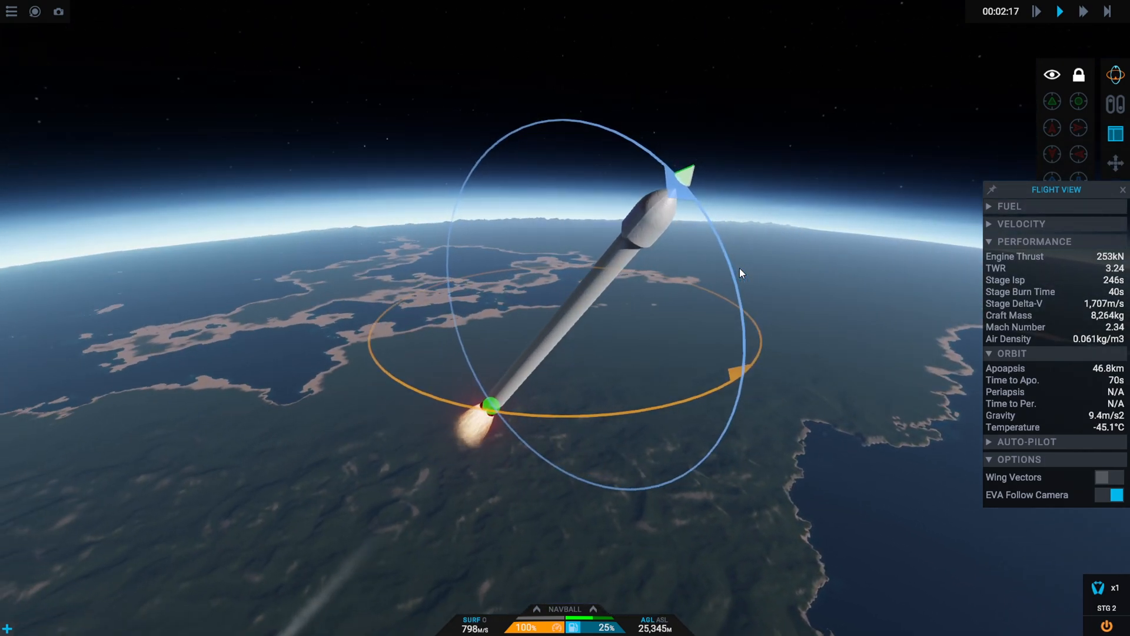
Stage the booster and switch to the orbit map to plan the 279 m/s apoapsis burn
{"action": "left_click", "coordinate": [1052, 101]}
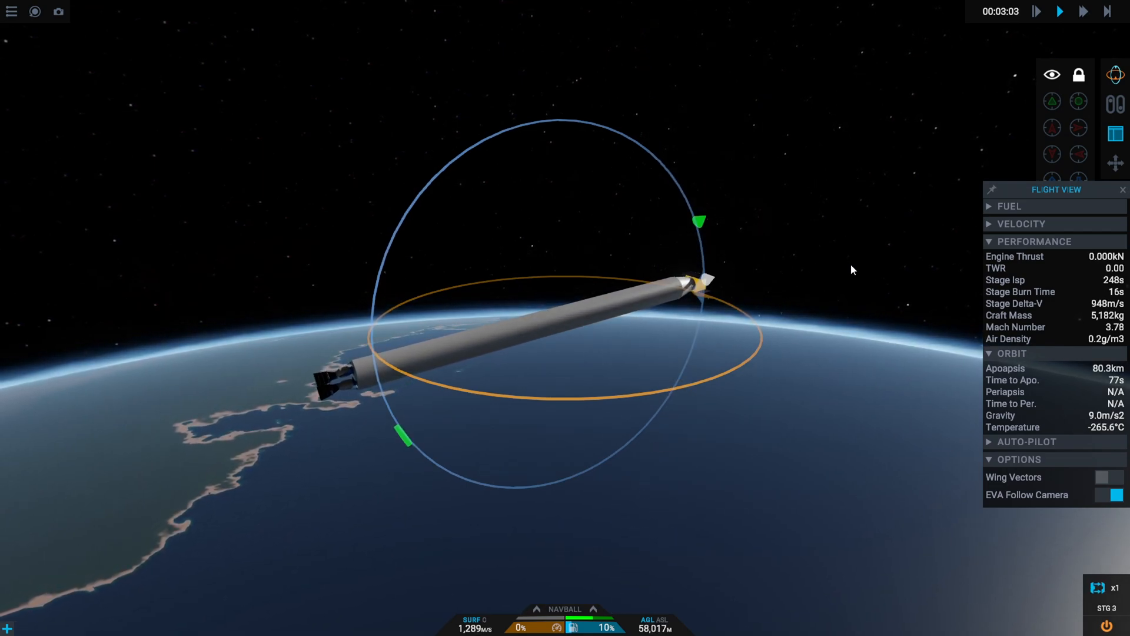
{"action": "left_click", "coordinate": [1083, 10]}
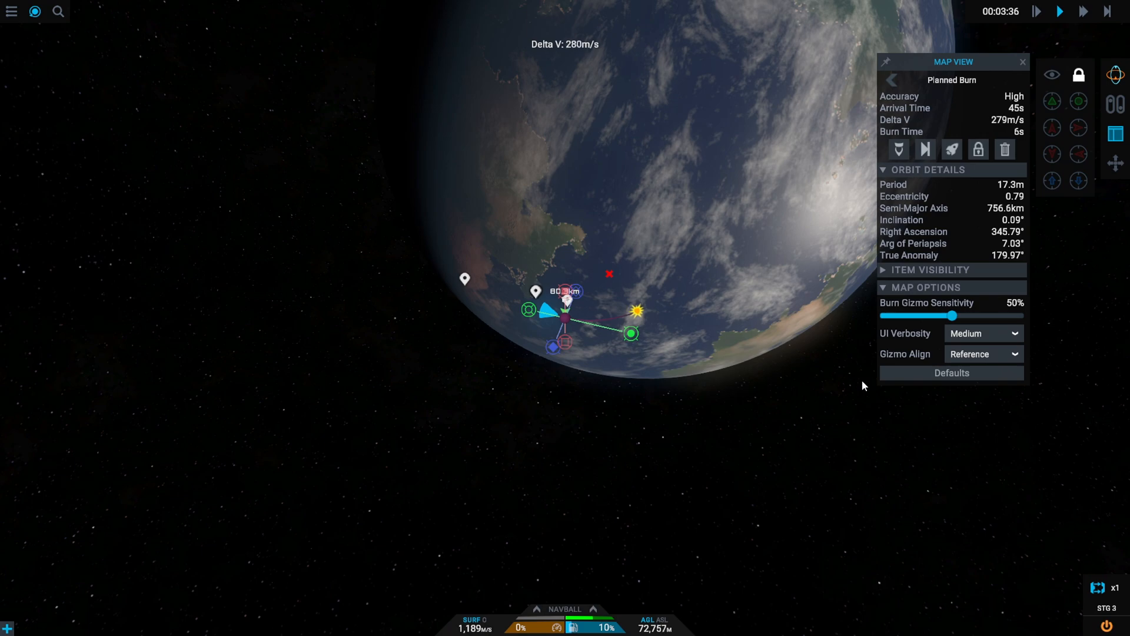
Stretch the planned burn to about 2,065 m/s and fire the final stage at full throttle
{"action": "left_click_drag", "start_coordinate": [951, 316], "coordinate": [1009, 315]}
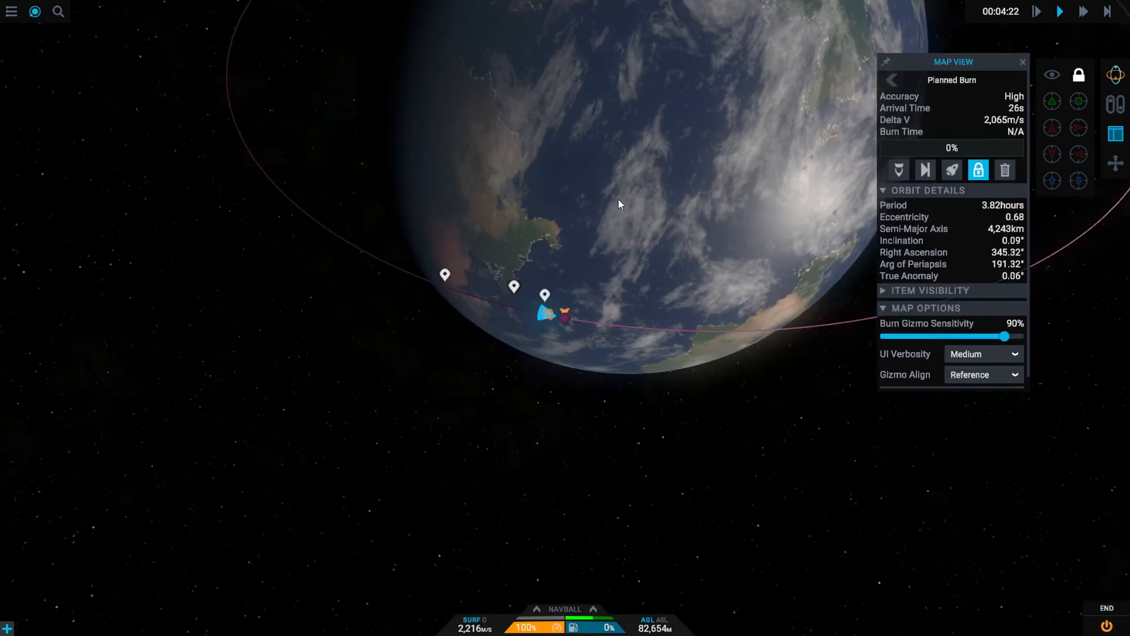
{"action": "left_click", "coordinate": [1004, 170]}
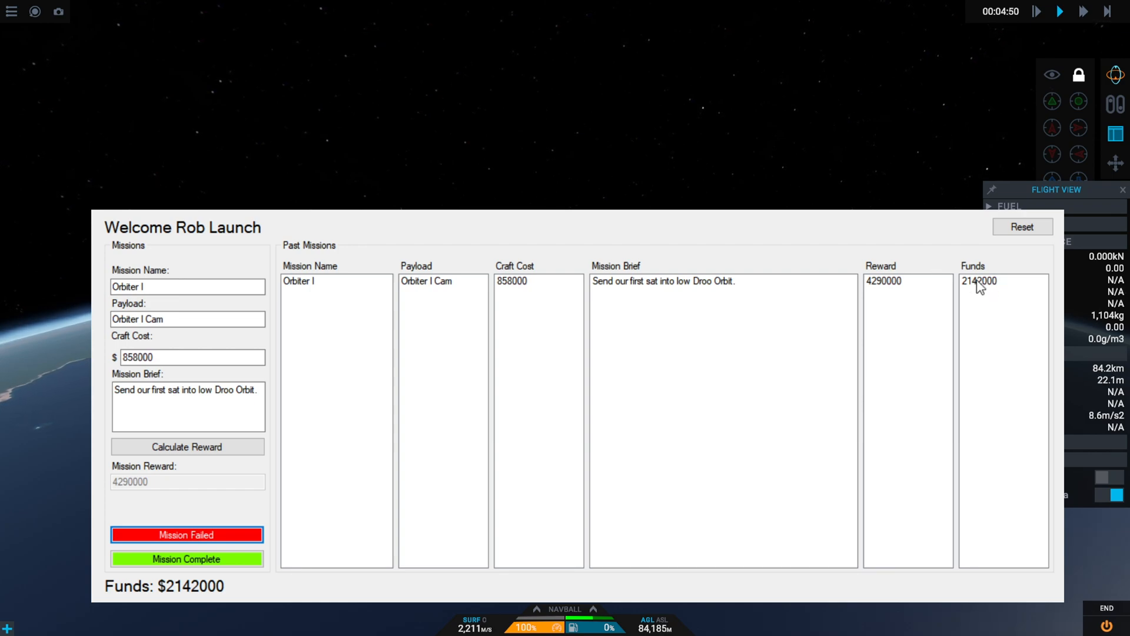
{"action": "mouse_move", "coordinate": [818, 214]}
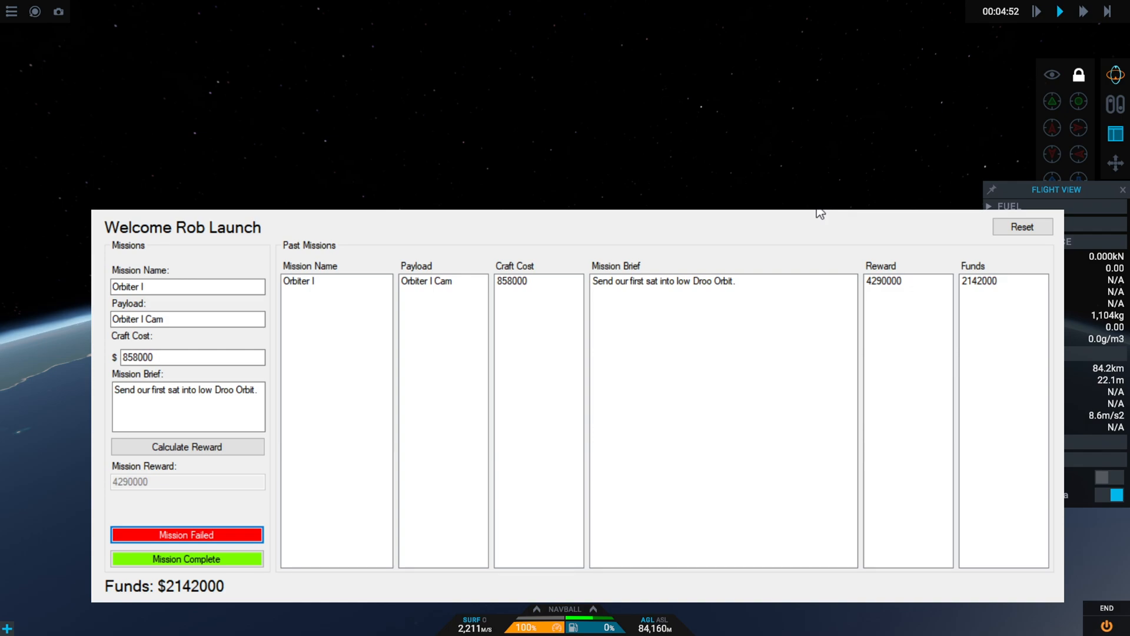